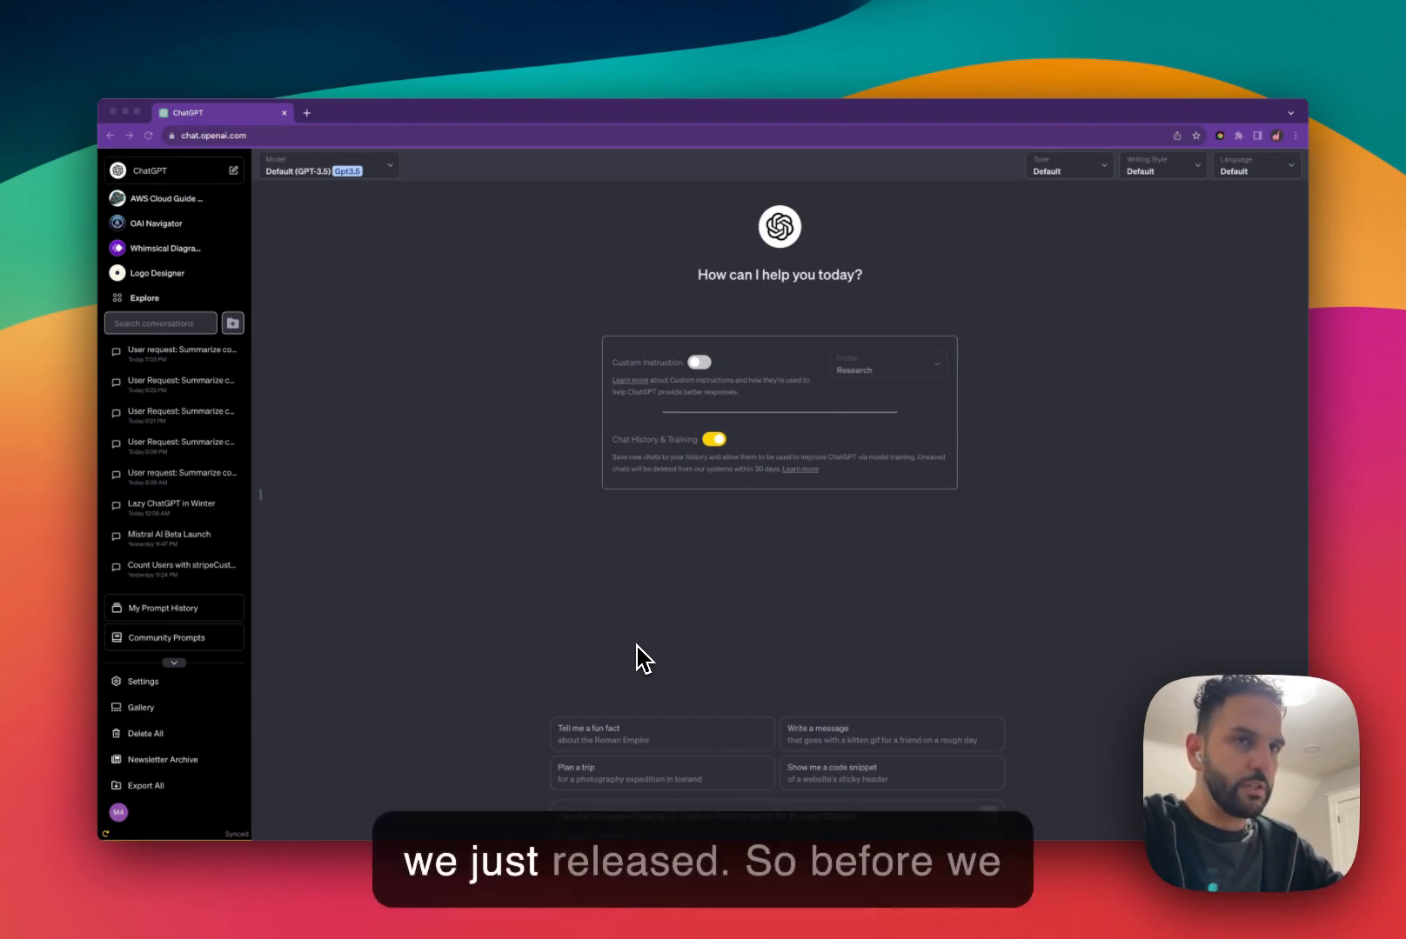
{"action": "mouse_move", "coordinate": [332, 204]}
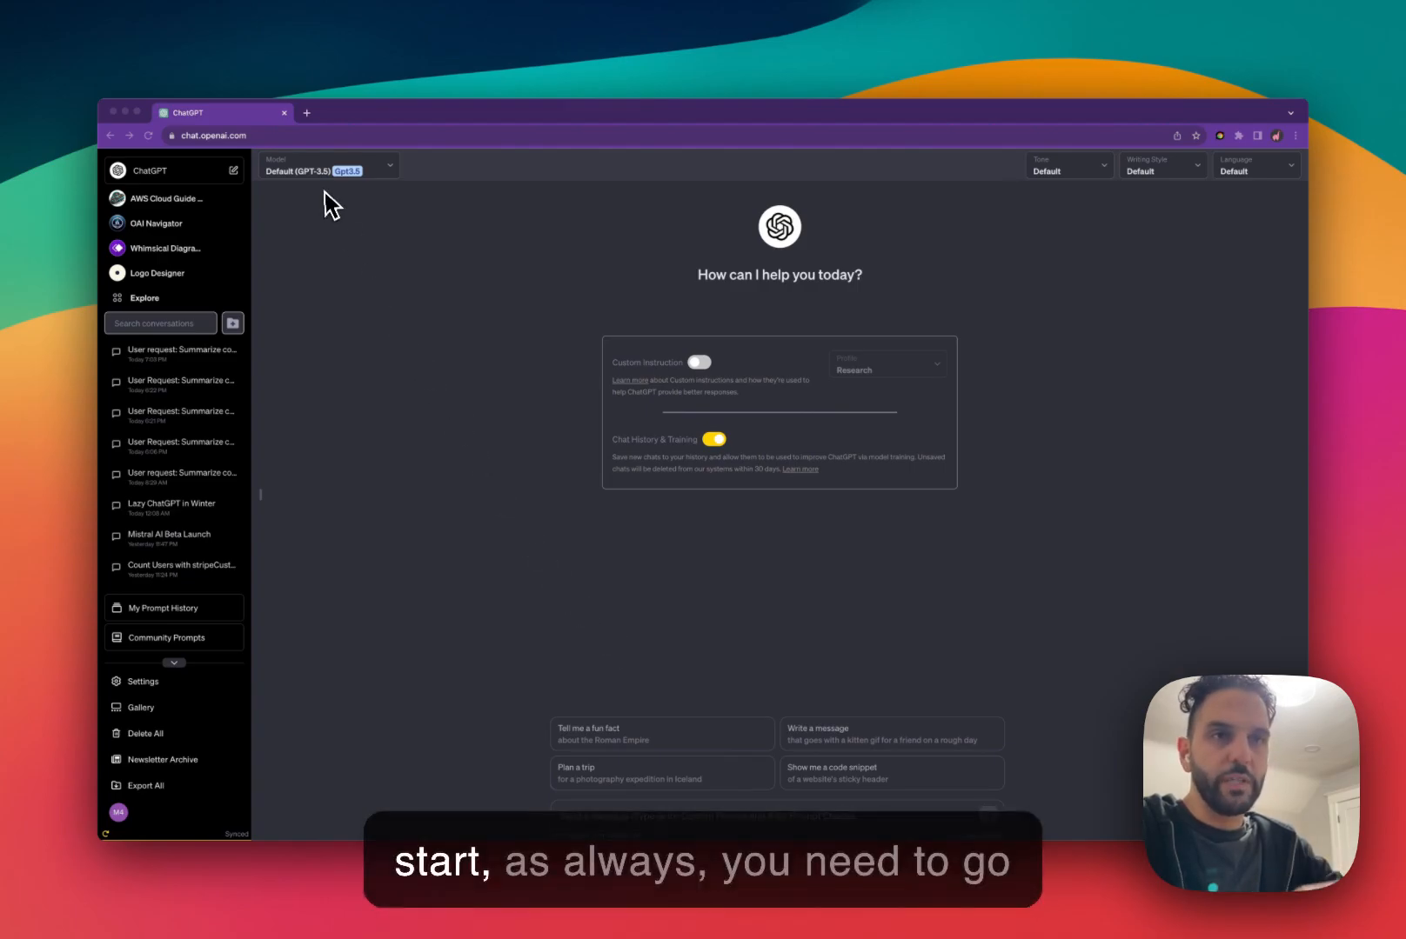
- Go to a new browser tab and enter 'superppower' in the address bar
{"action": "left_click", "coordinate": [306, 111]}
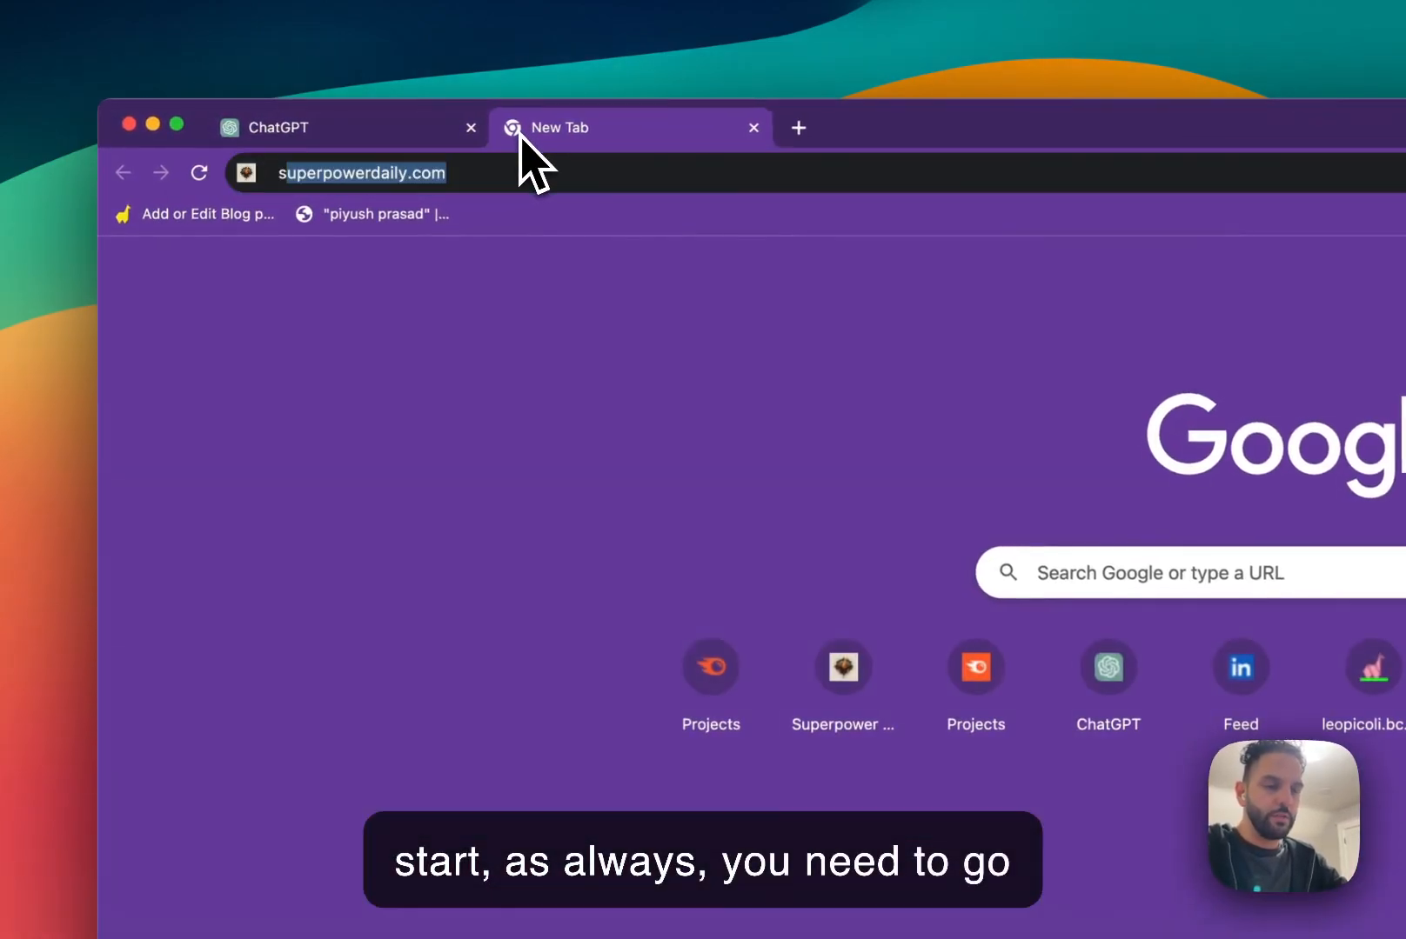
{"action": "type", "text": "superppower"}
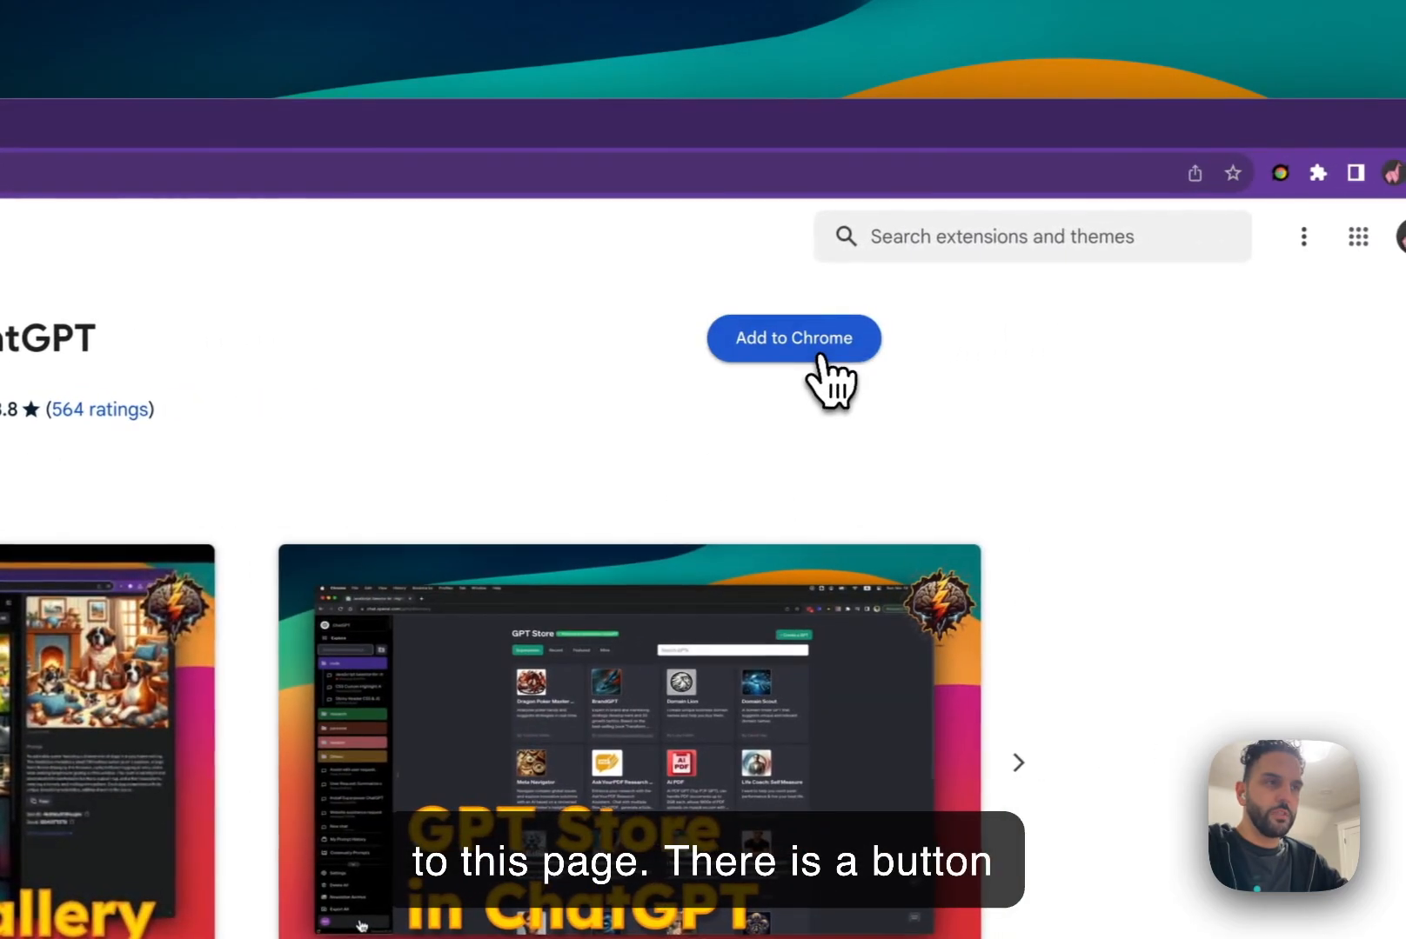
{"action": "mouse_move", "coordinate": [798, 404]}
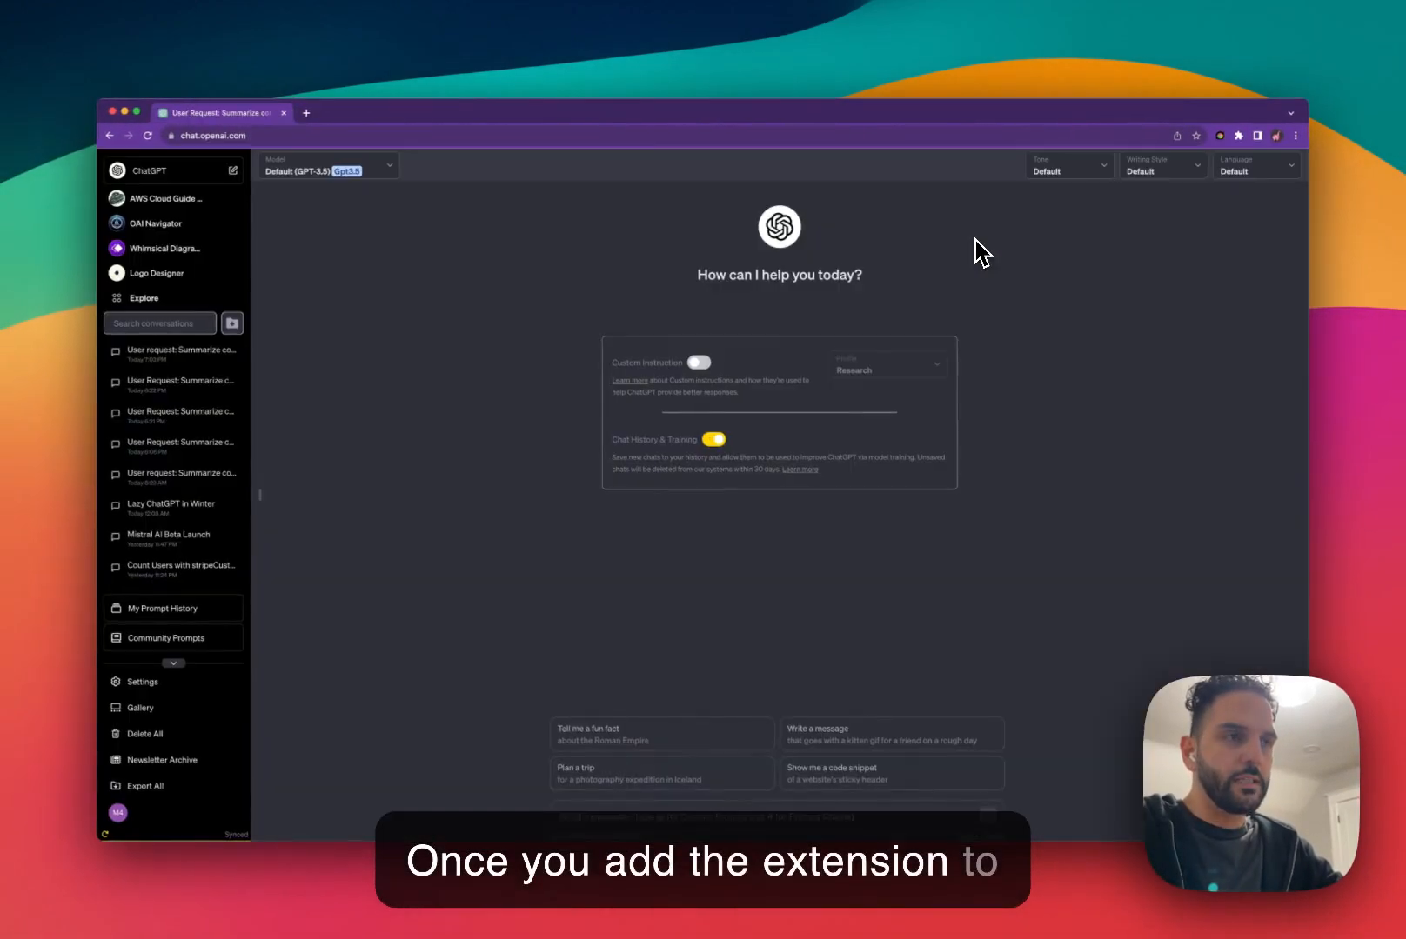
{"action": "mouse_move", "coordinate": [433, 473]}
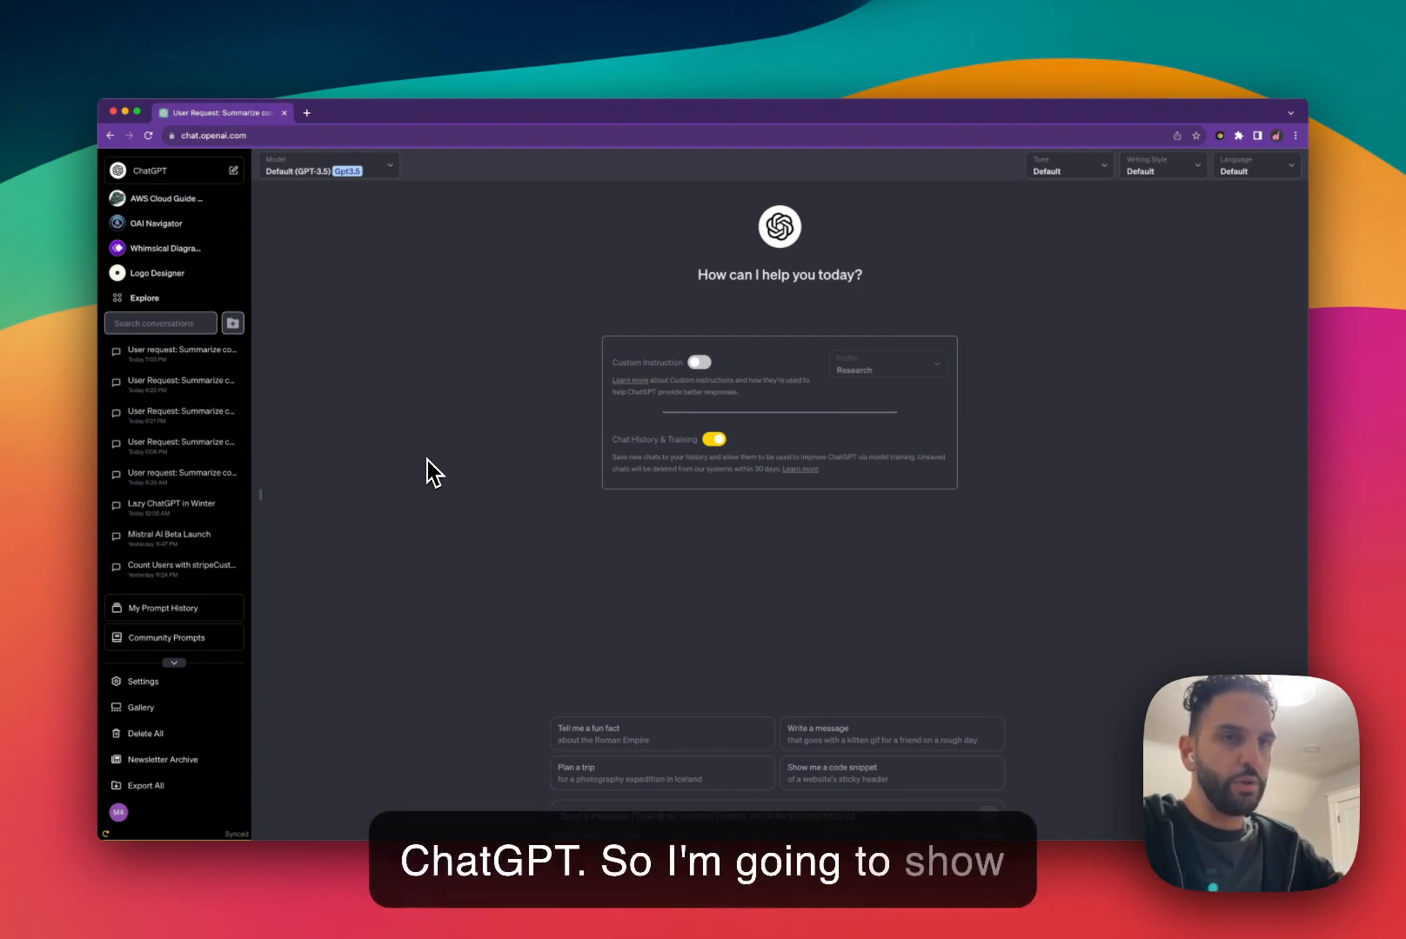
{"action": "mouse_move", "coordinate": [352, 480]}
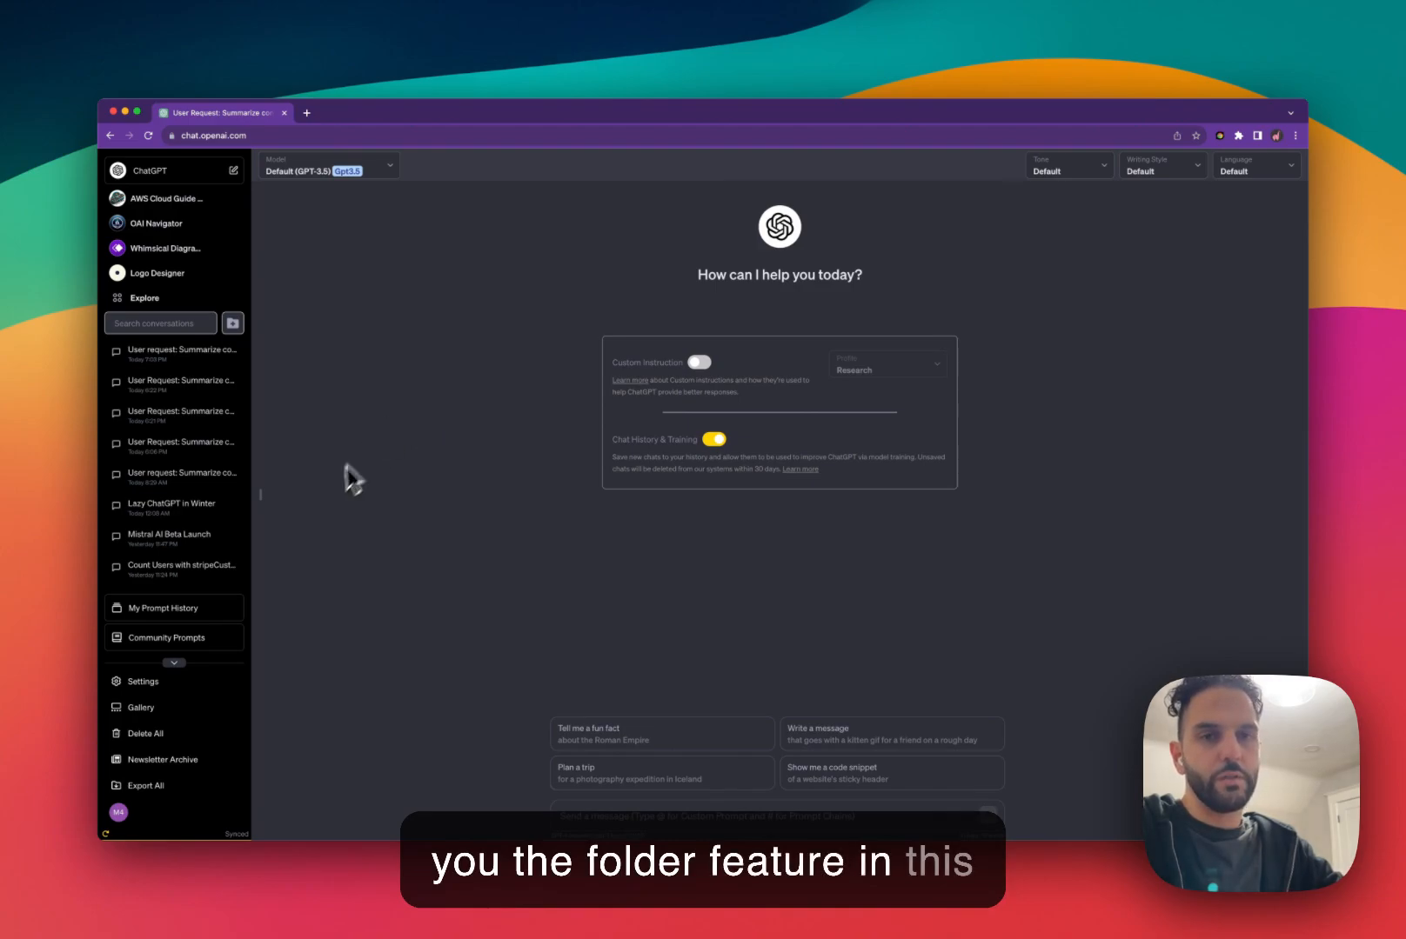
{"action": "mouse_move", "coordinate": [425, 508]}
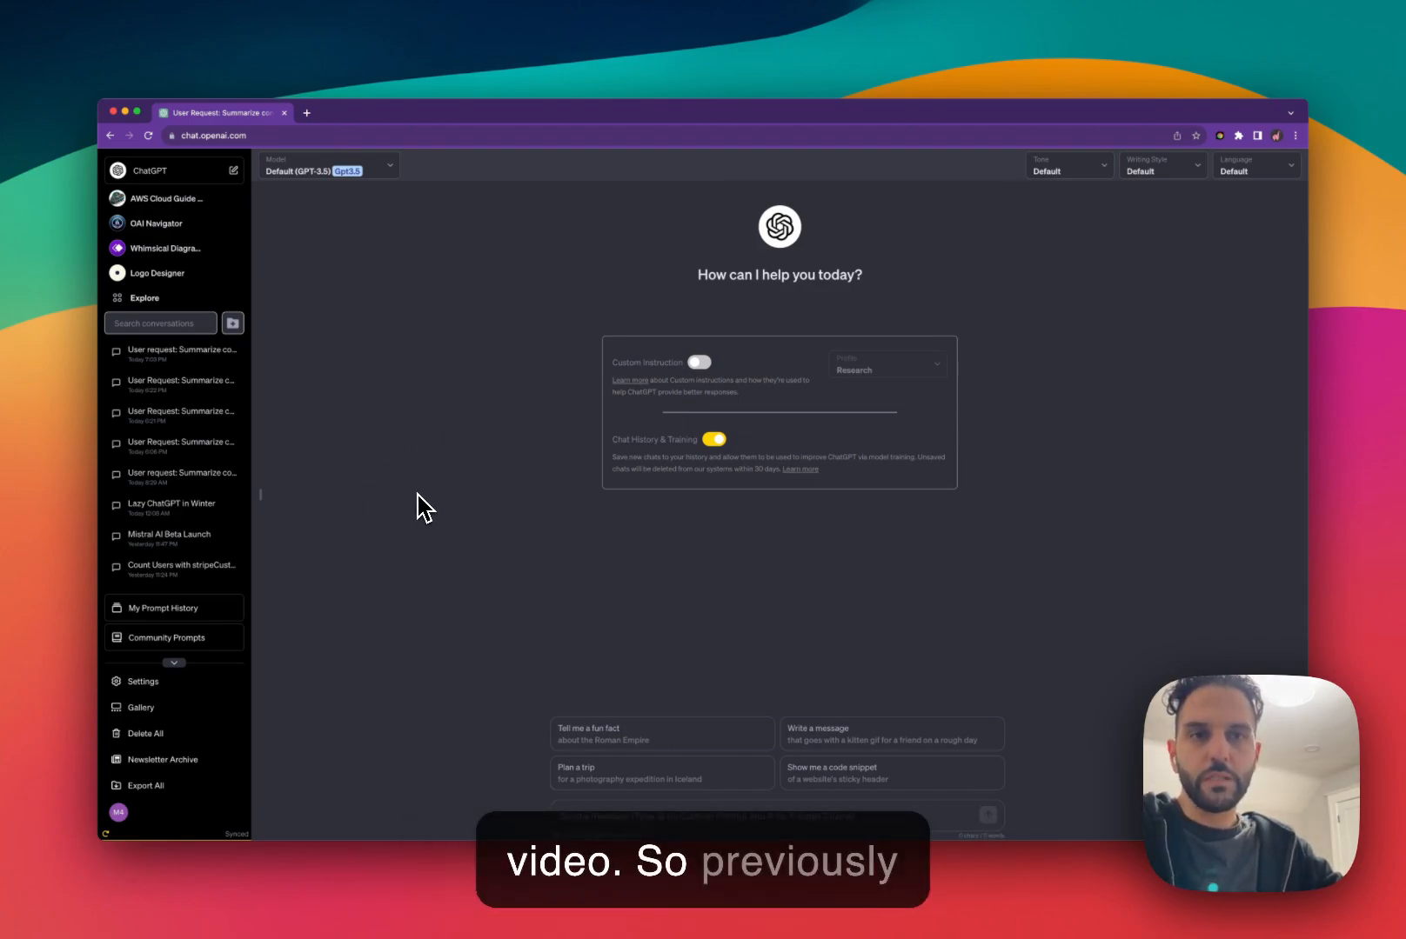
{"action": "mouse_move", "coordinate": [374, 450]}
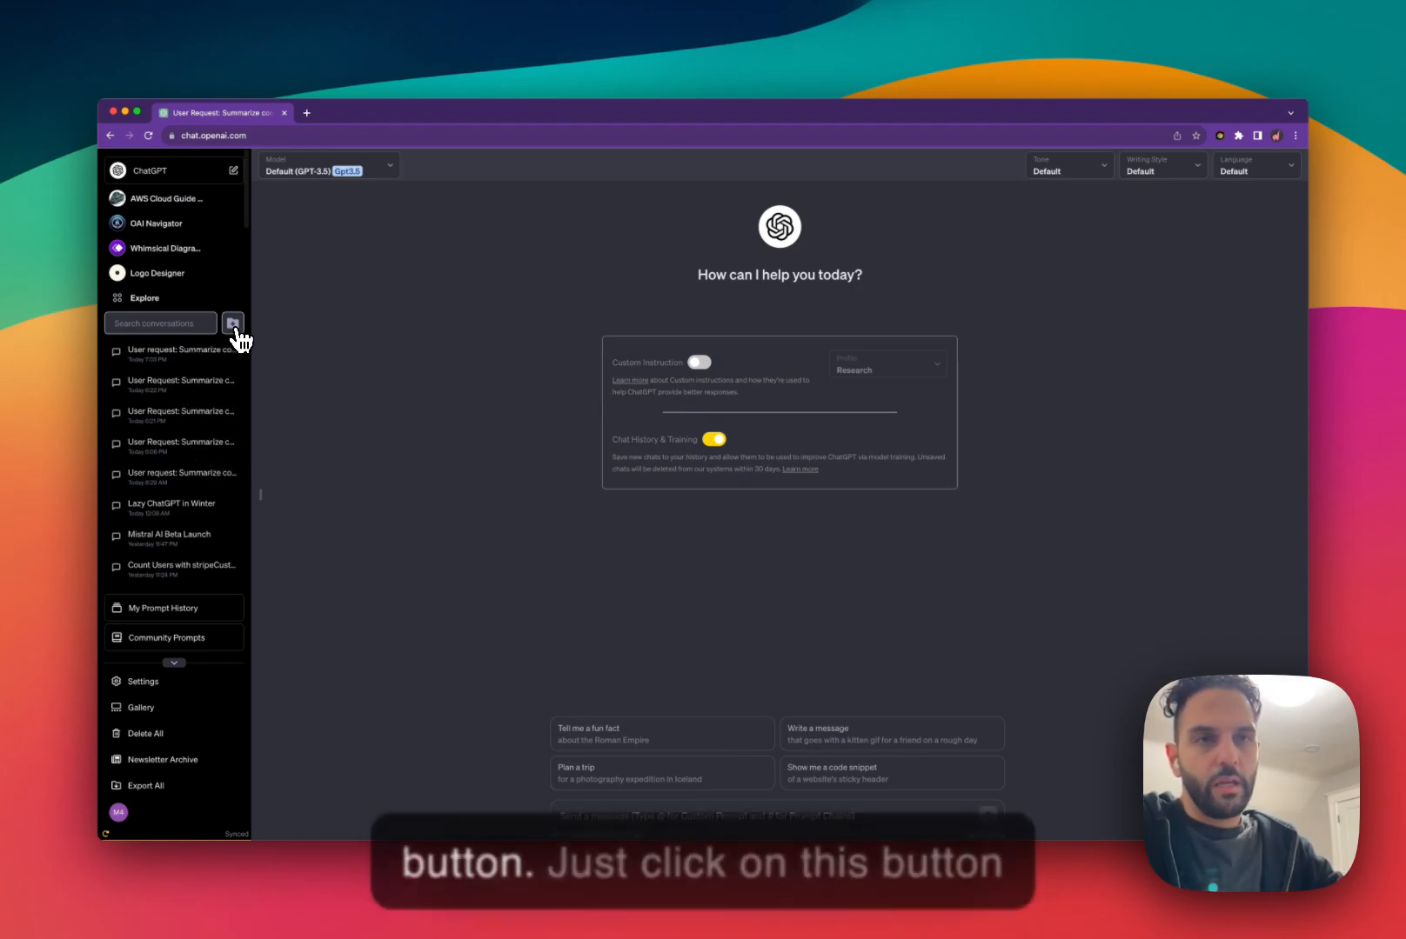
- Create an empty folder at the top of the conversations, keeping the default name 'New Folder'
{"action": "left_click", "coordinate": [231, 323]}
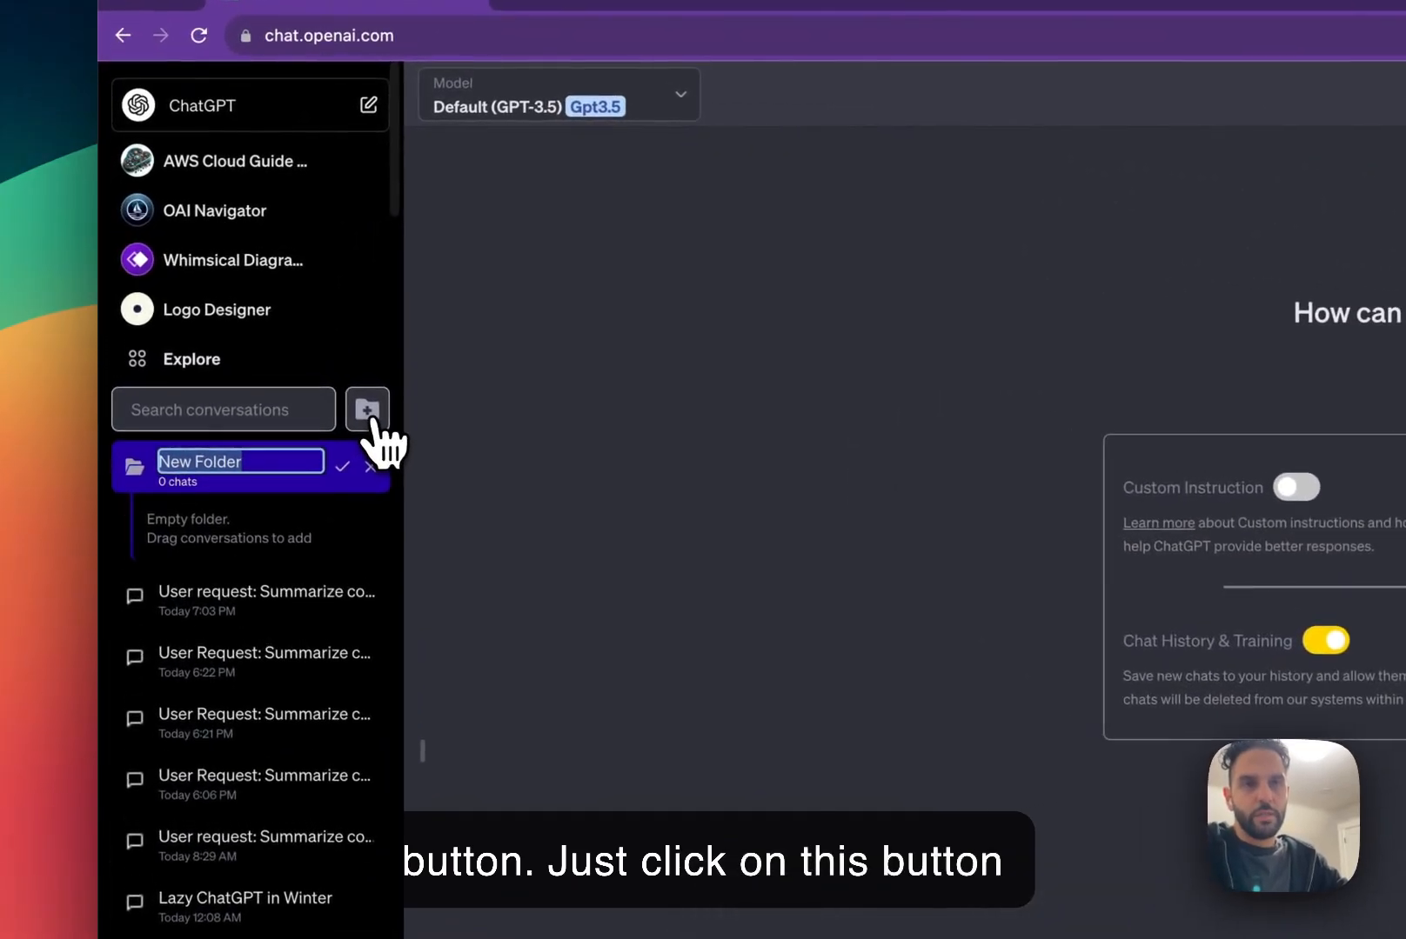
{"action": "left_click", "coordinate": [341, 464]}
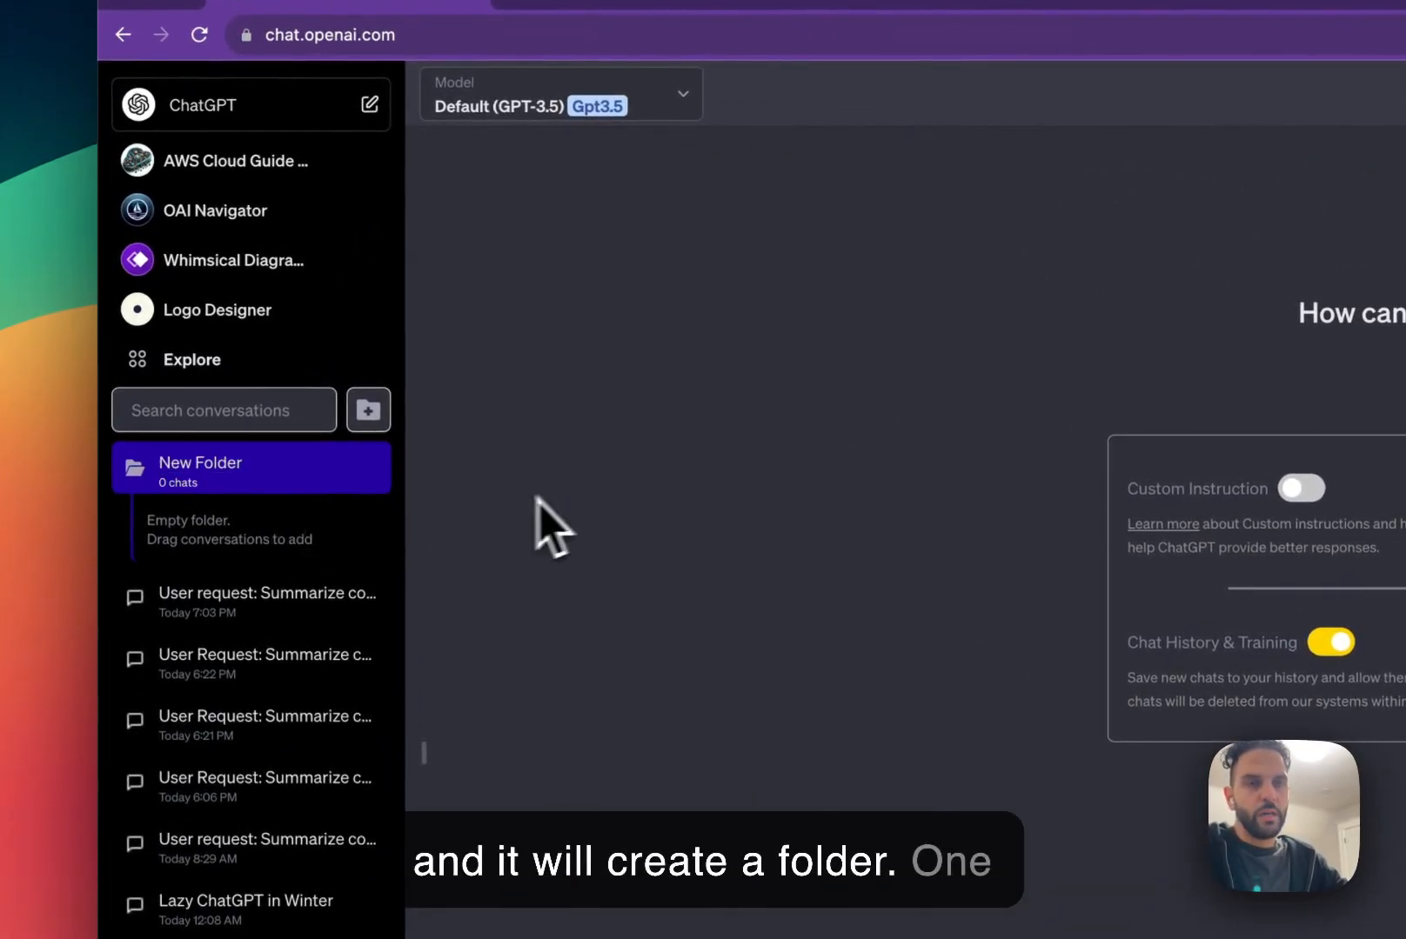
{"action": "mouse_move", "coordinate": [270, 503]}
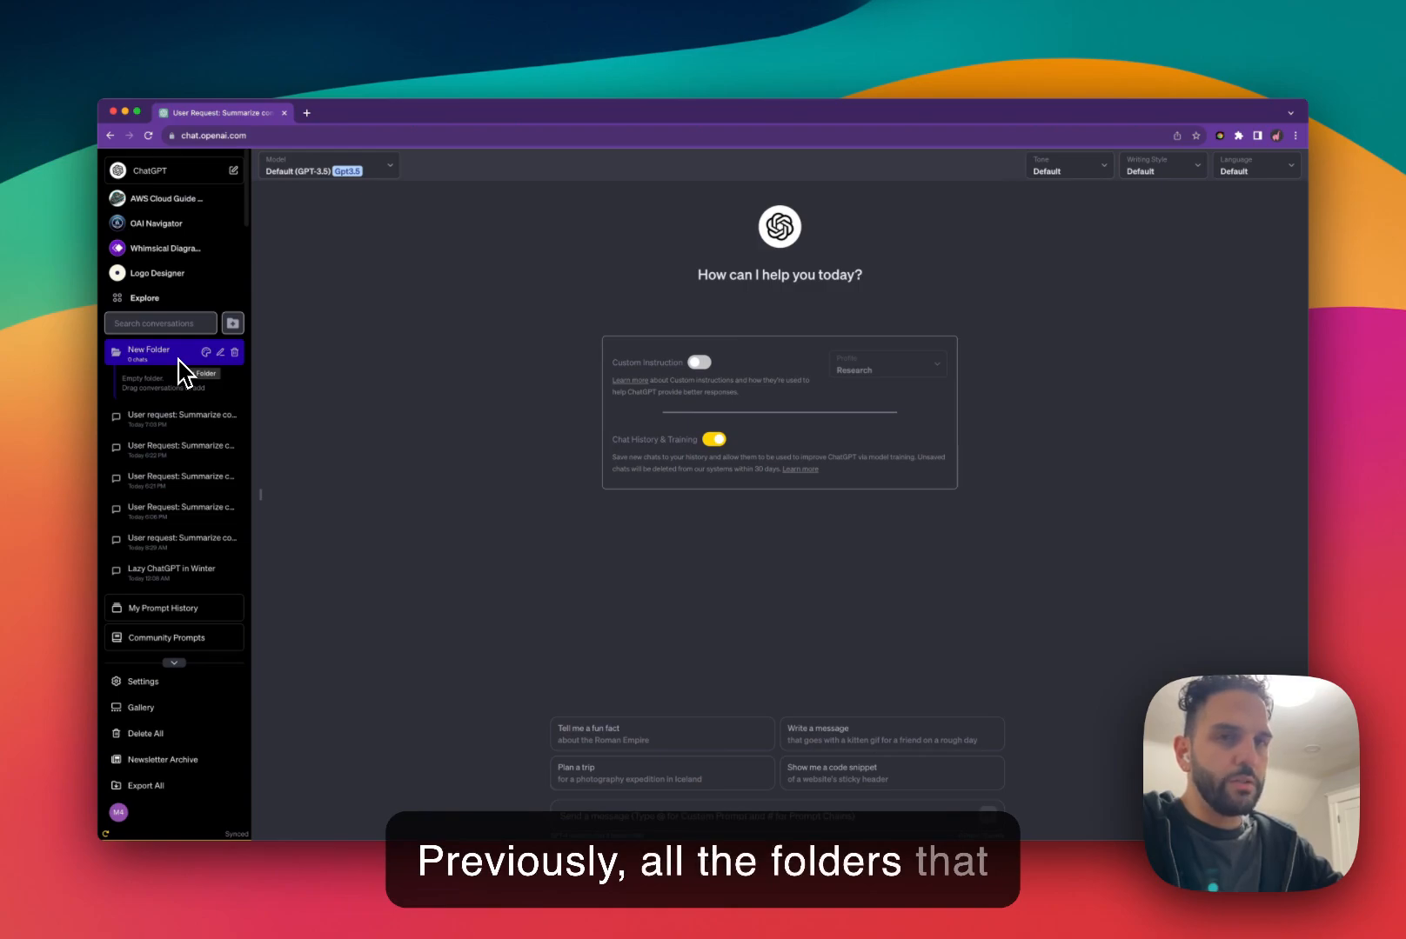
{"action": "mouse_move", "coordinate": [320, 346]}
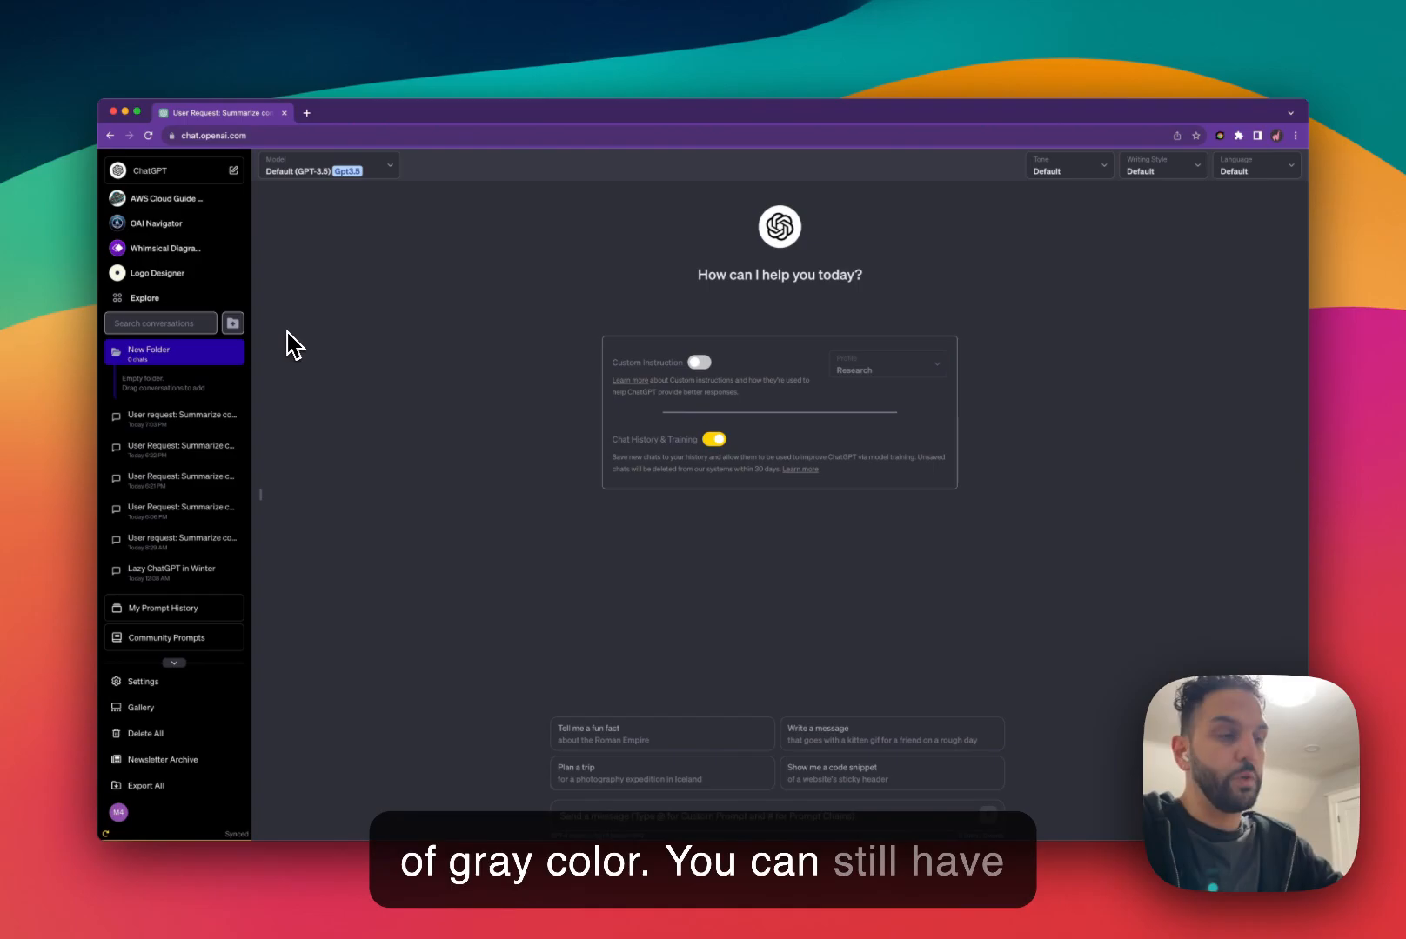
{"action": "mouse_move", "coordinate": [273, 583]}
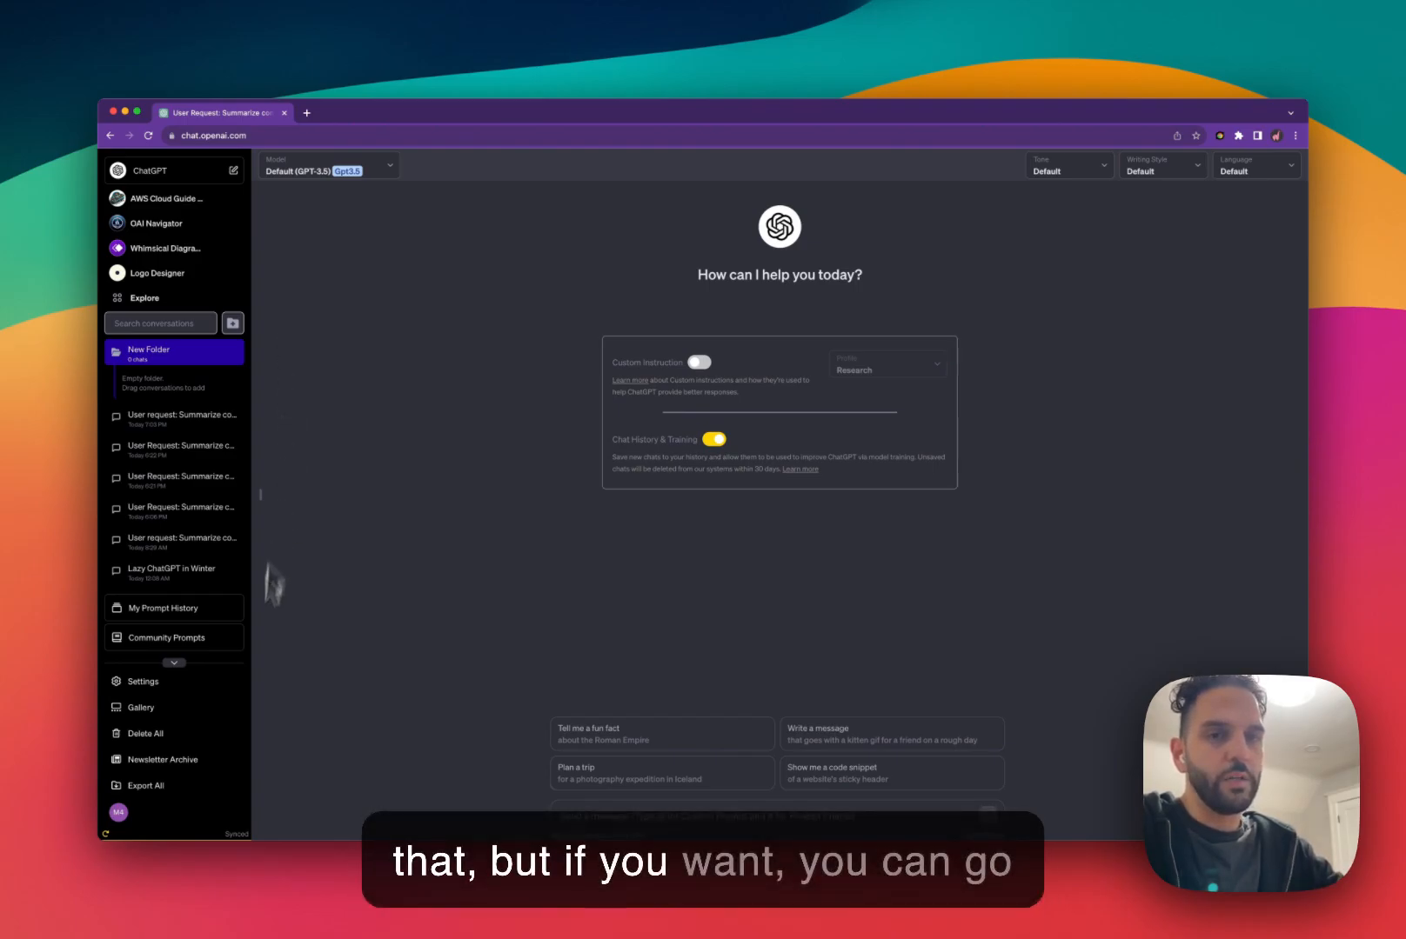
- Show the Superpower History settings with Auto Color Folders enabled
{"action": "left_click", "coordinate": [143, 682]}
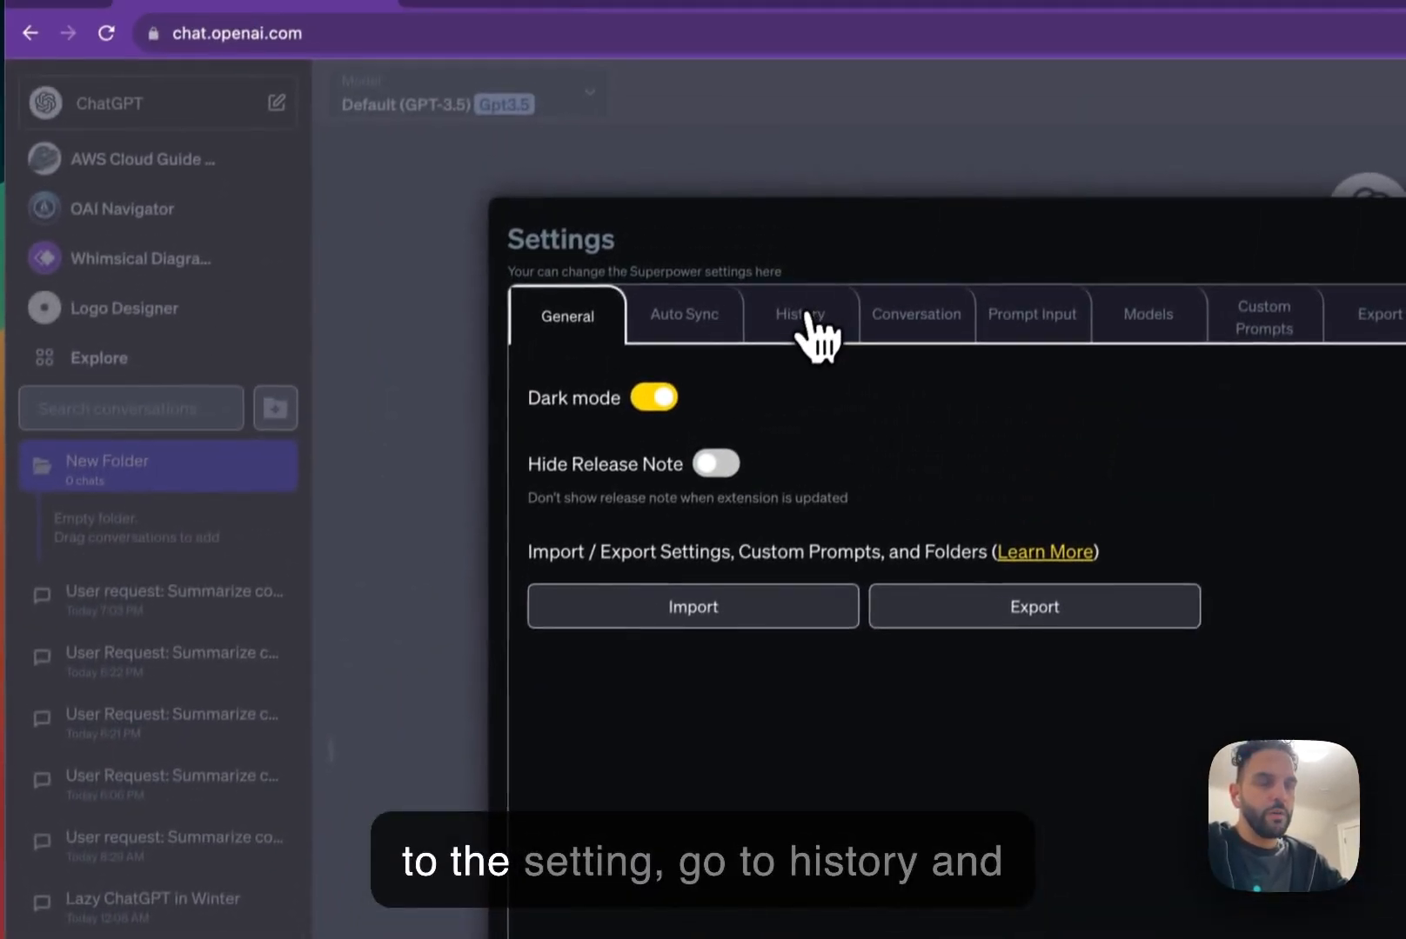
{"action": "left_click", "coordinate": [797, 314]}
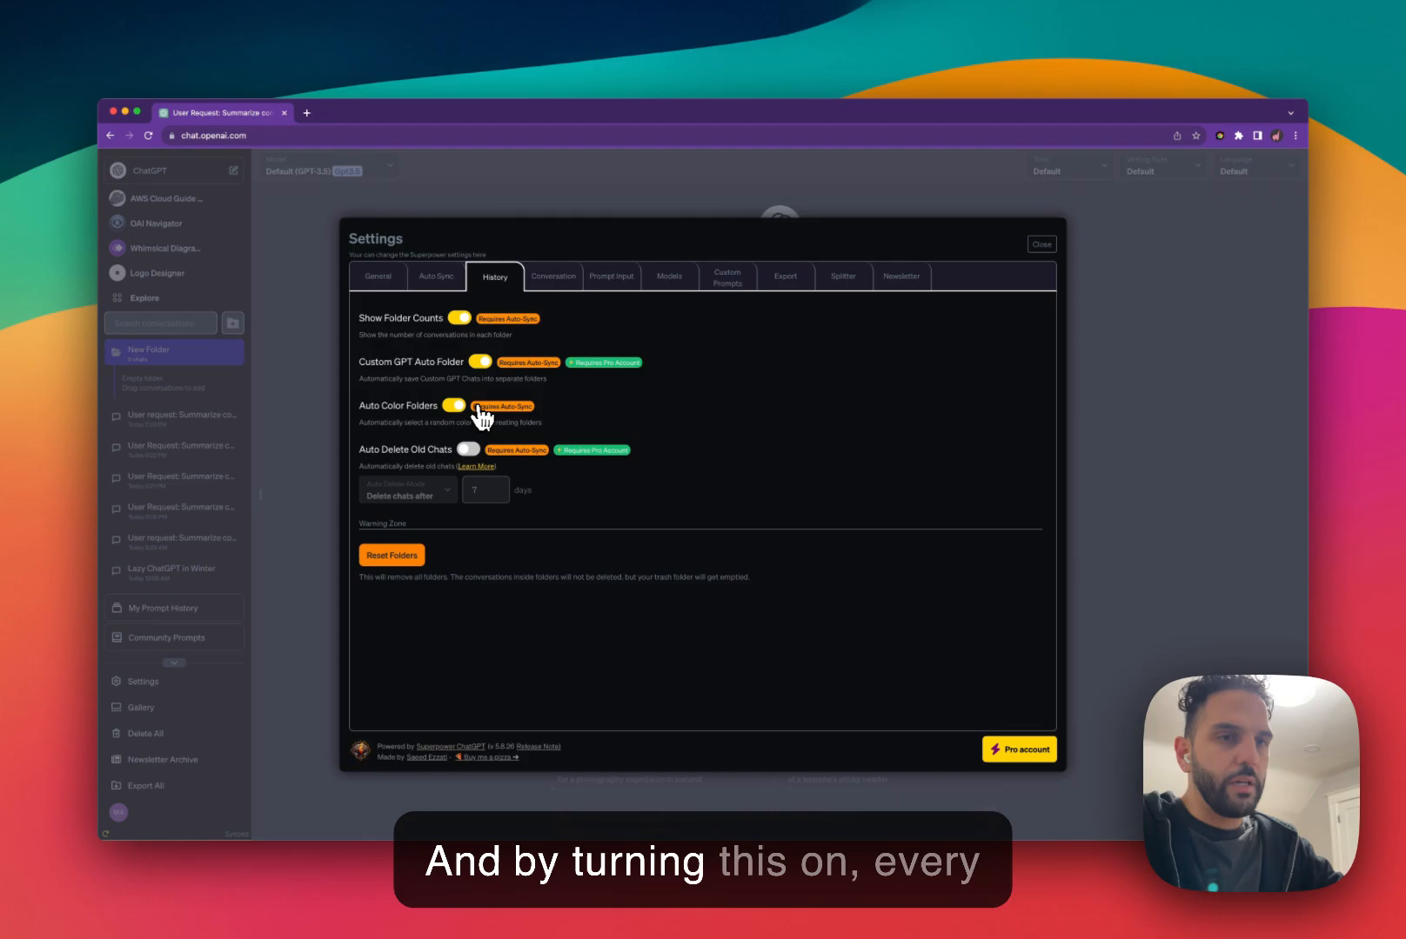
- Return to the sidebar and add two more auto-coloured folders with default names
{"action": "left_click", "coordinate": [1040, 243]}
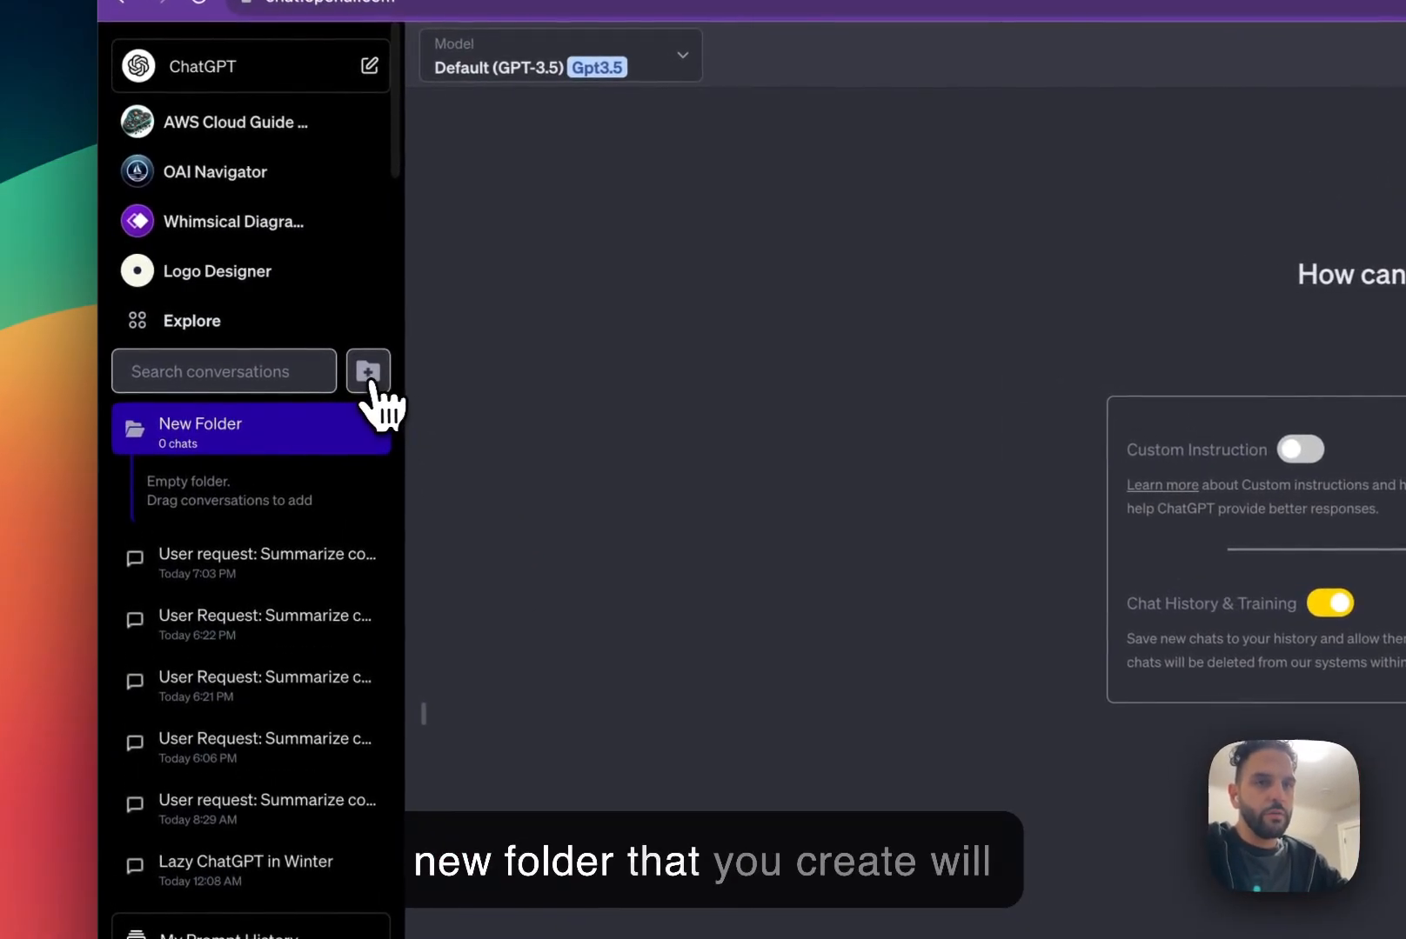
{"action": "left_click", "coordinate": [367, 370]}
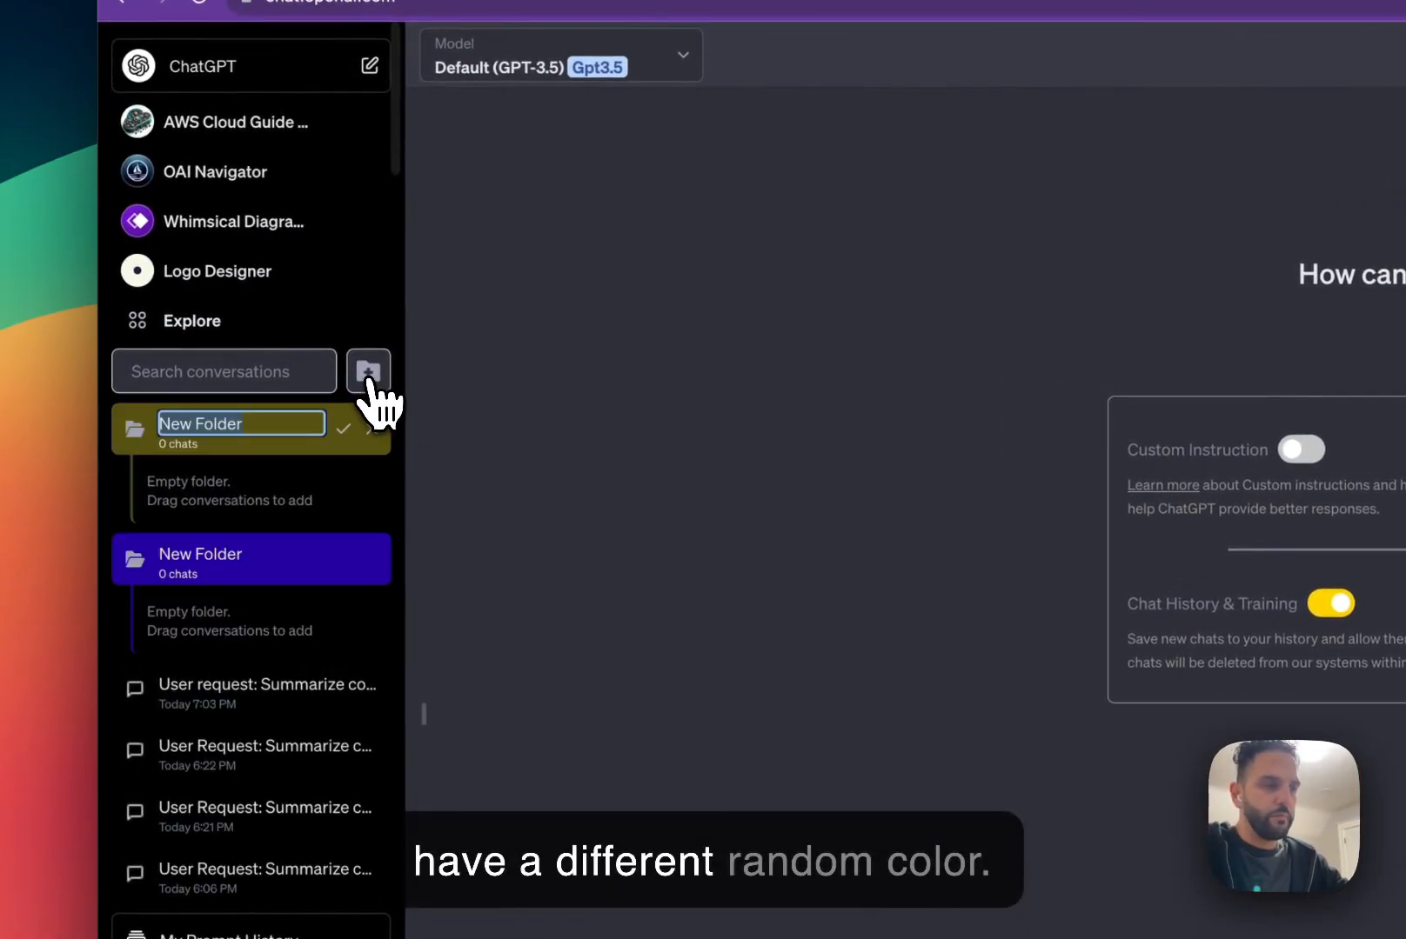
{"action": "left_click", "coordinate": [367, 371]}
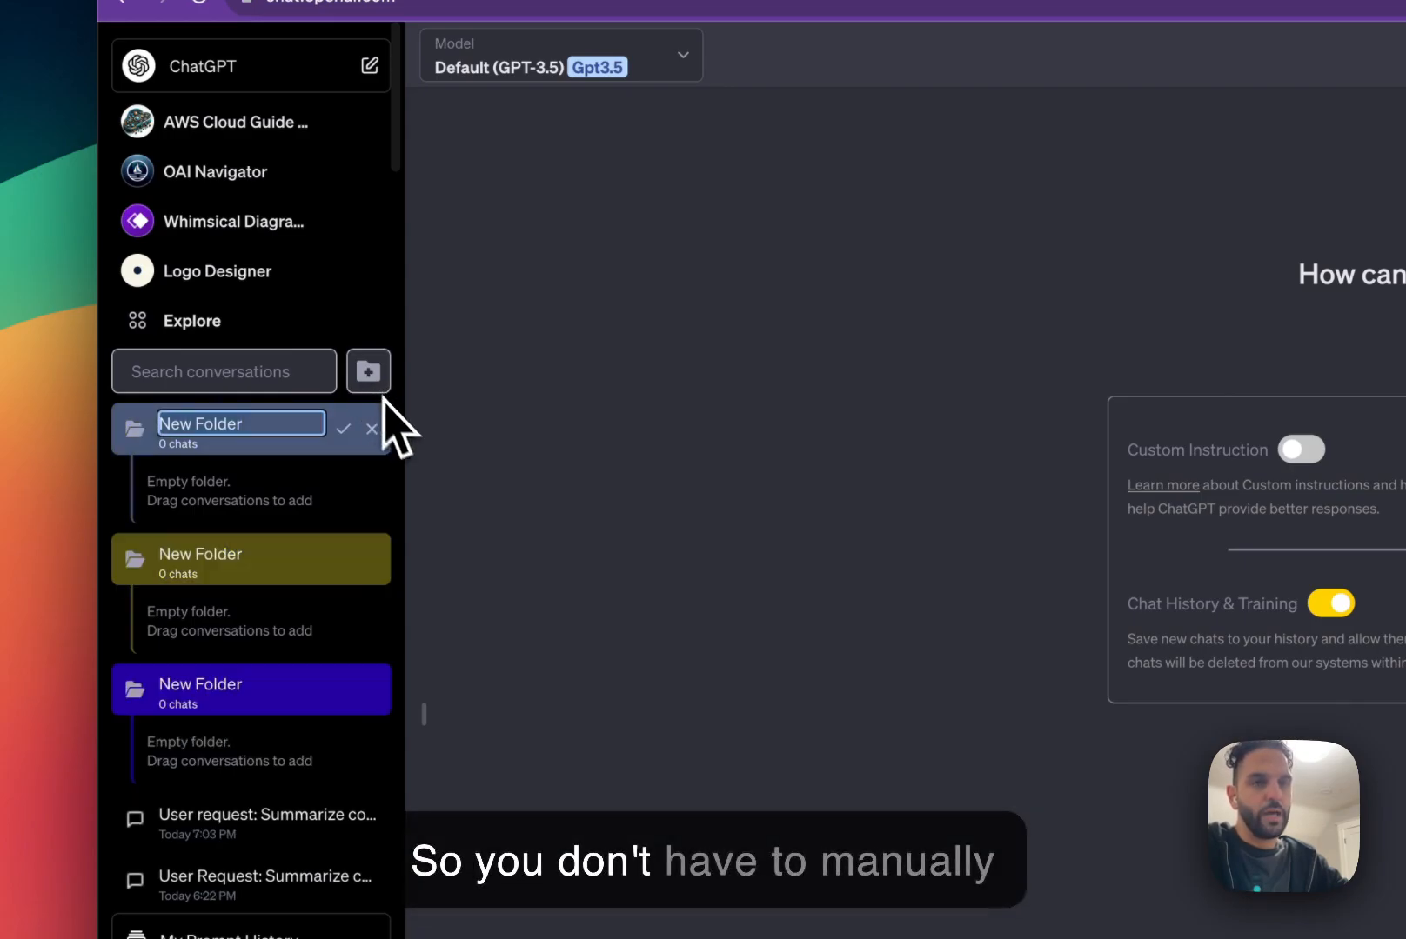
{"action": "left_click", "coordinate": [344, 428]}
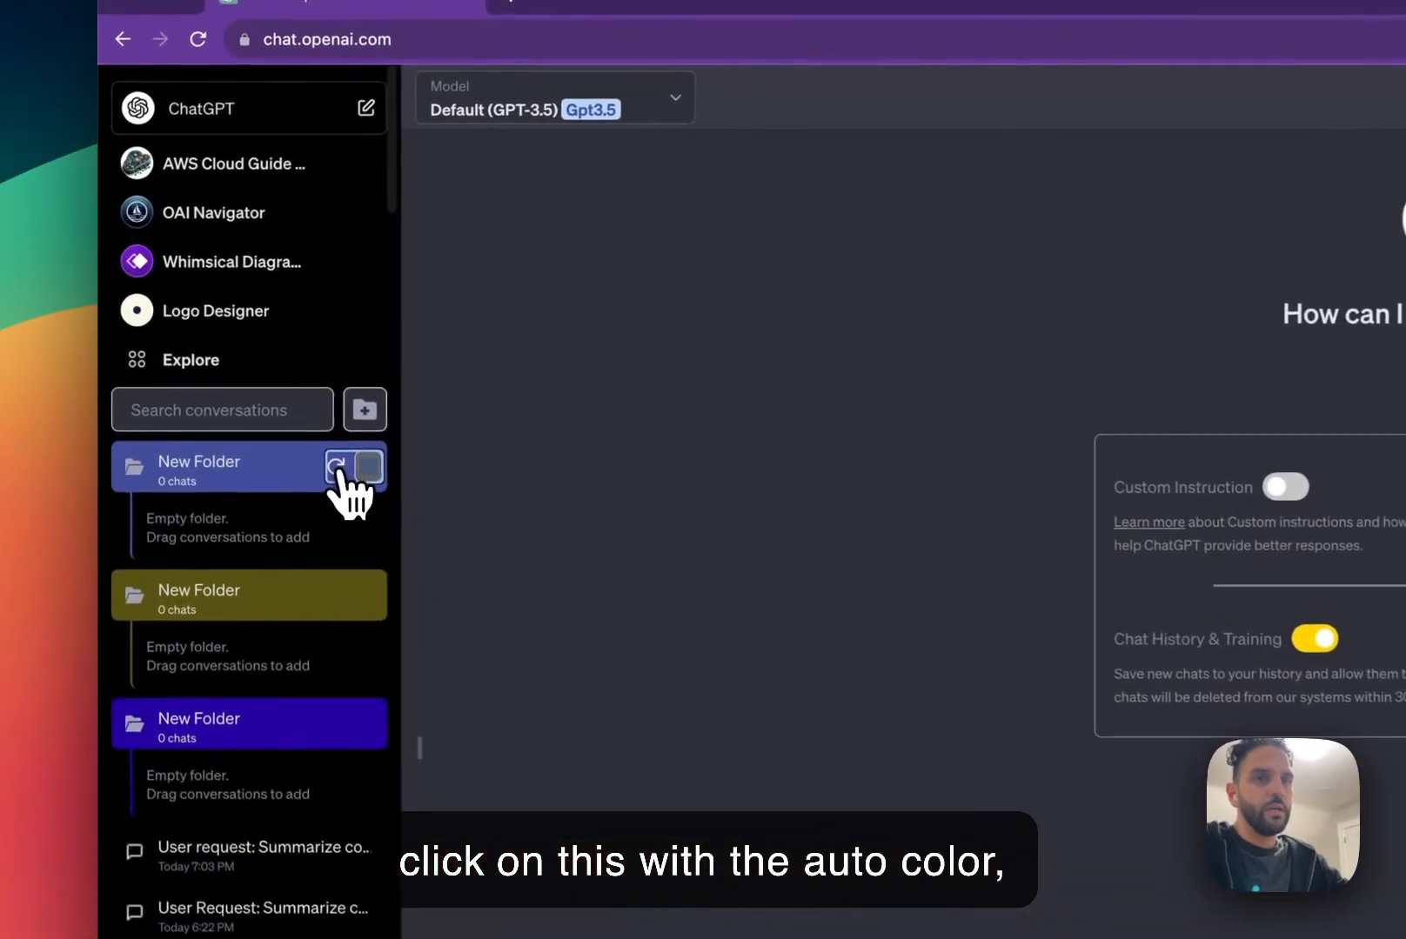
- Recolour the top folder randomly, then remove the red-tinted extra folder
{"action": "left_click", "coordinate": [340, 467]}
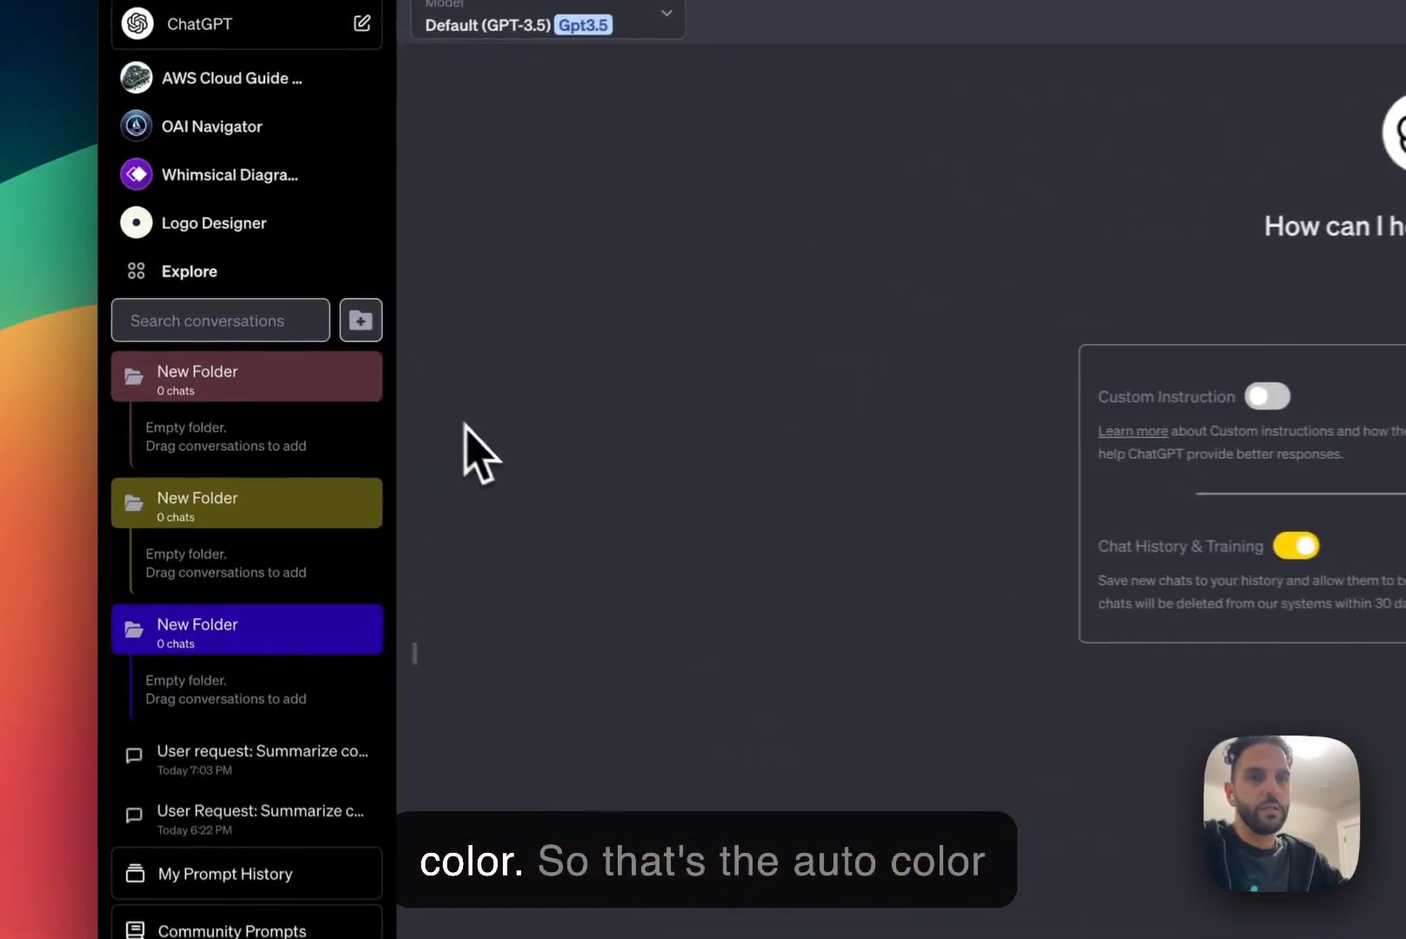
{"action": "left_click", "coordinate": [247, 376]}
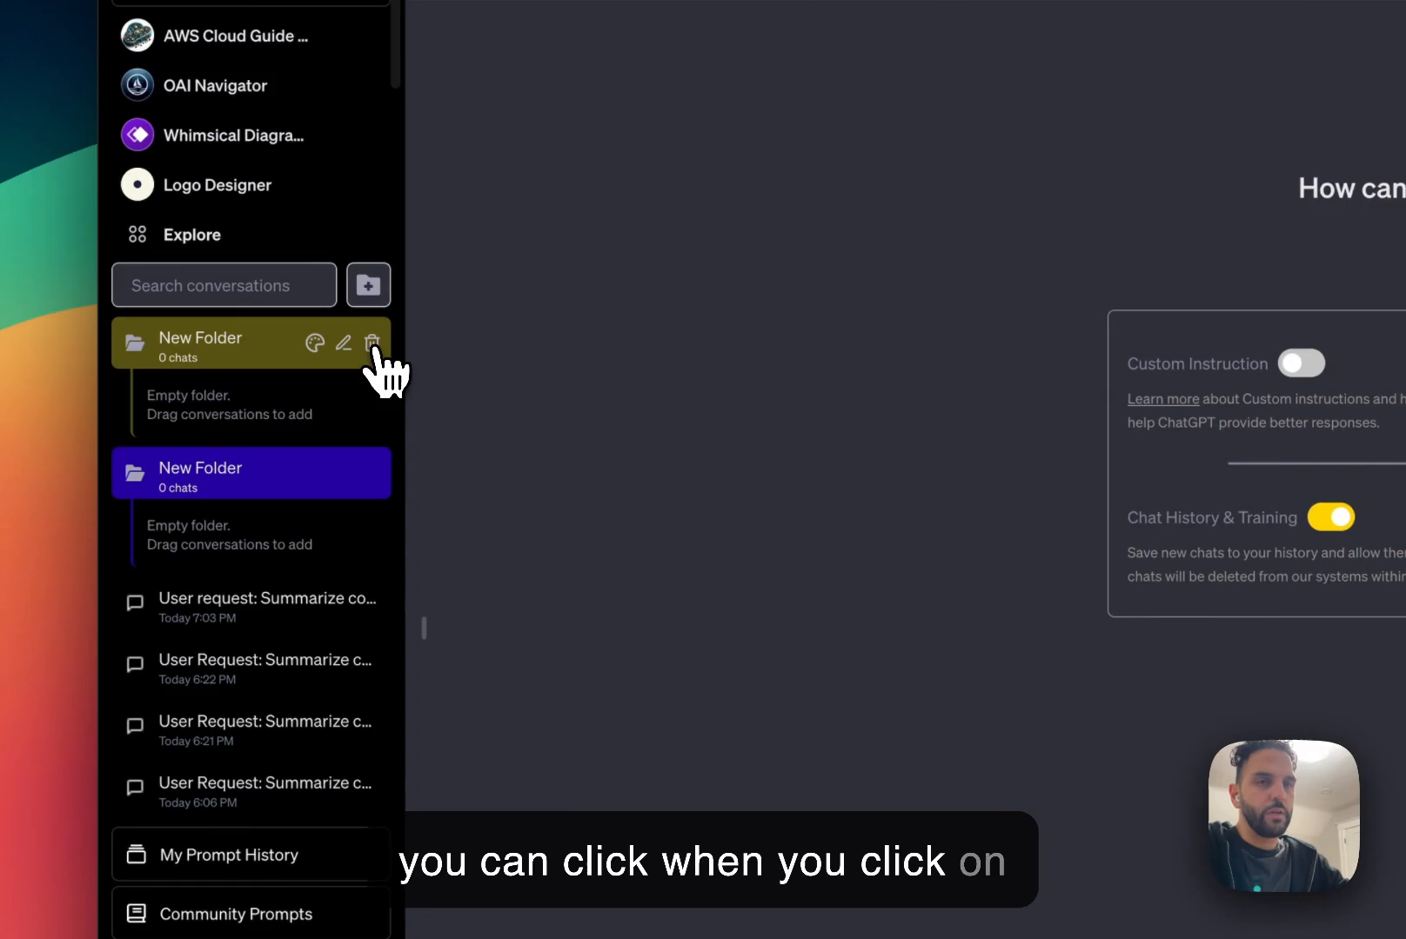
- Delete the olive folder, confirming the Delete Folder warning, leaving one blue folder
{"action": "left_click", "coordinate": [373, 343]}
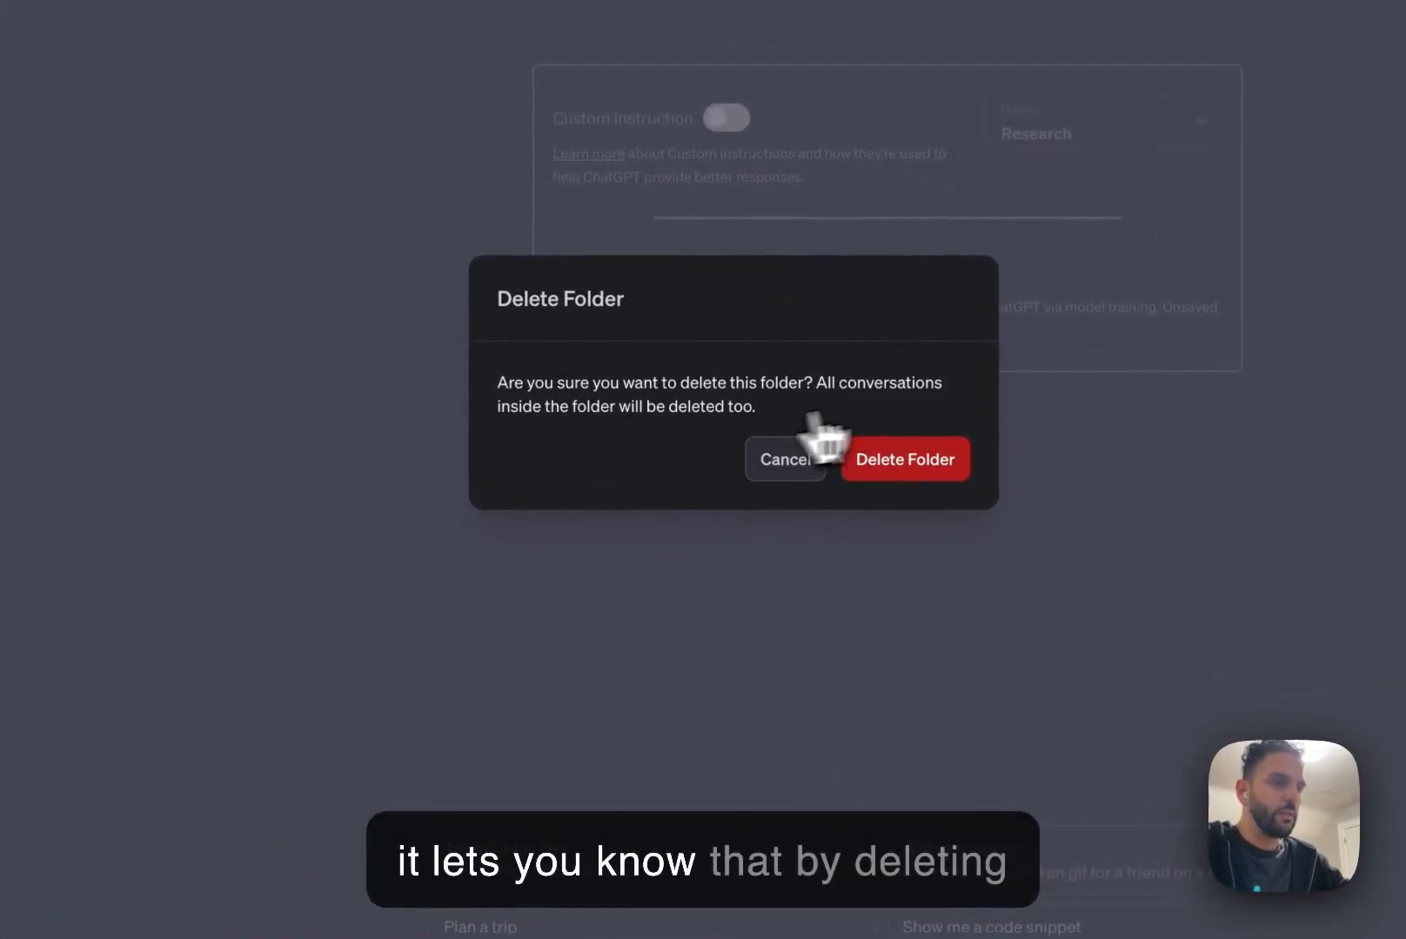
{"action": "mouse_move", "coordinate": [708, 439]}
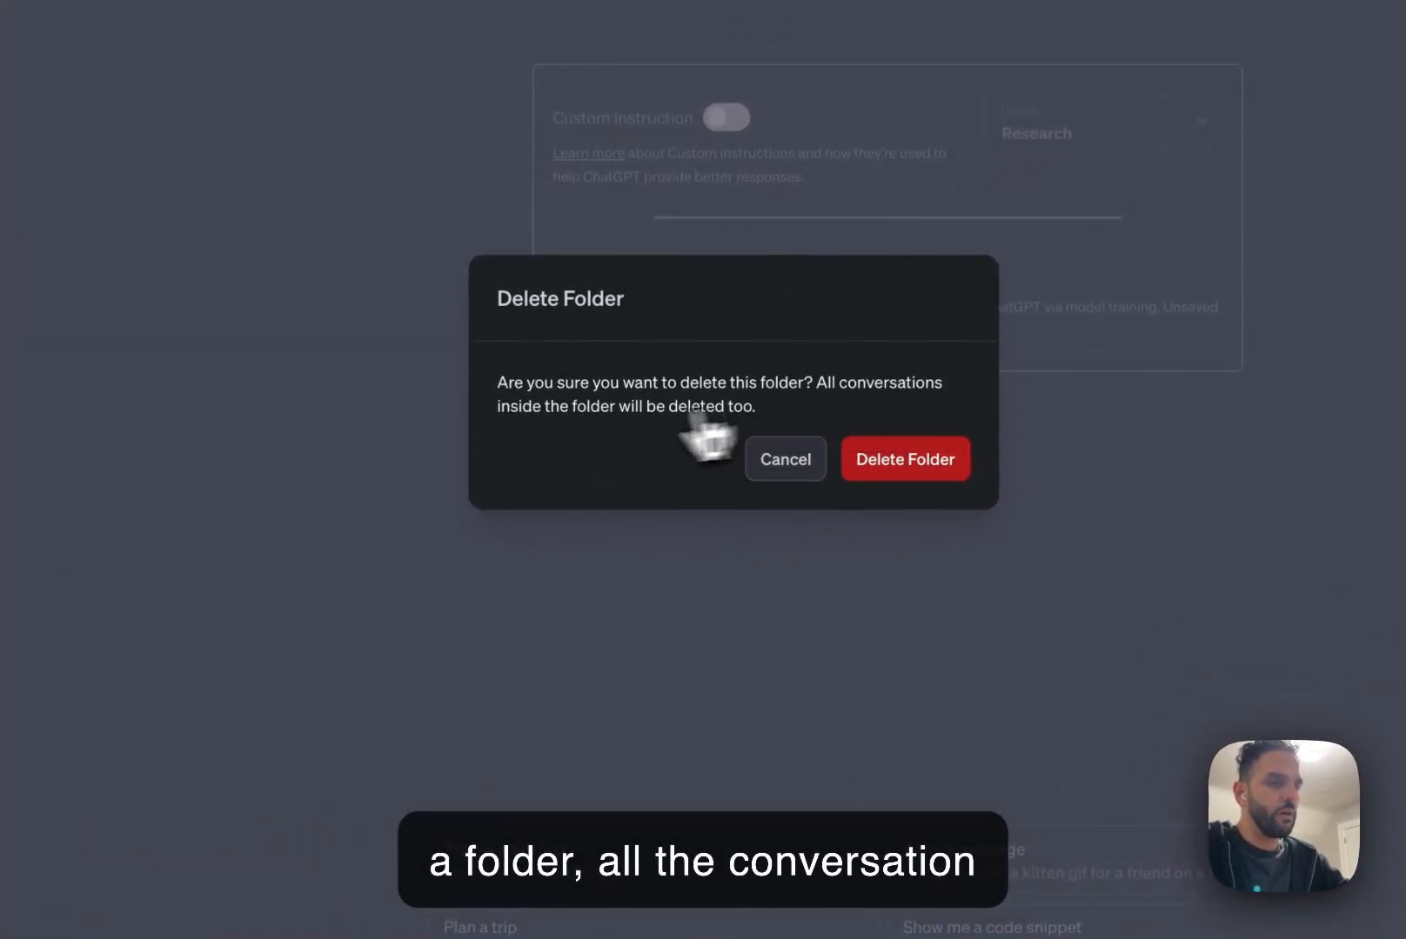
{"action": "mouse_move", "coordinate": [598, 457]}
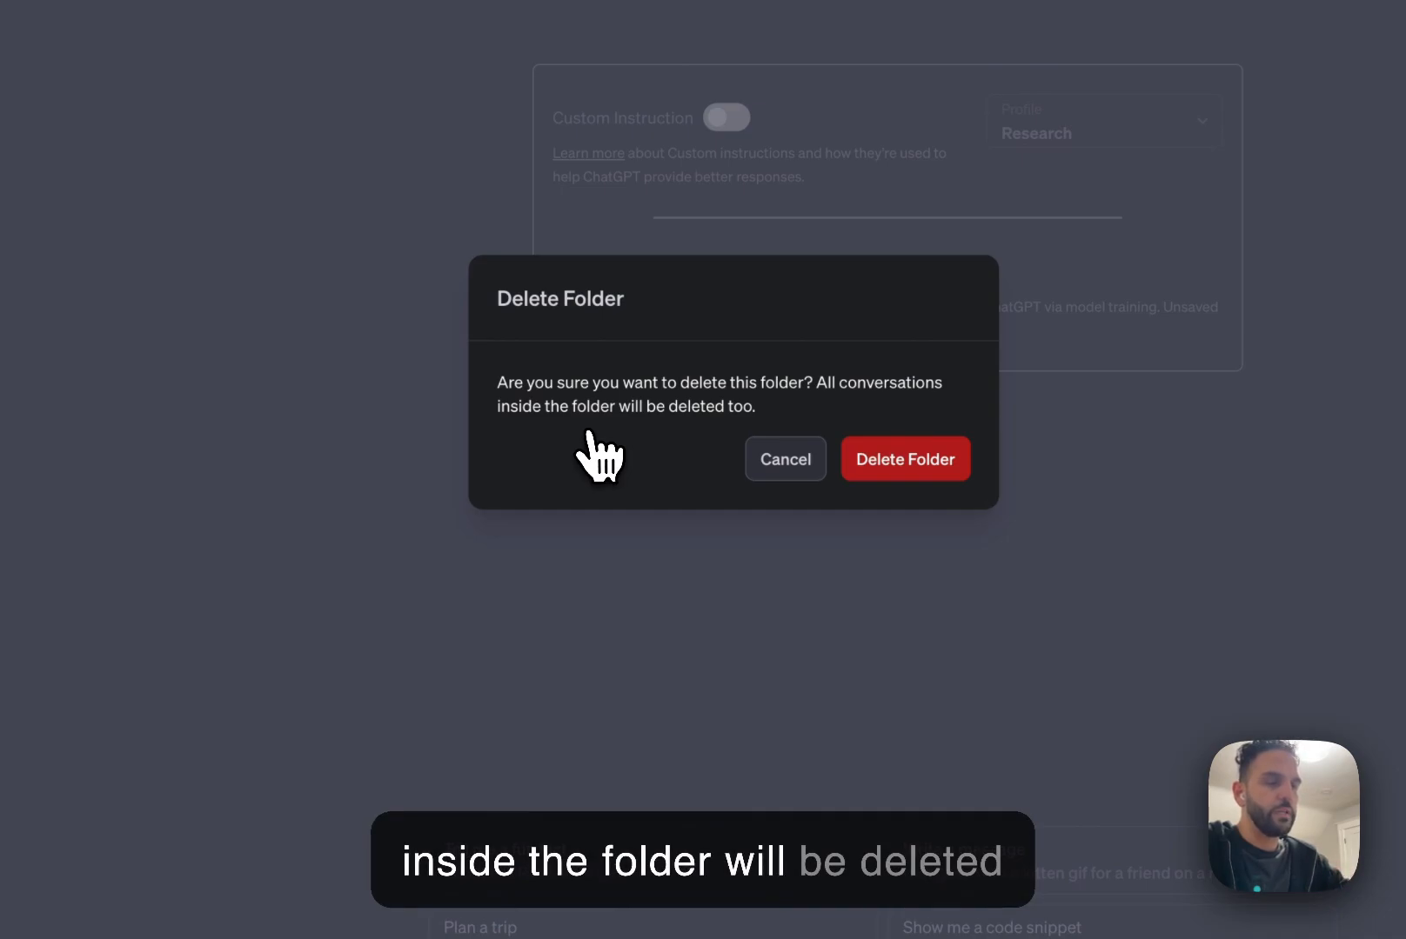
{"action": "mouse_move", "coordinate": [905, 460]}
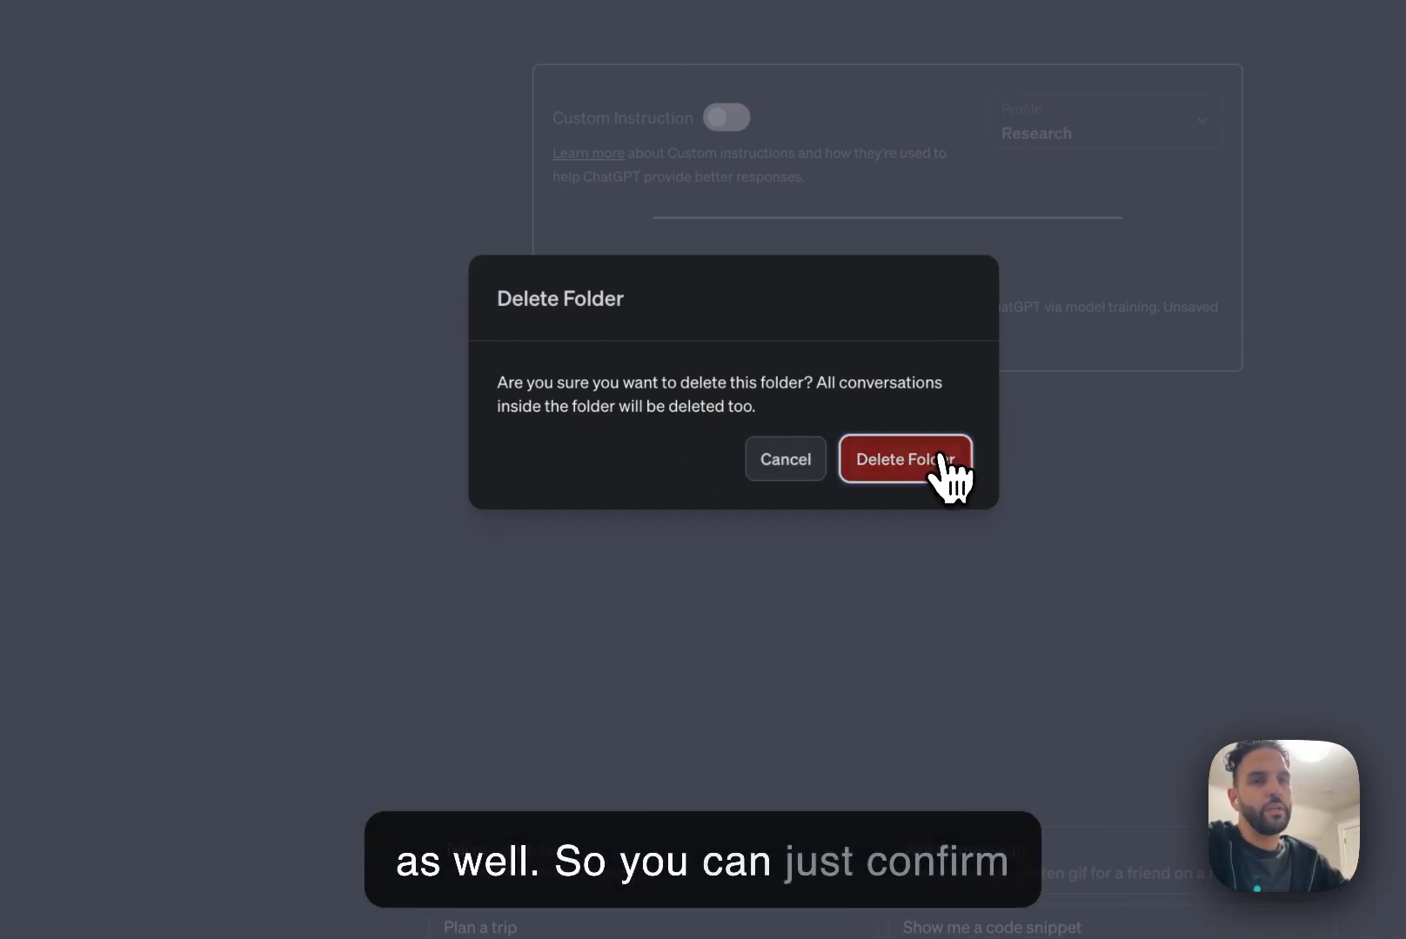
{"action": "left_click", "coordinate": [905, 459]}
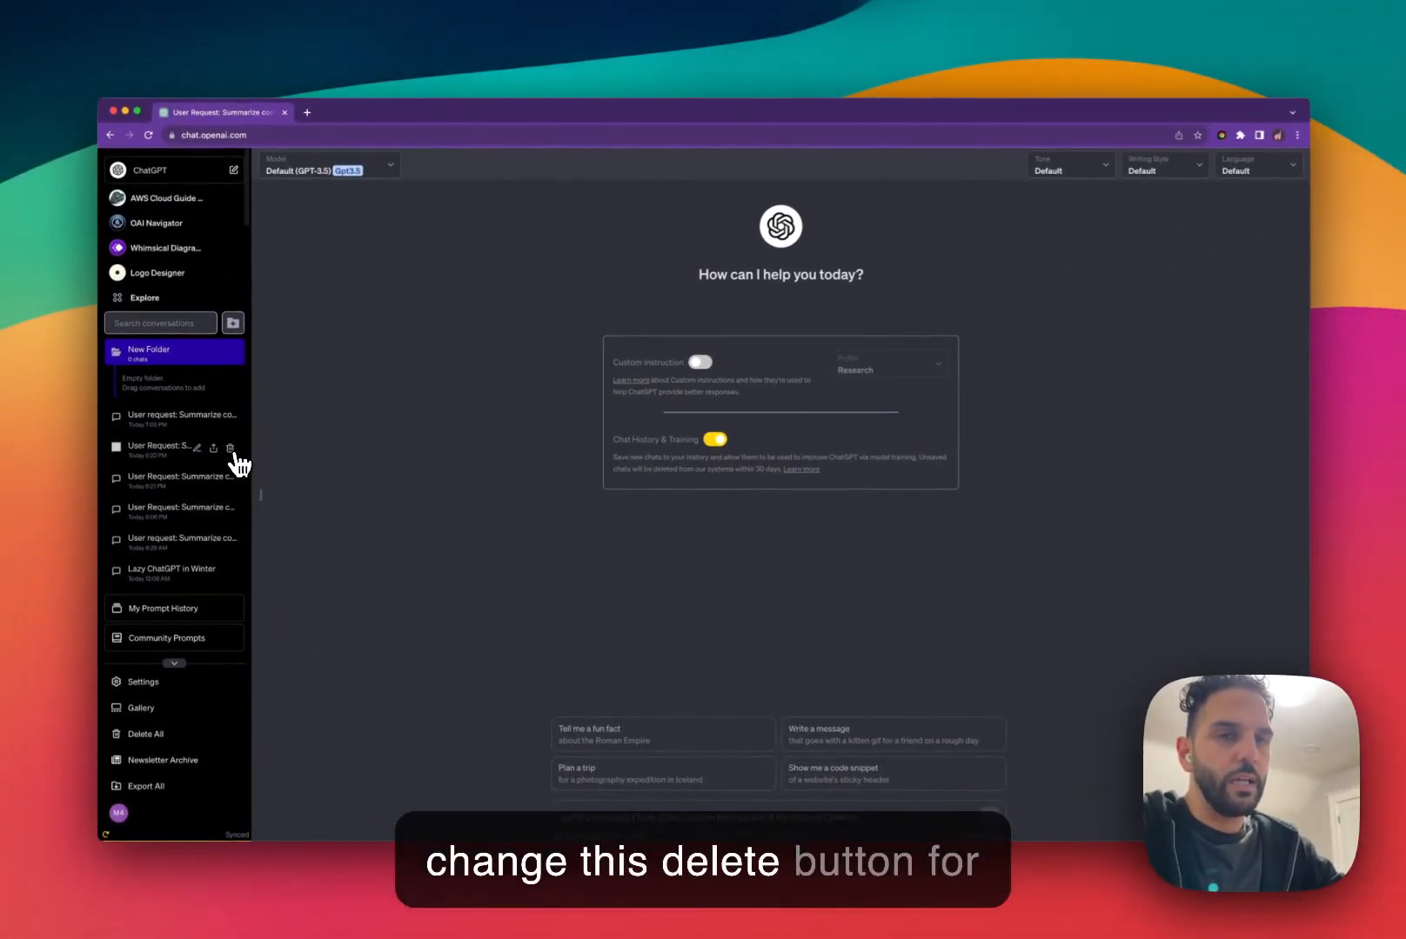
{"action": "mouse_move", "coordinate": [153, 461]}
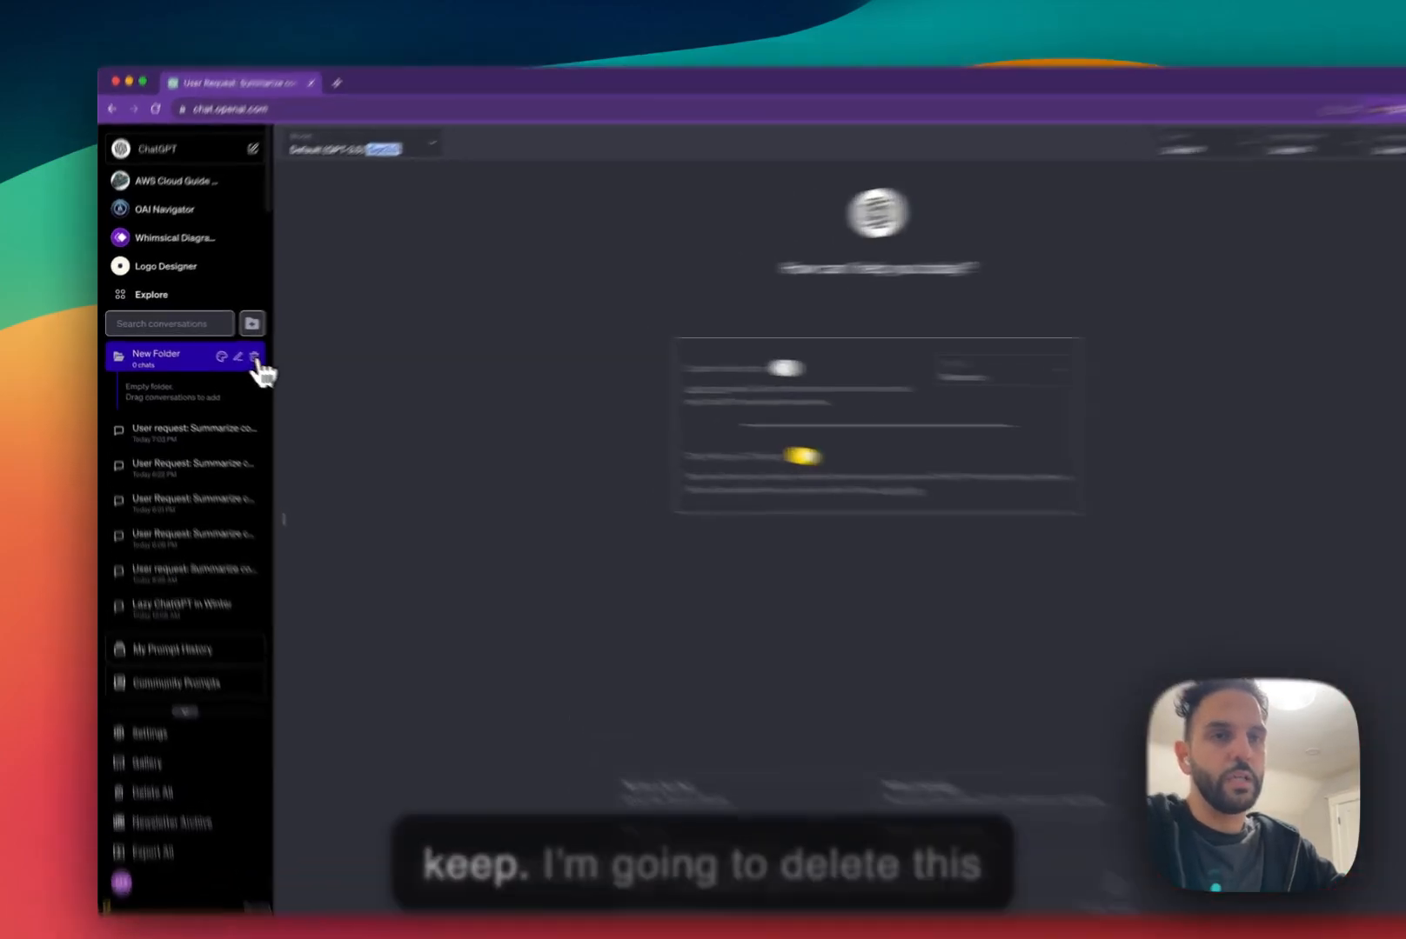
- Delete the last empty 'New Folder' so the sidebar lists only conversations
{"action": "left_click", "coordinate": [255, 357]}
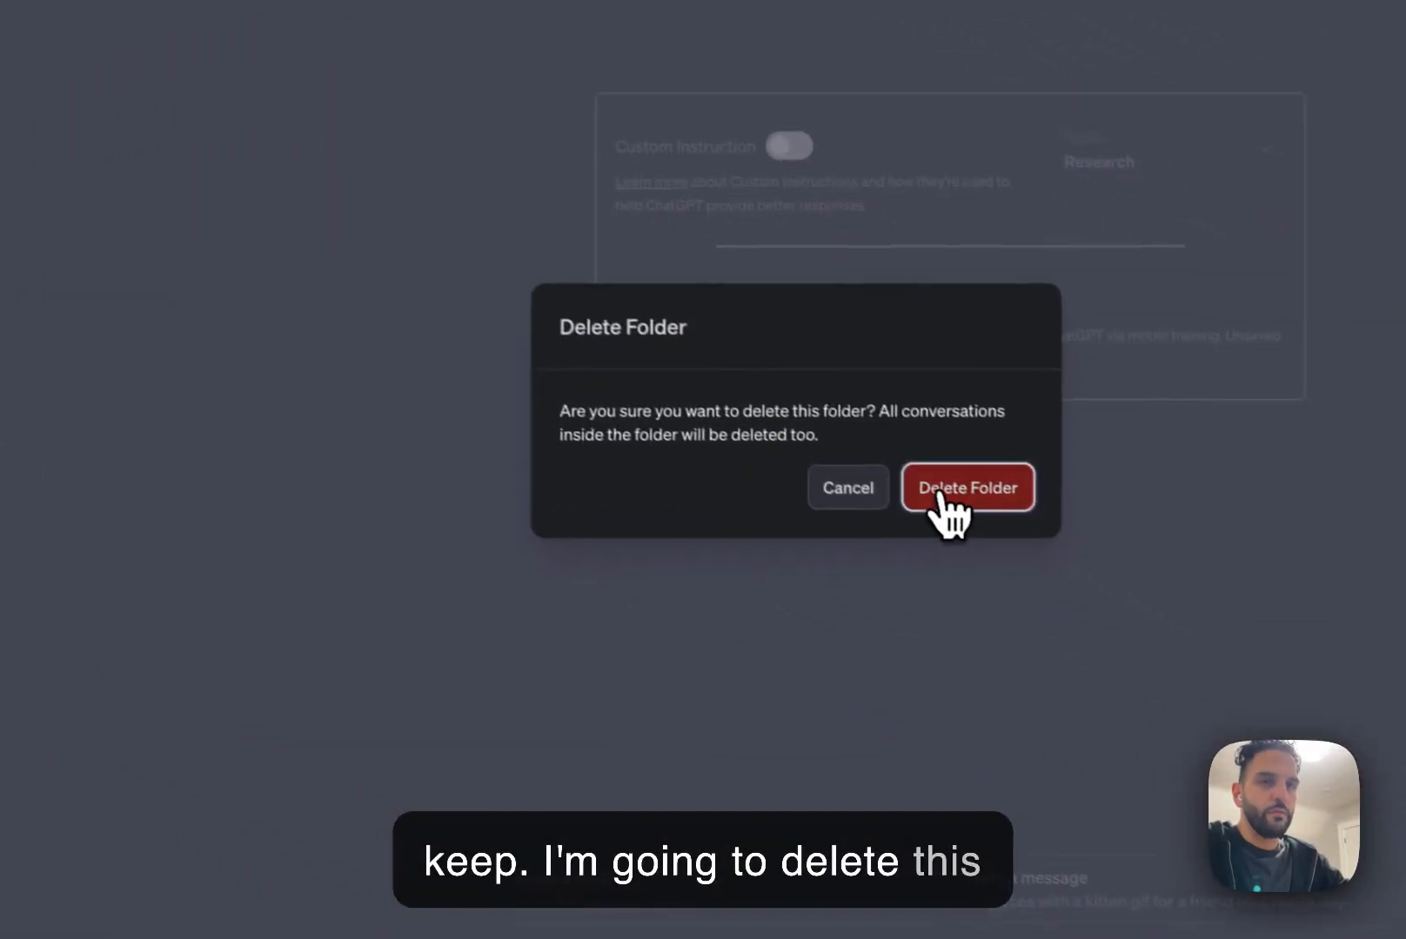
{"action": "left_click", "coordinate": [967, 487]}
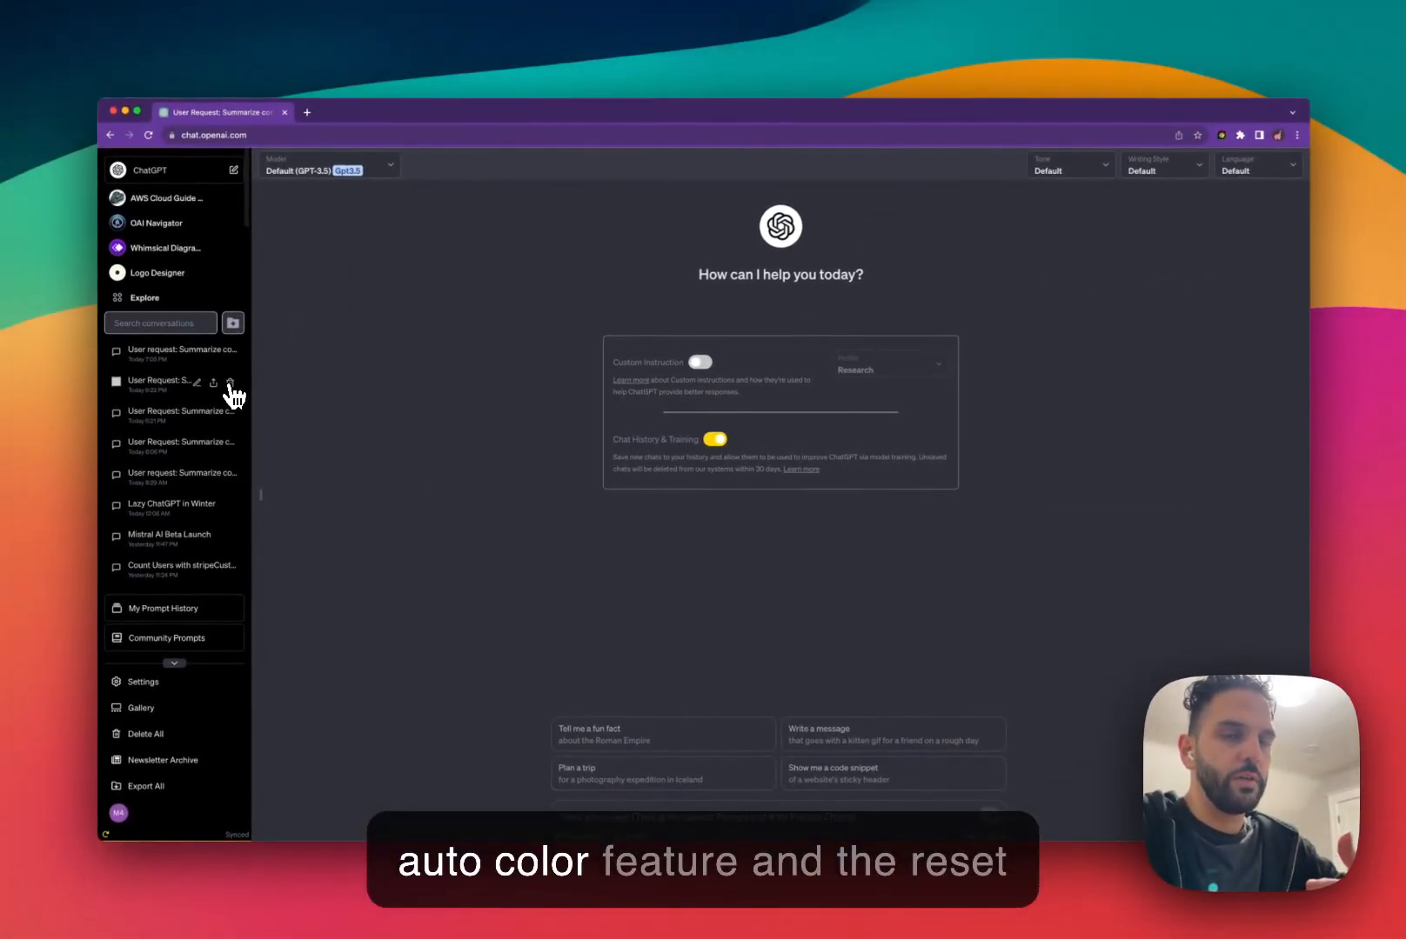
{"action": "mouse_move", "coordinate": [370, 459]}
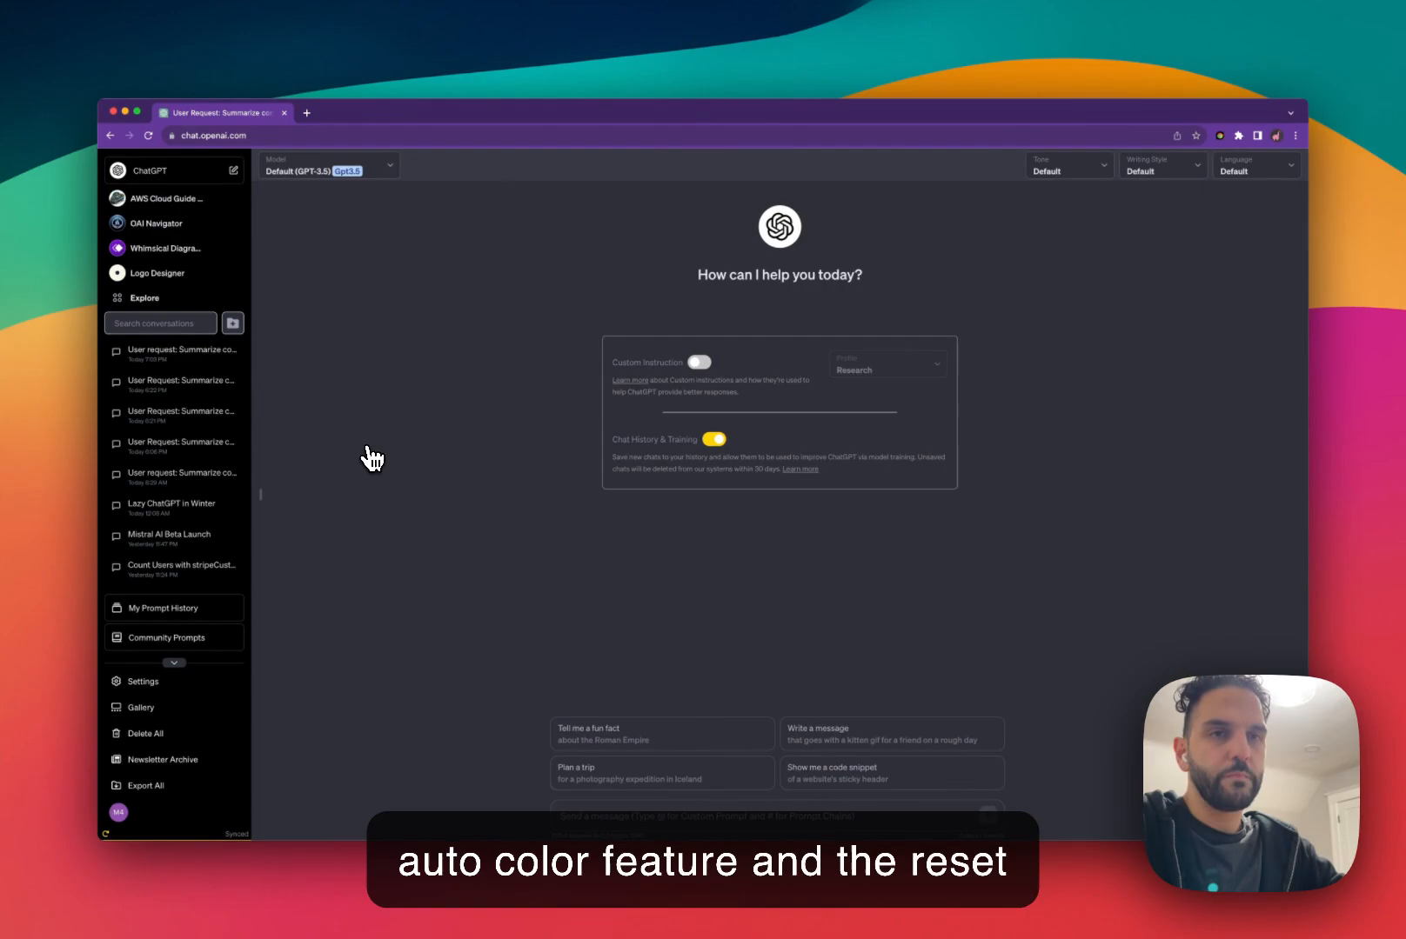
{"action": "mouse_move", "coordinate": [370, 654]}
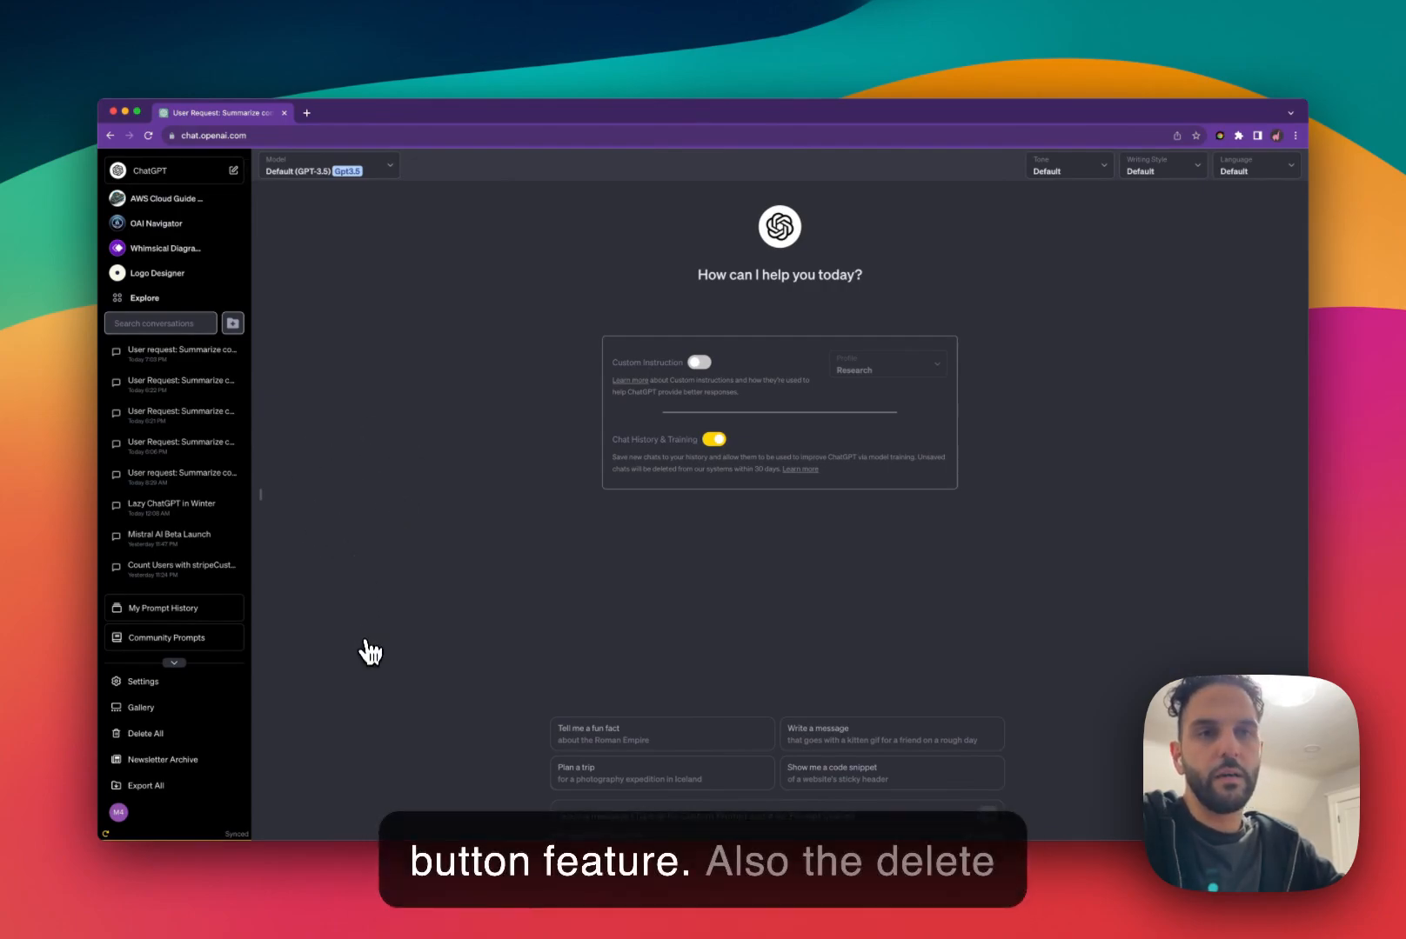
{"action": "mouse_move", "coordinate": [313, 679]}
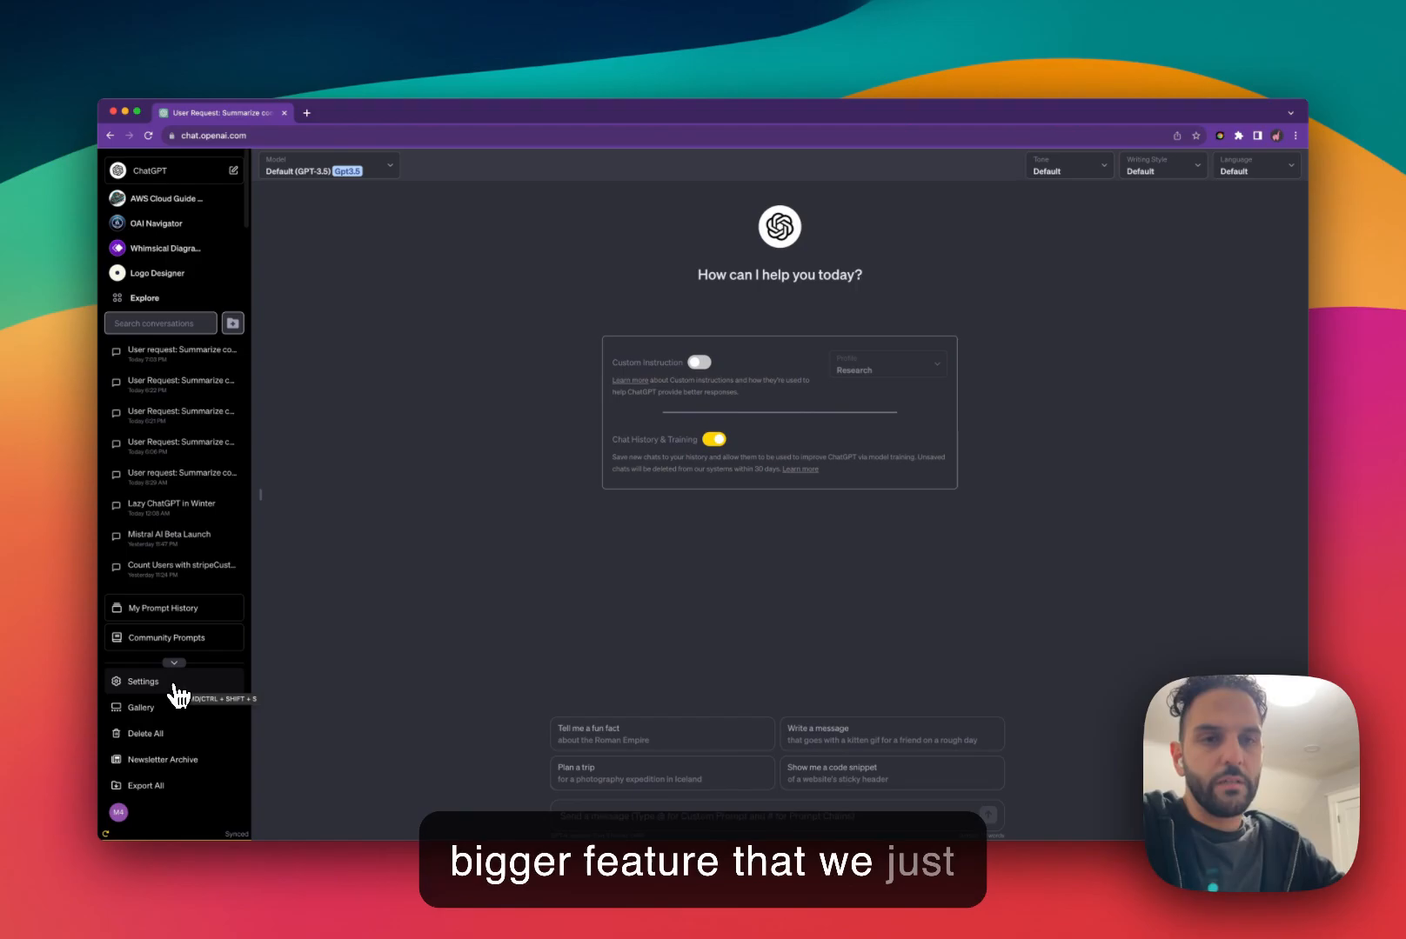
- In Superpower History settings, switch off Custom GPT Auto Folder
{"action": "left_click", "coordinate": [142, 682]}
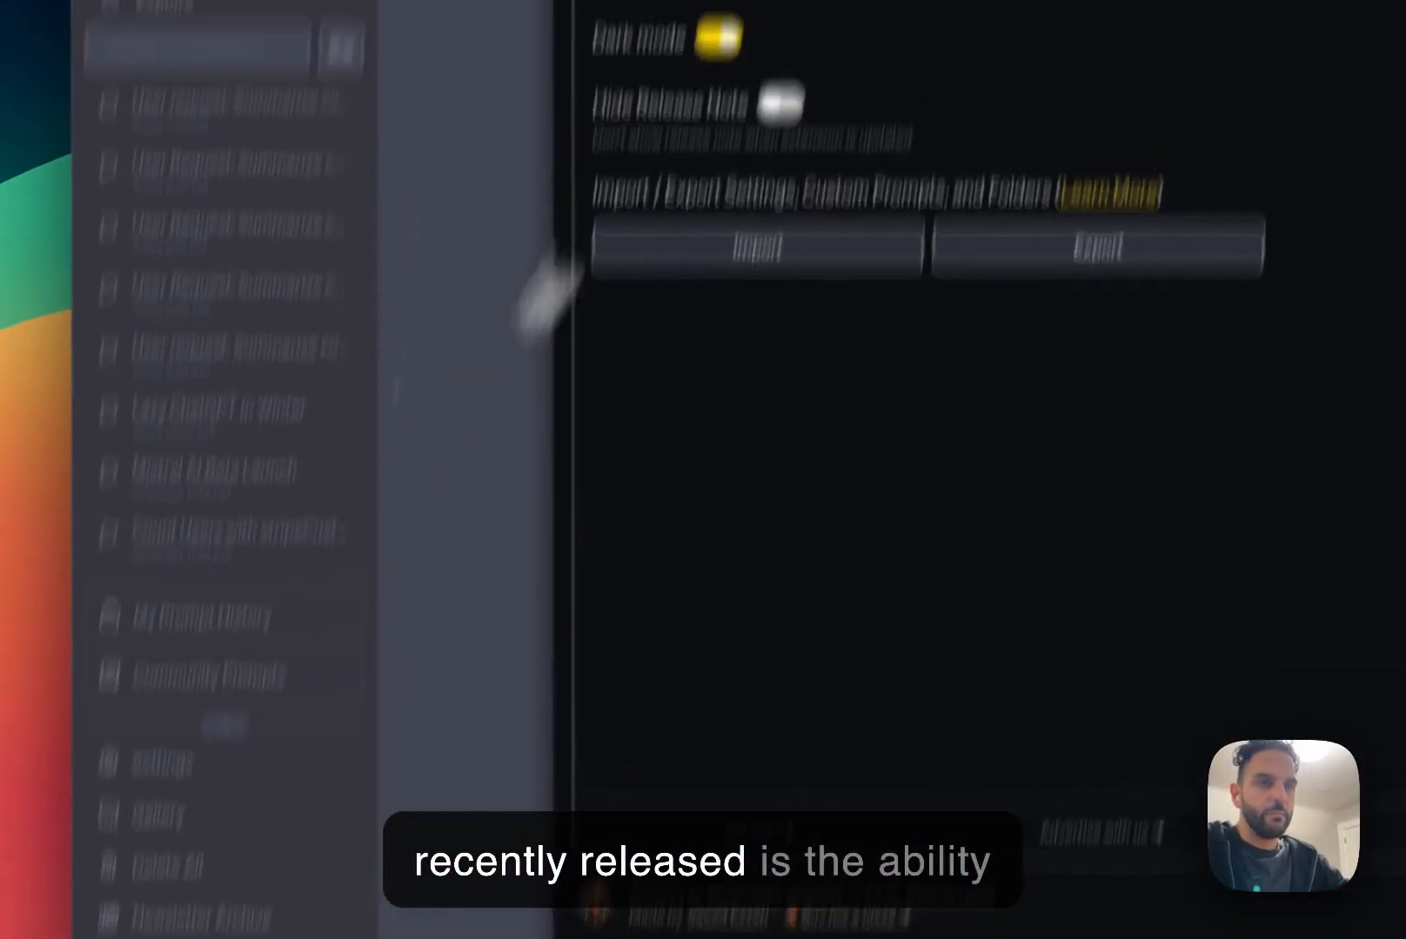
{"action": "left_click", "coordinate": [806, 365]}
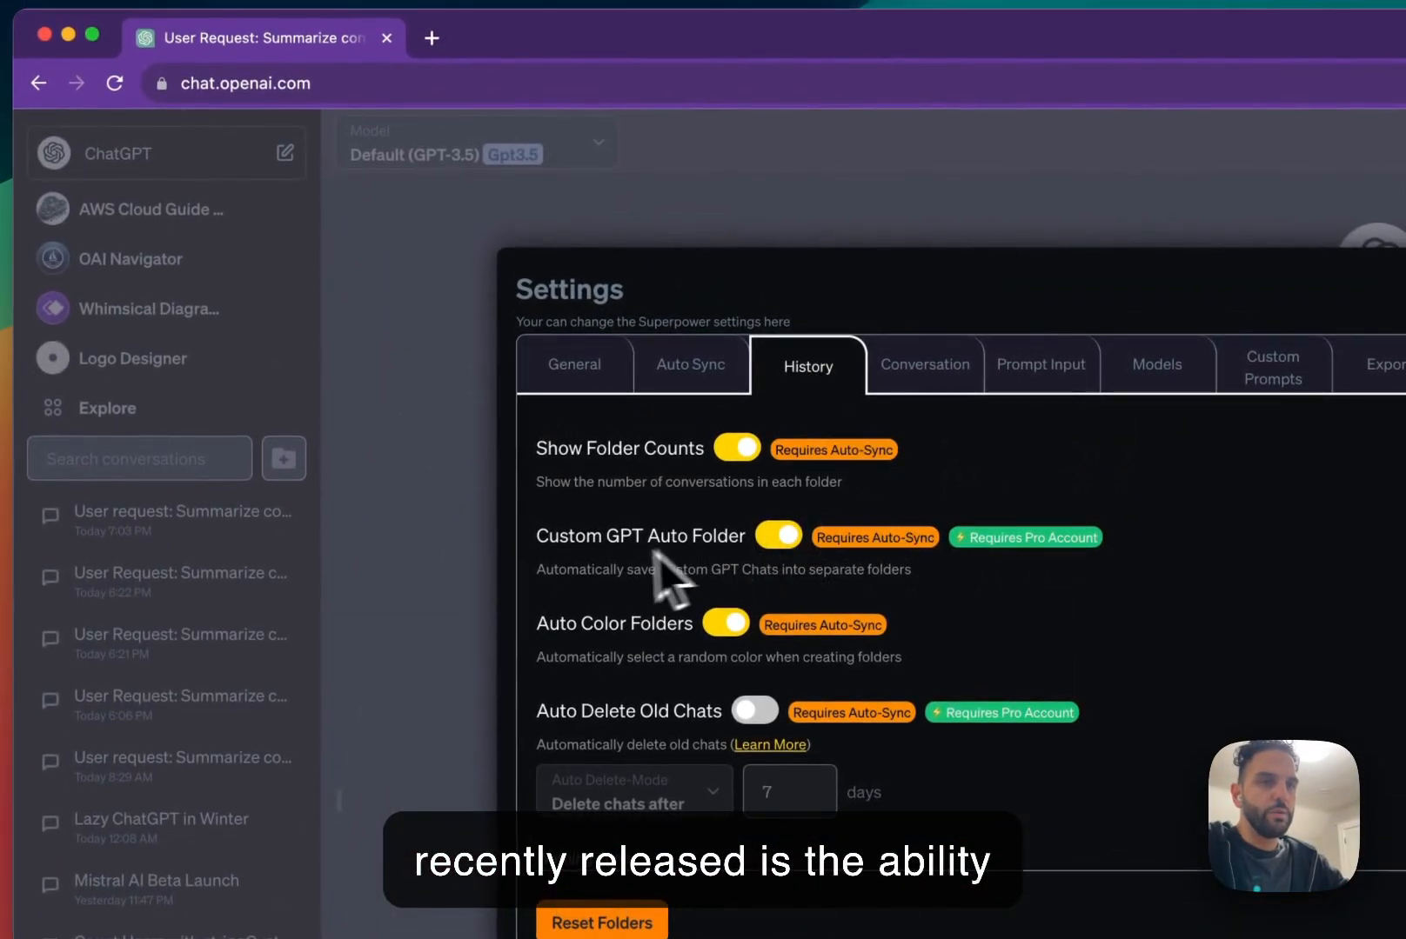
{"action": "mouse_move", "coordinate": [596, 583]}
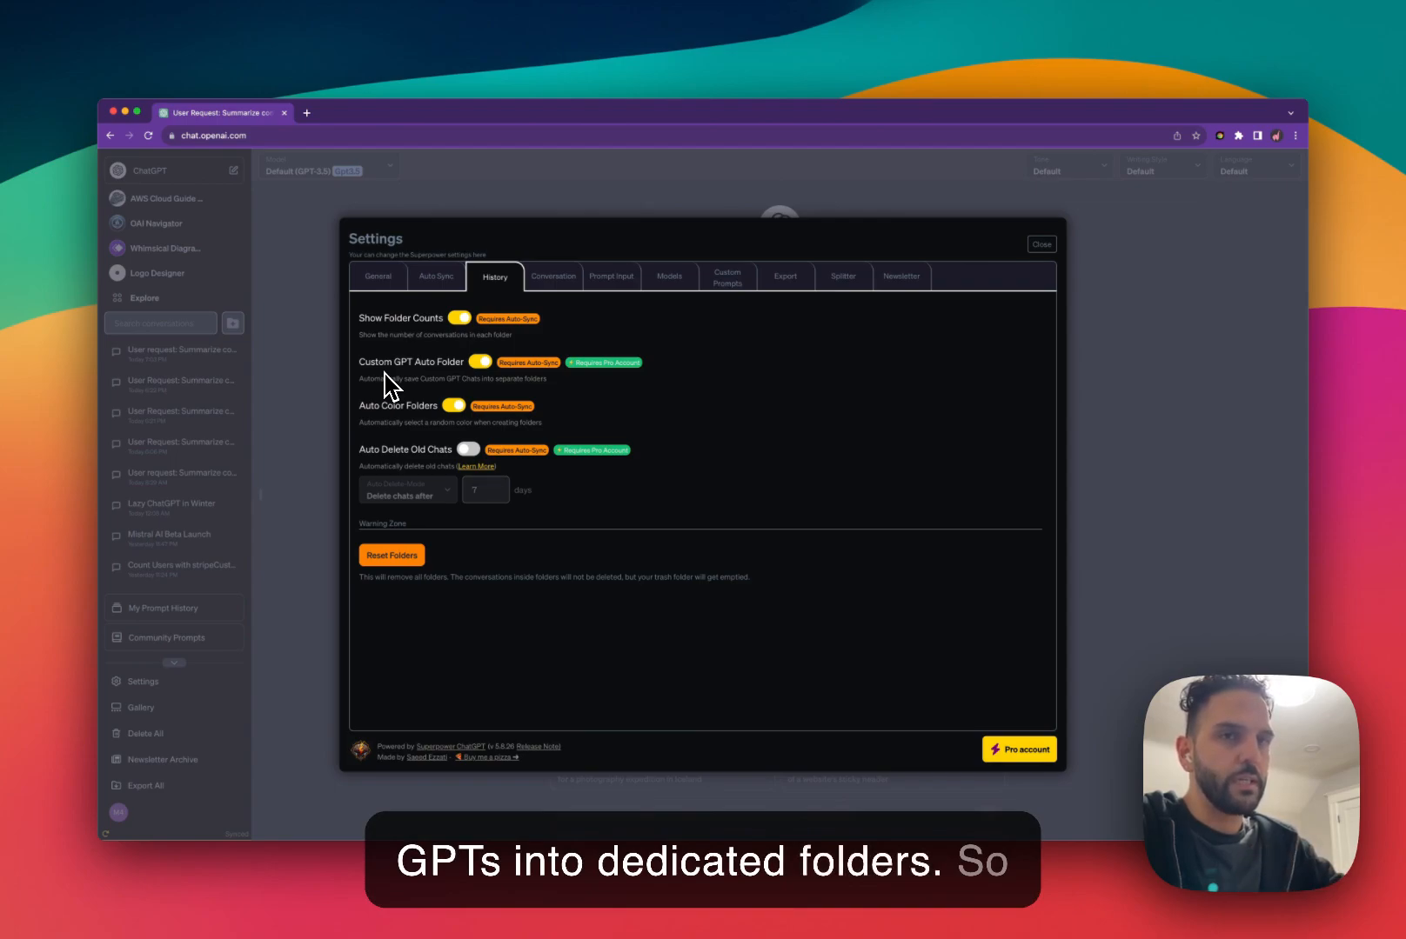
{"action": "mouse_move", "coordinate": [414, 405]}
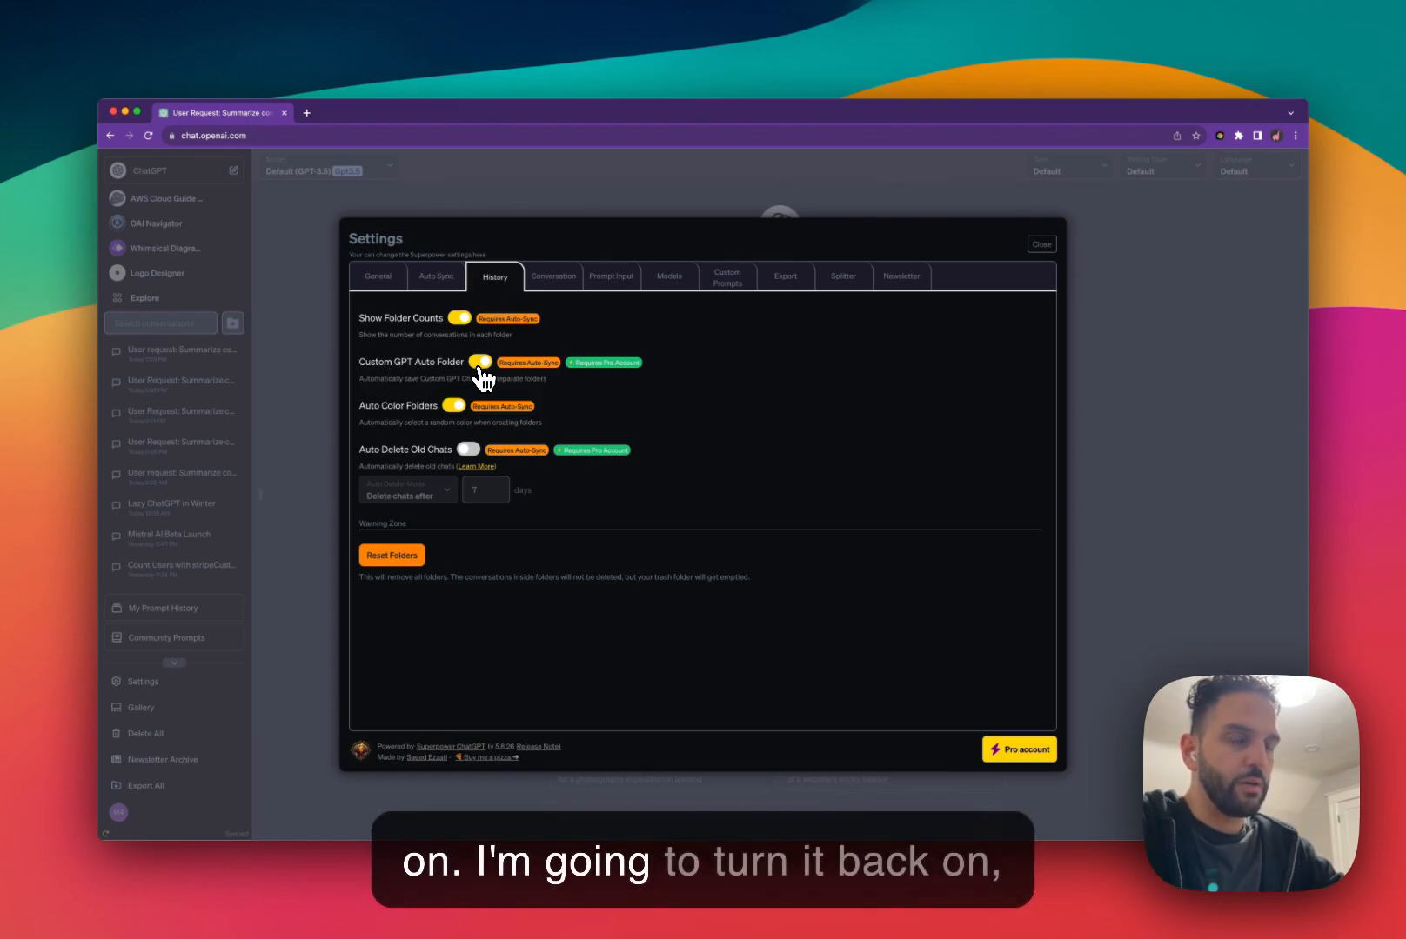
{"action": "left_click", "coordinate": [480, 362]}
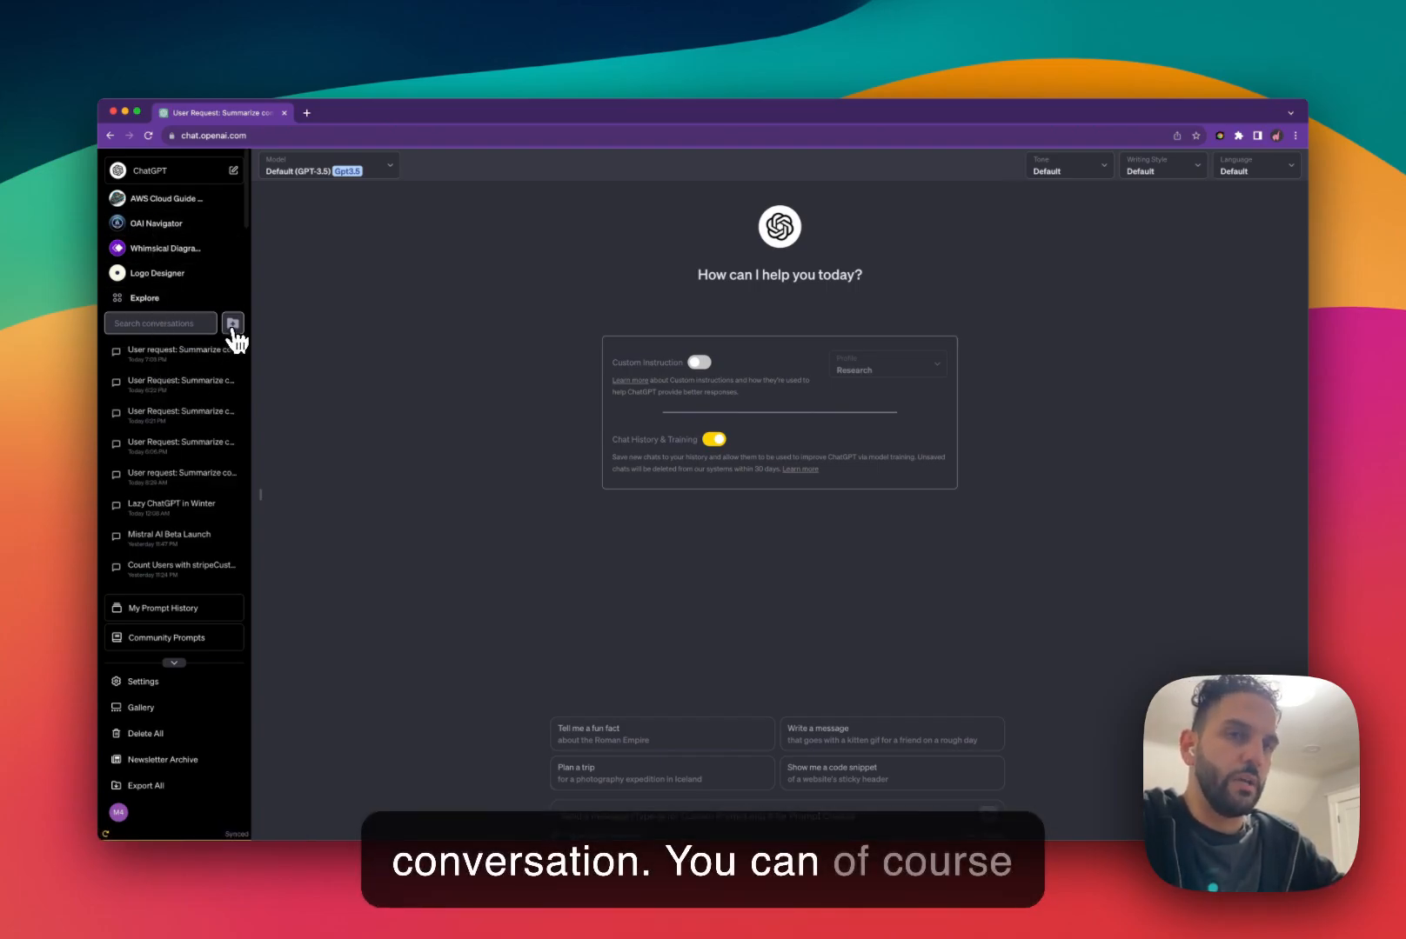
- Add an empty 'New Folder' with the default name, then delete it again
{"action": "left_click", "coordinate": [232, 324]}
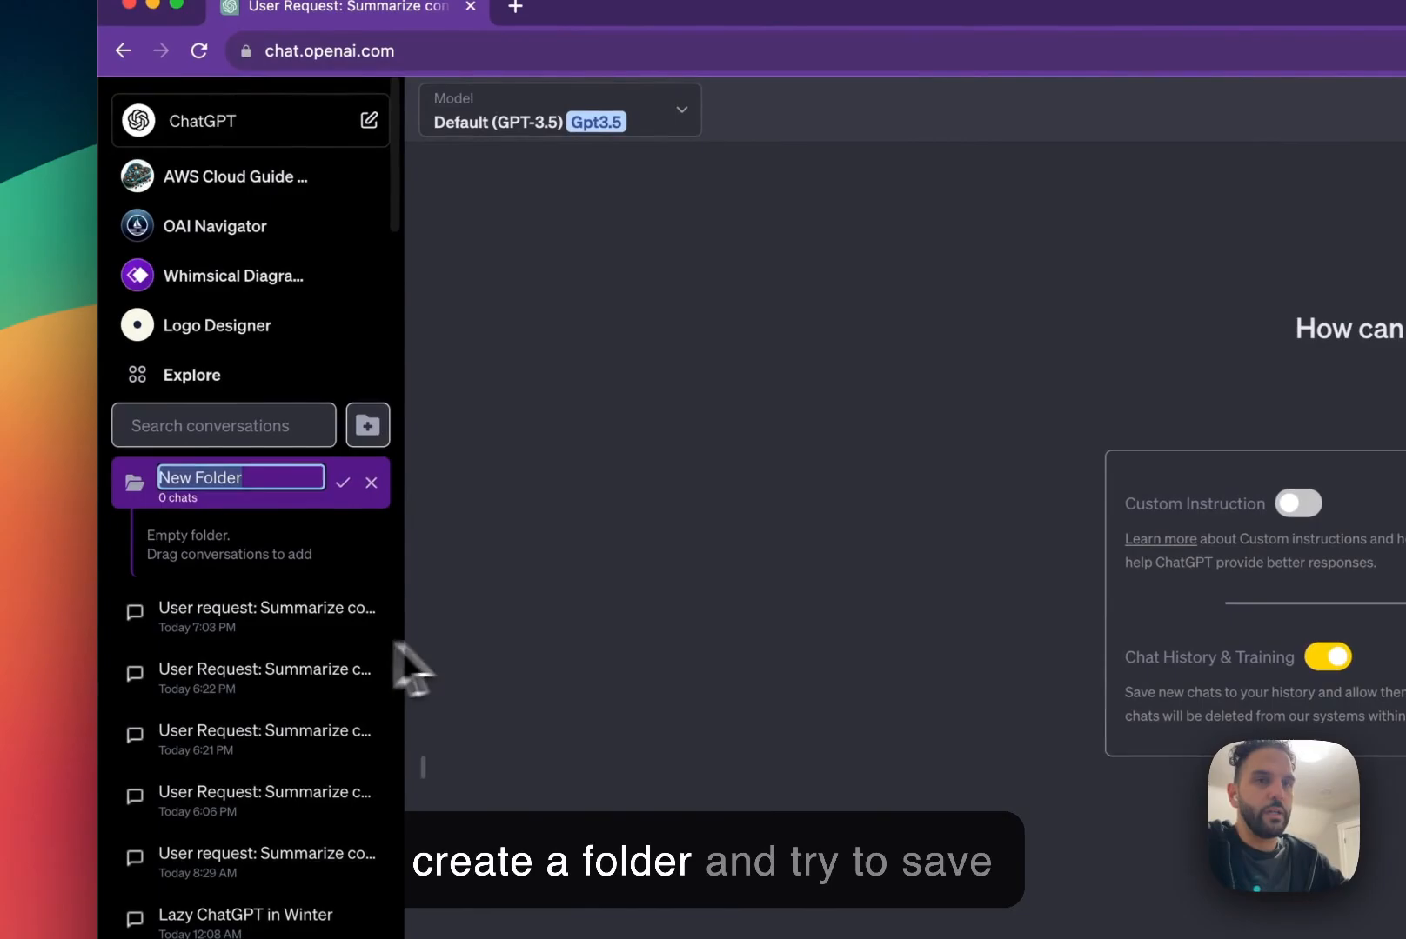
{"action": "left_click", "coordinate": [341, 482]}
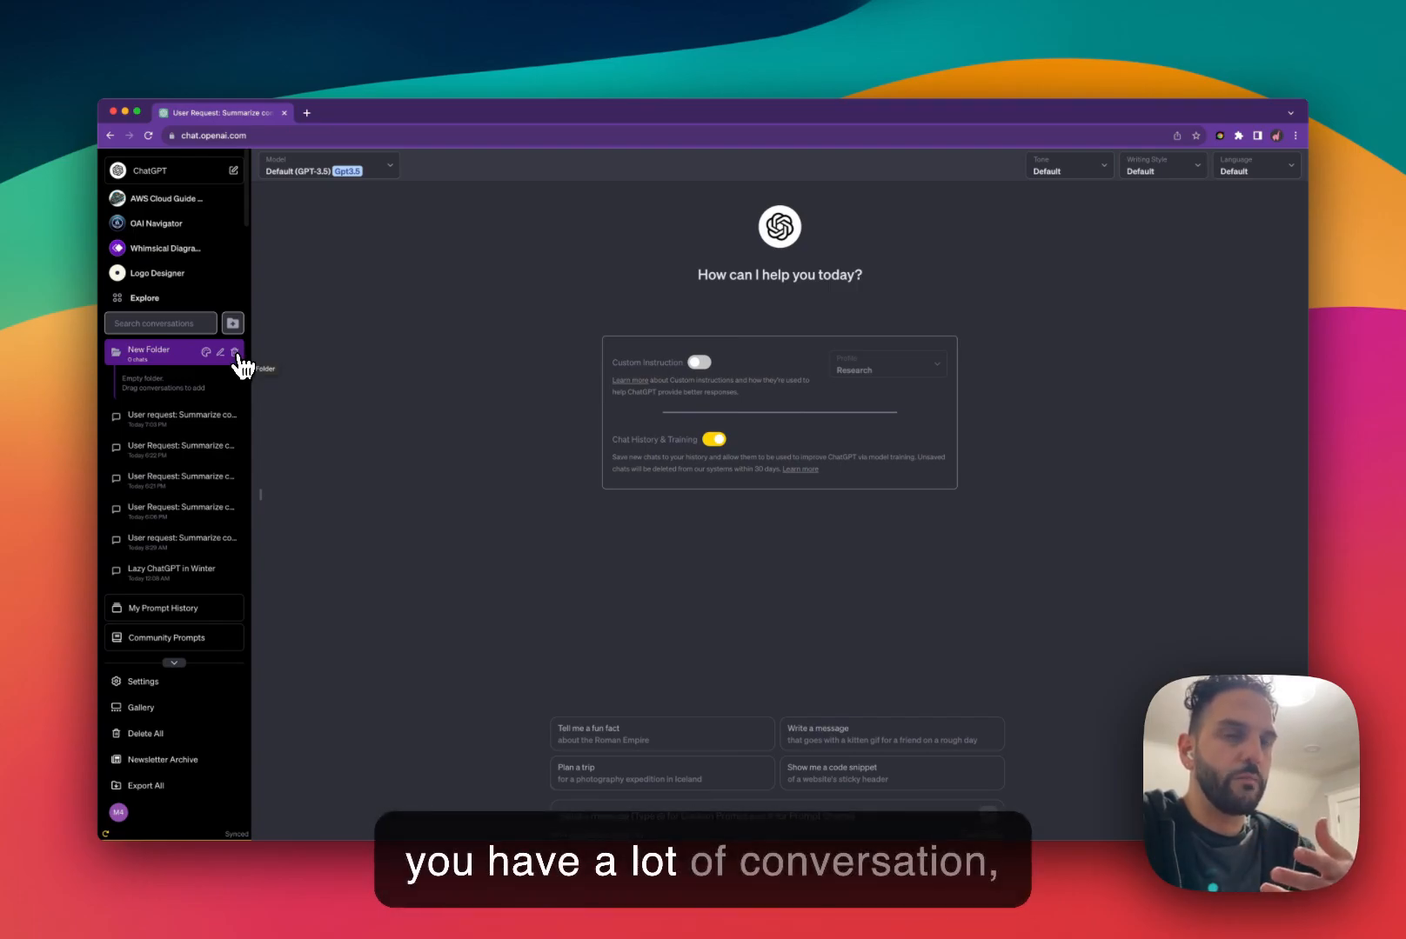
{"action": "left_click", "coordinate": [233, 352]}
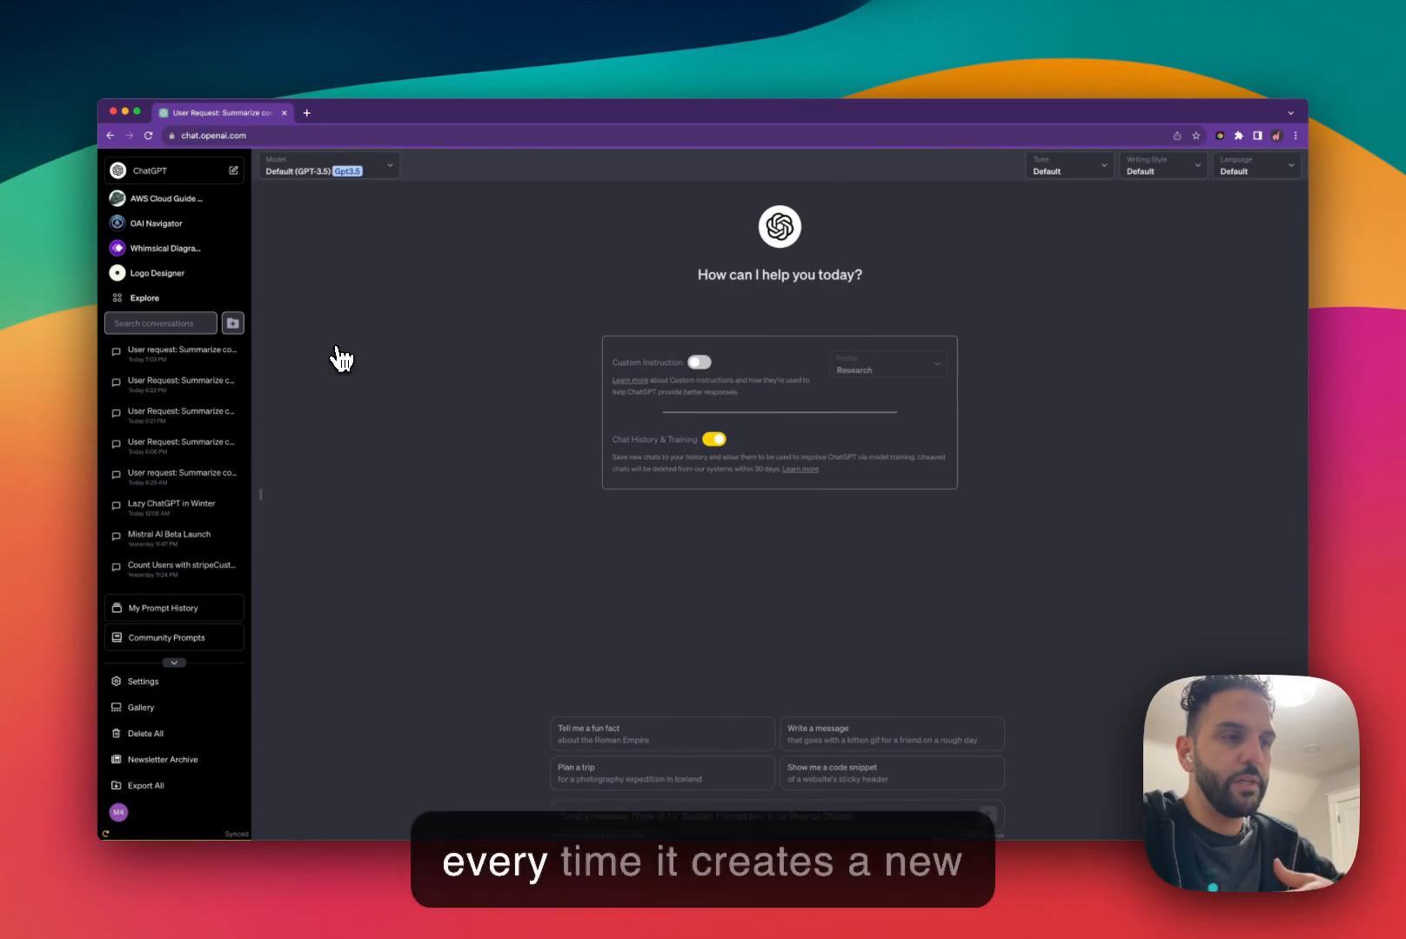
{"action": "mouse_move", "coordinate": [171, 223]}
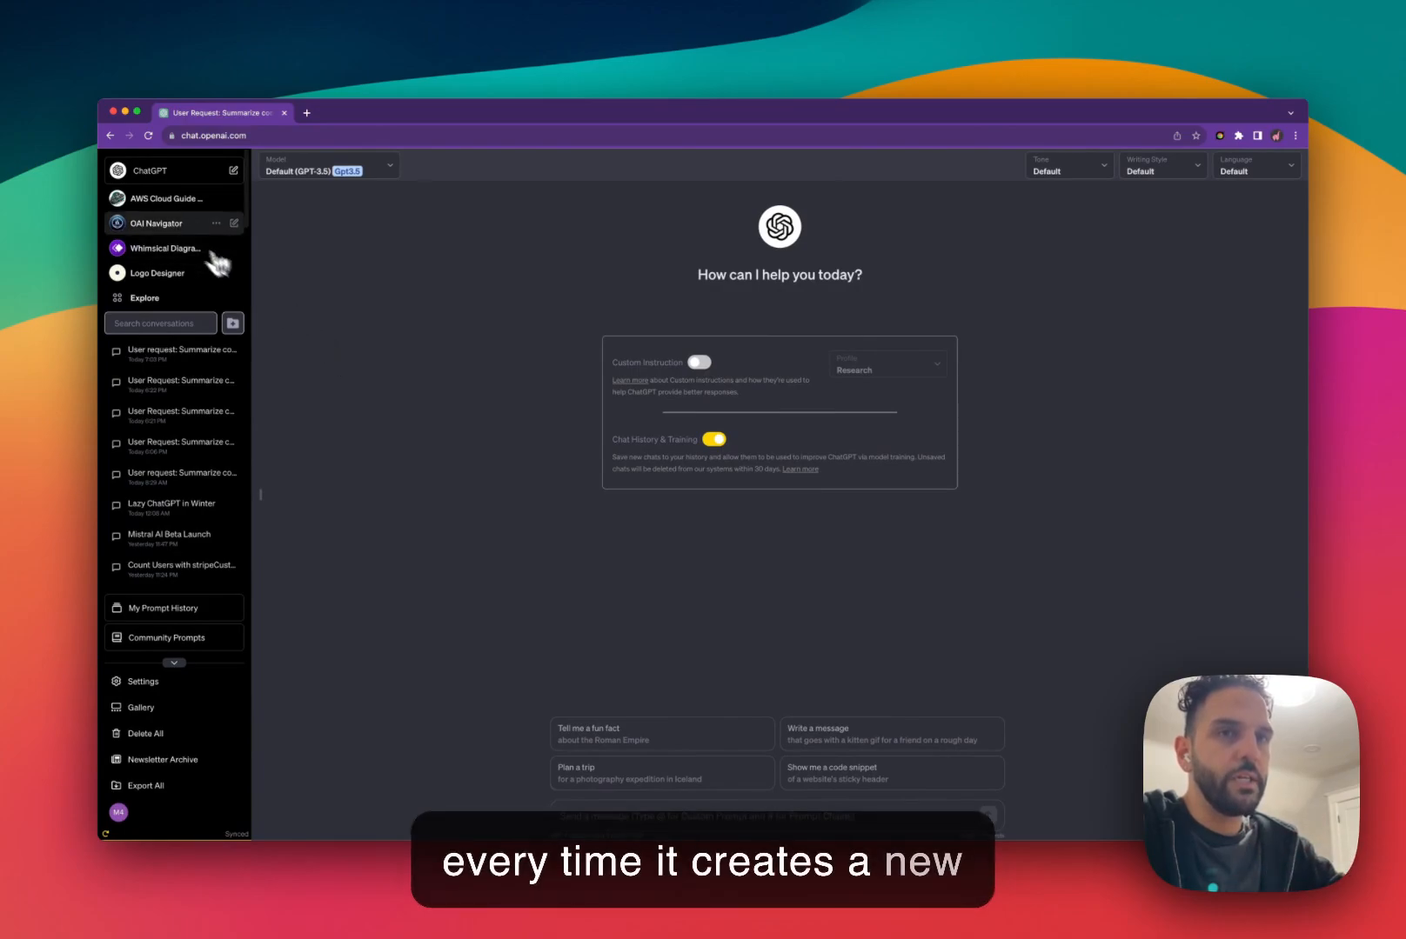
{"action": "mouse_move", "coordinate": [156, 233]}
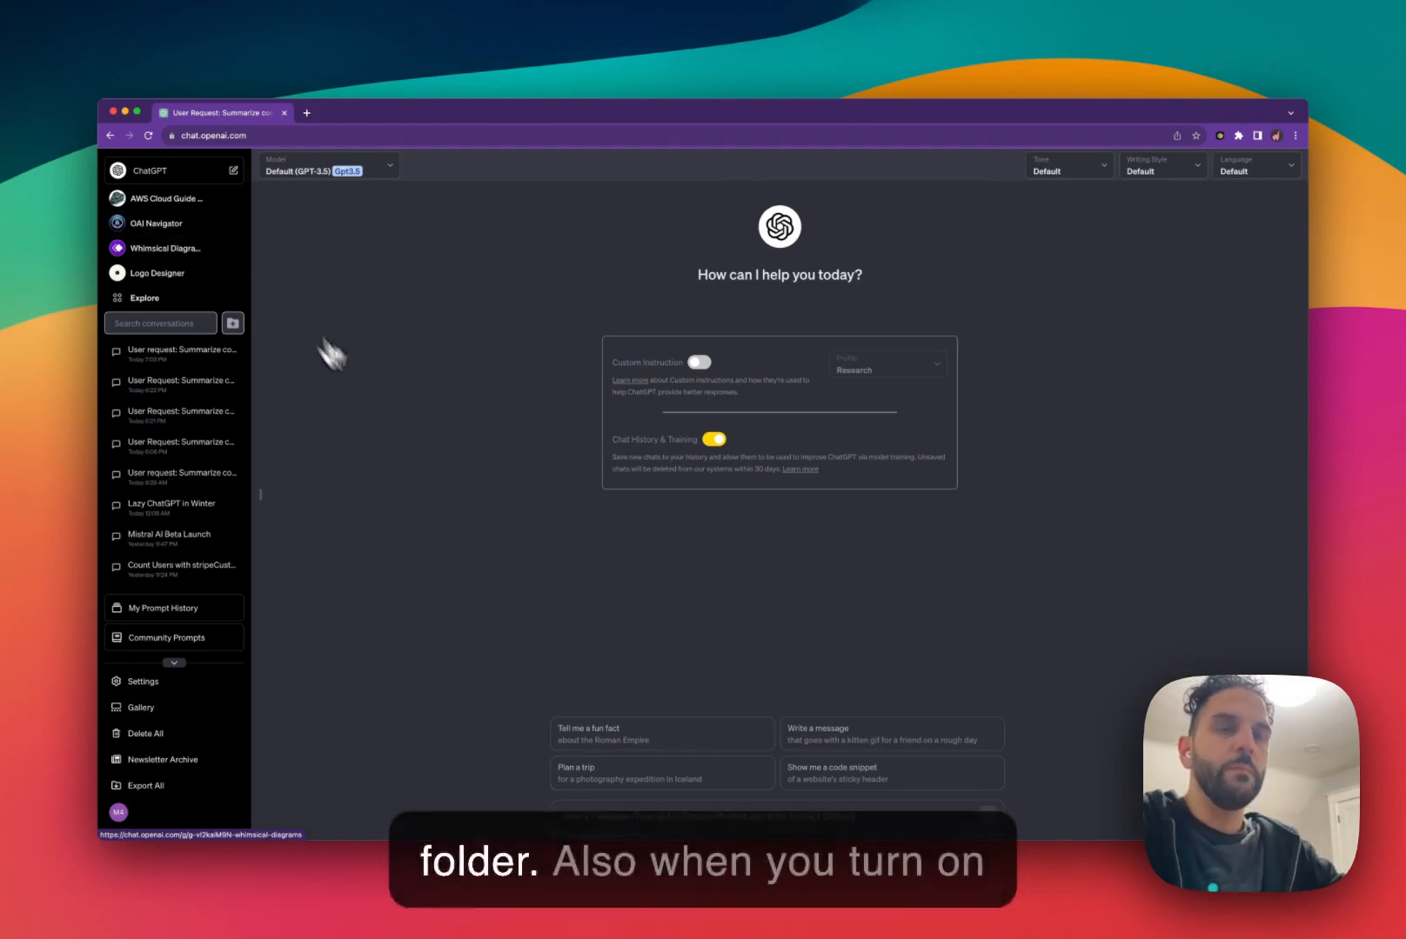
- Show the Superpower History settings listing folder count, auto-colour and auto-delete options
{"action": "left_click", "coordinate": [139, 682]}
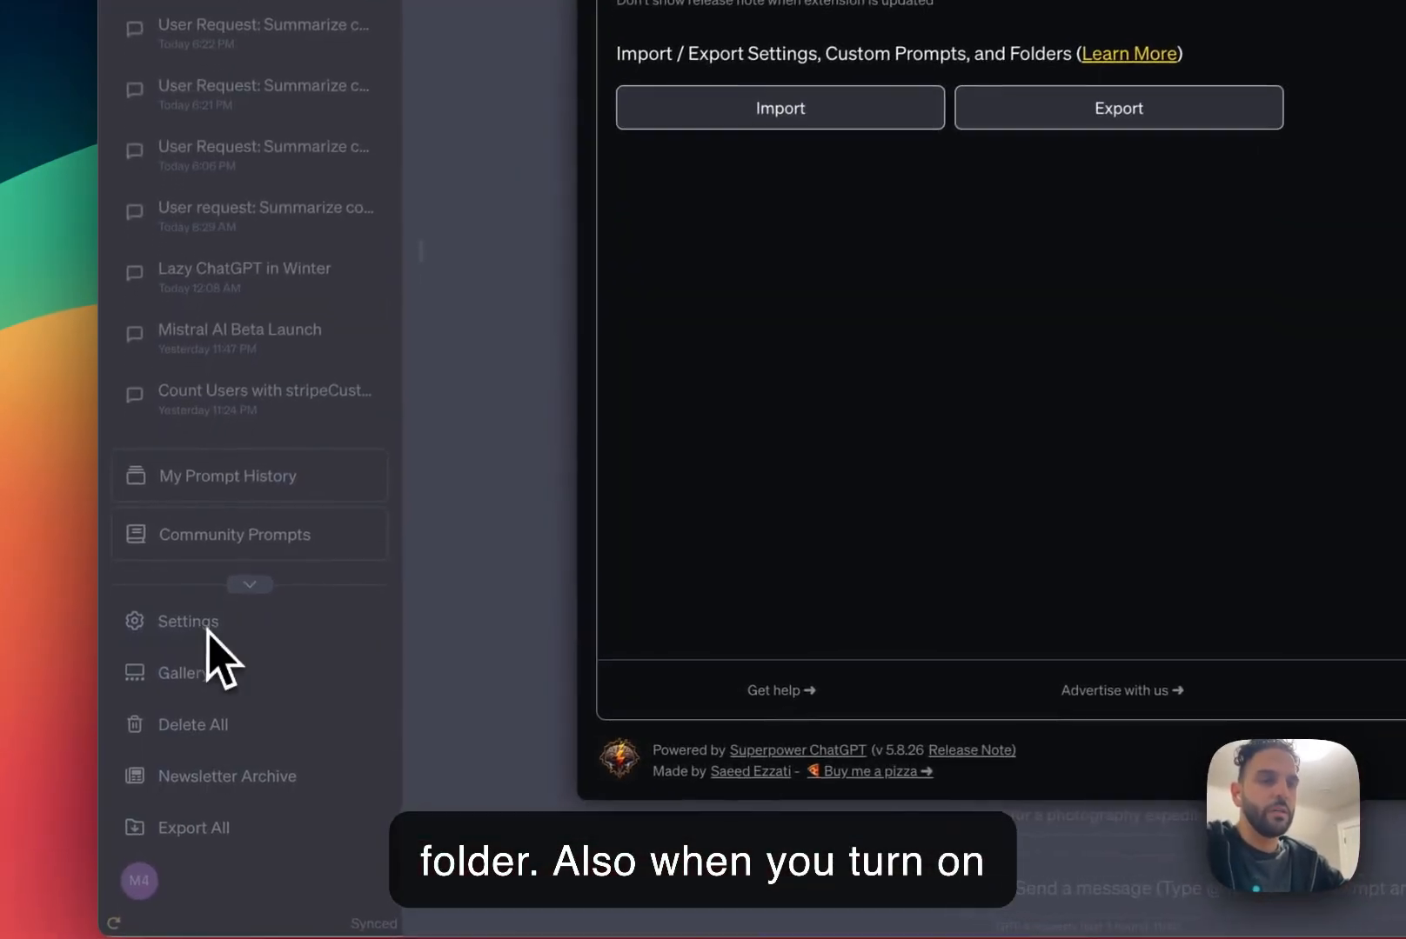
{"action": "left_click", "coordinate": [188, 621]}
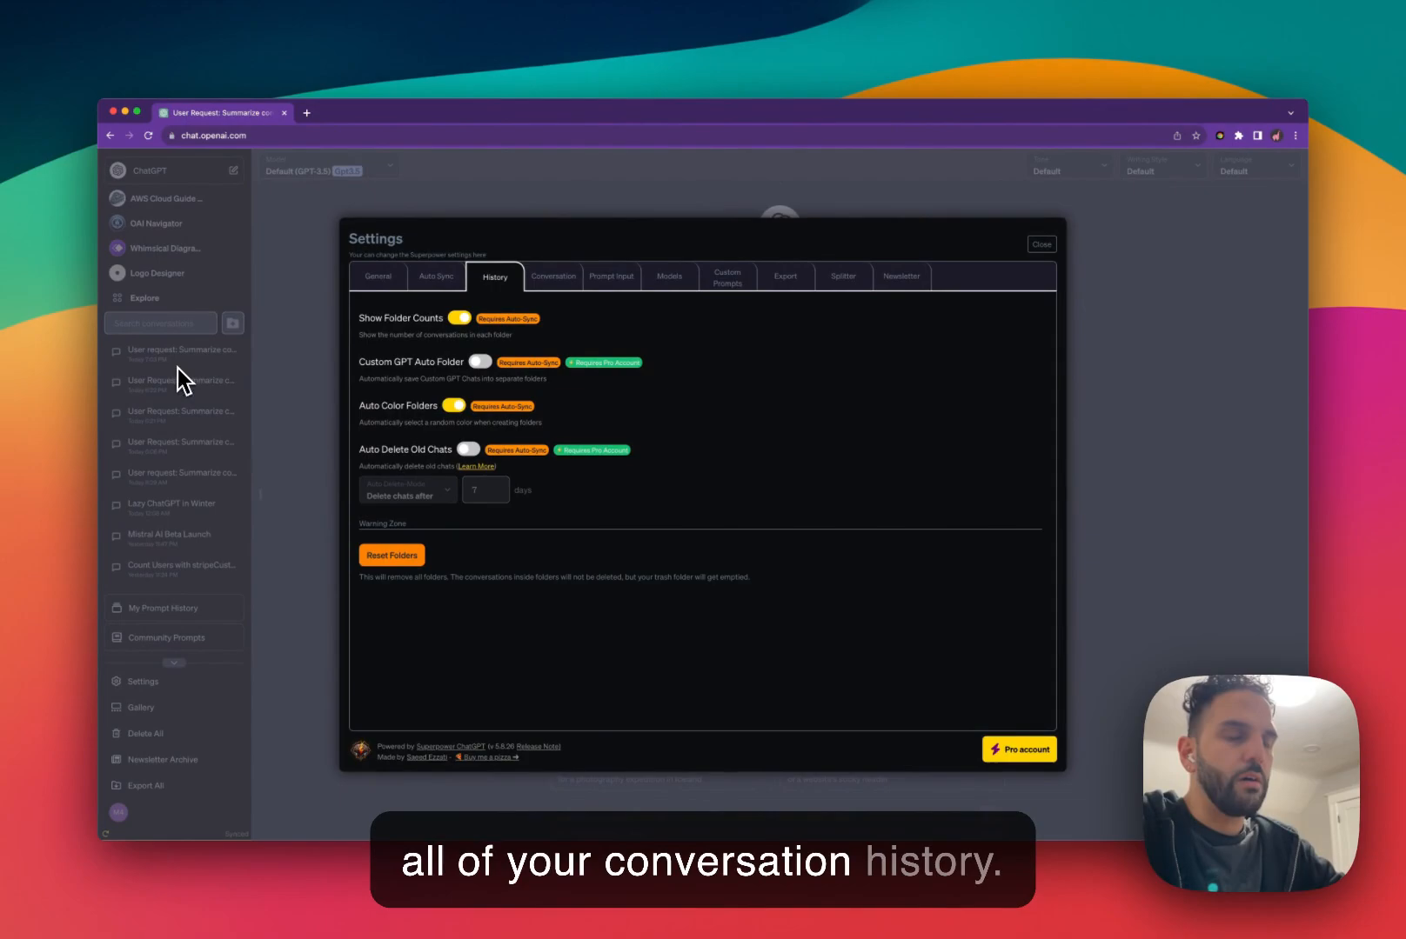
{"action": "mouse_move", "coordinate": [171, 477]}
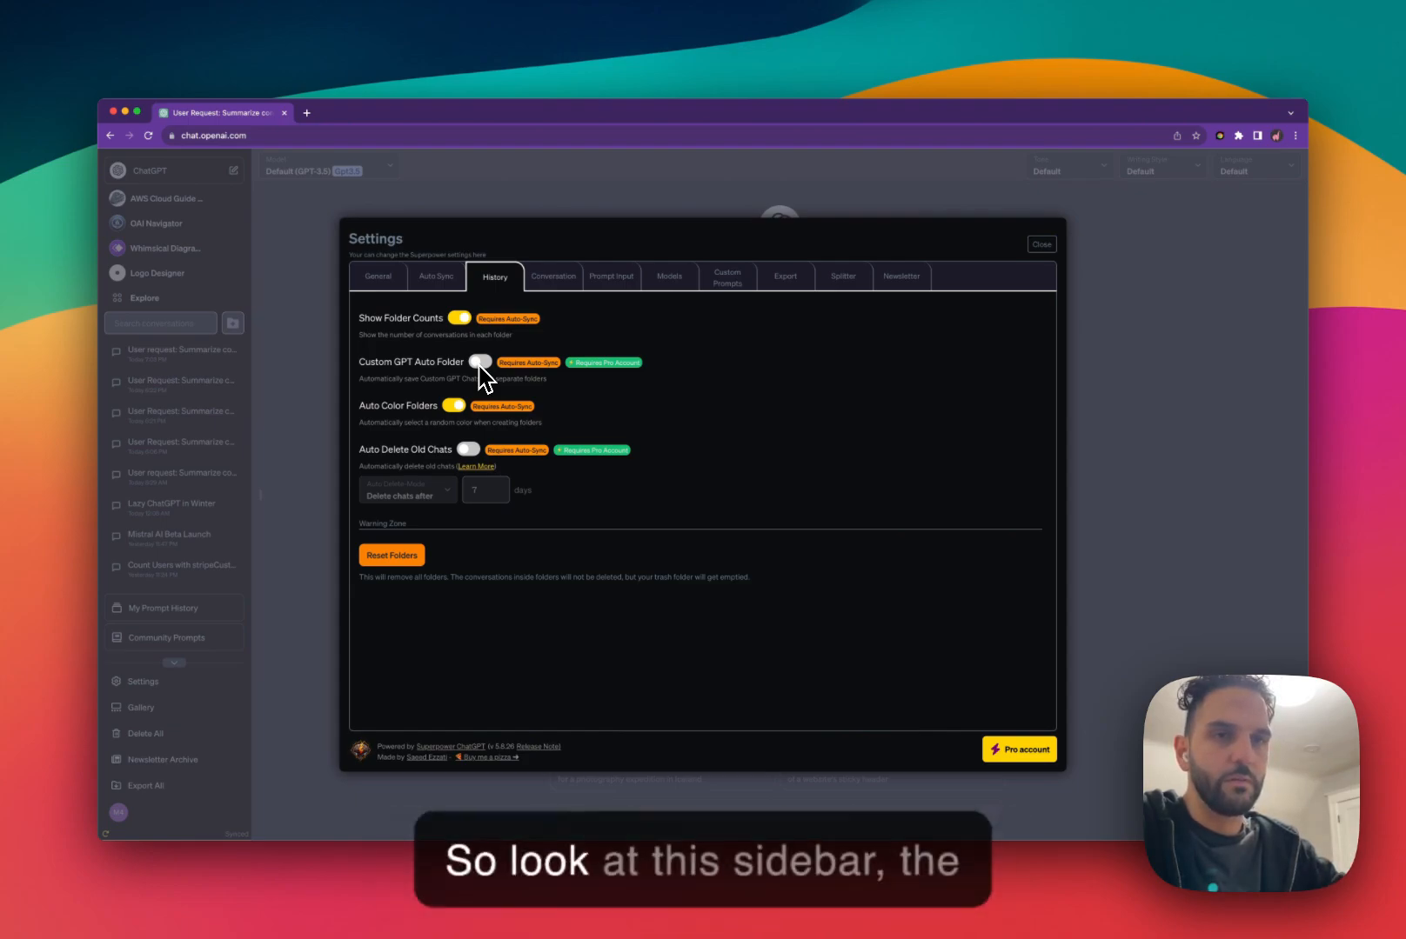
{"action": "mouse_move", "coordinate": [199, 402]}
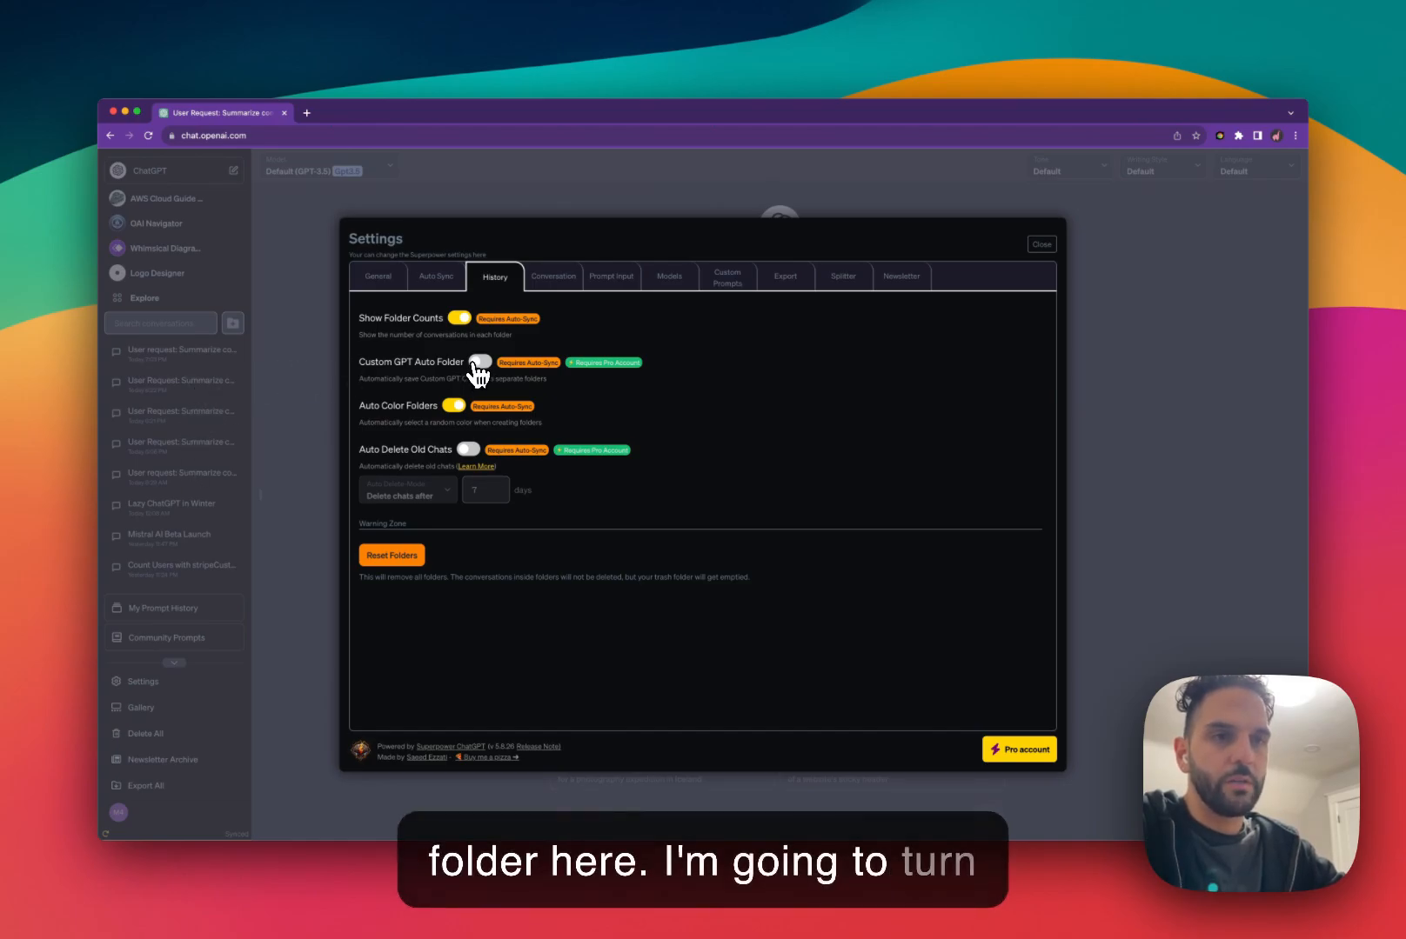
- Switch on Custom GPT Auto Folder and return to the sidebar with one coloured folder per GPT
{"action": "left_click", "coordinate": [480, 362]}
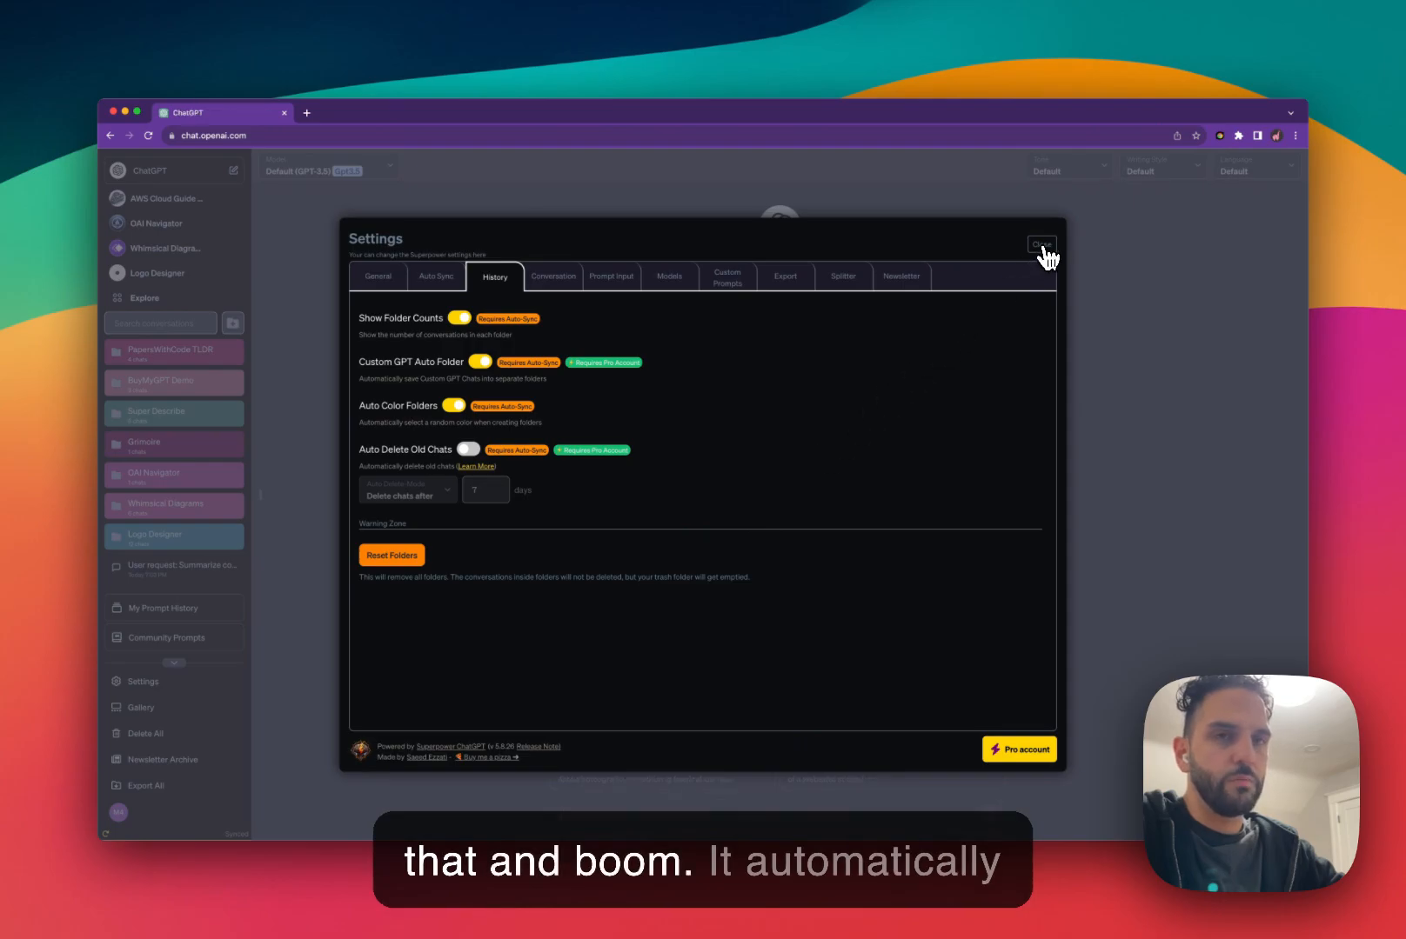
{"action": "left_click", "coordinate": [1042, 245]}
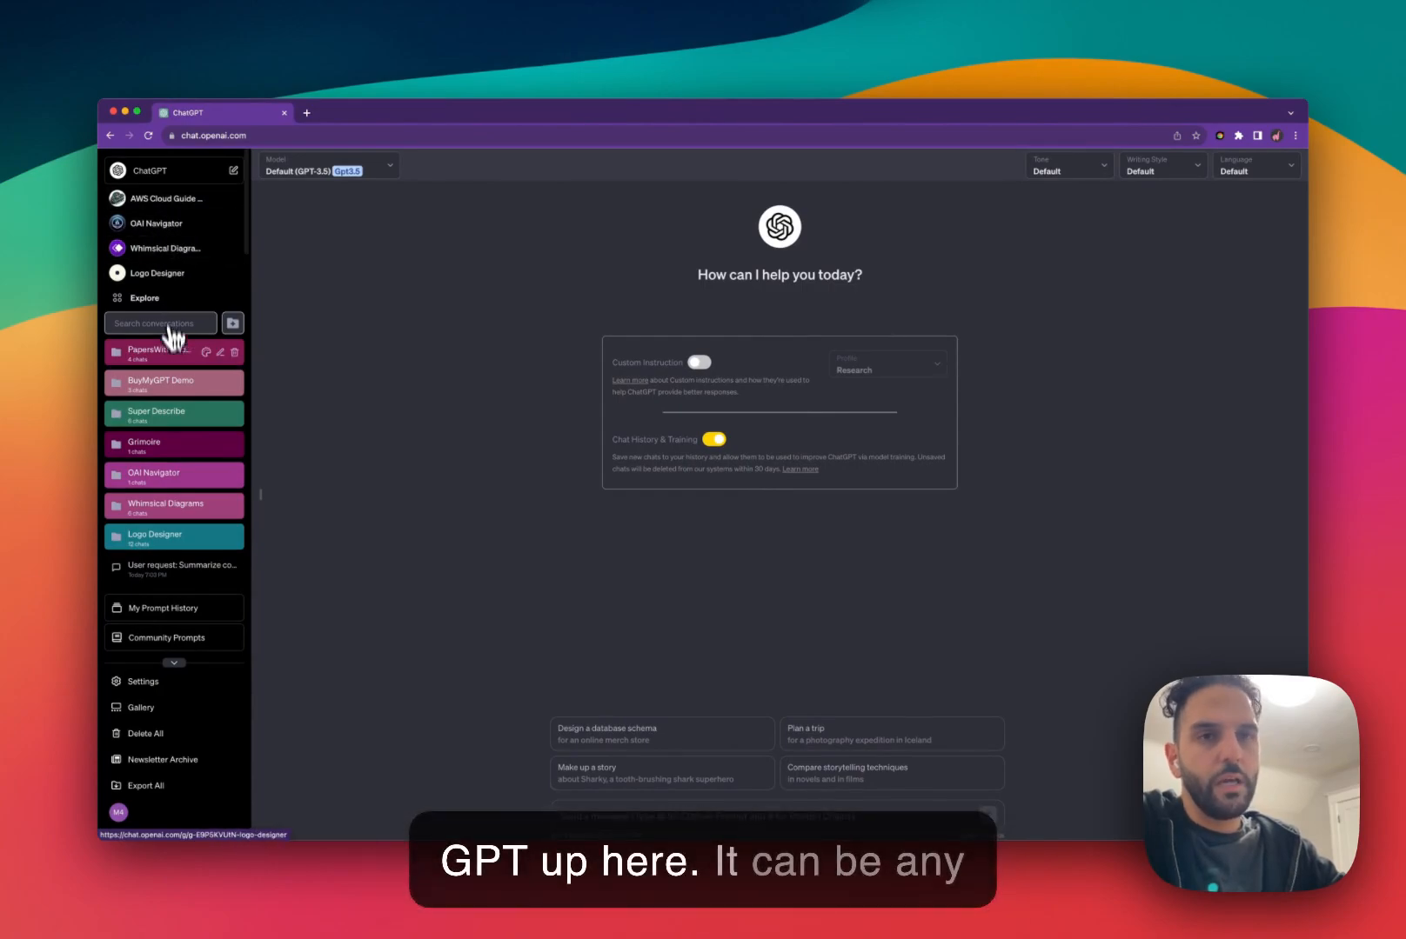
{"action": "mouse_move", "coordinate": [171, 386]}
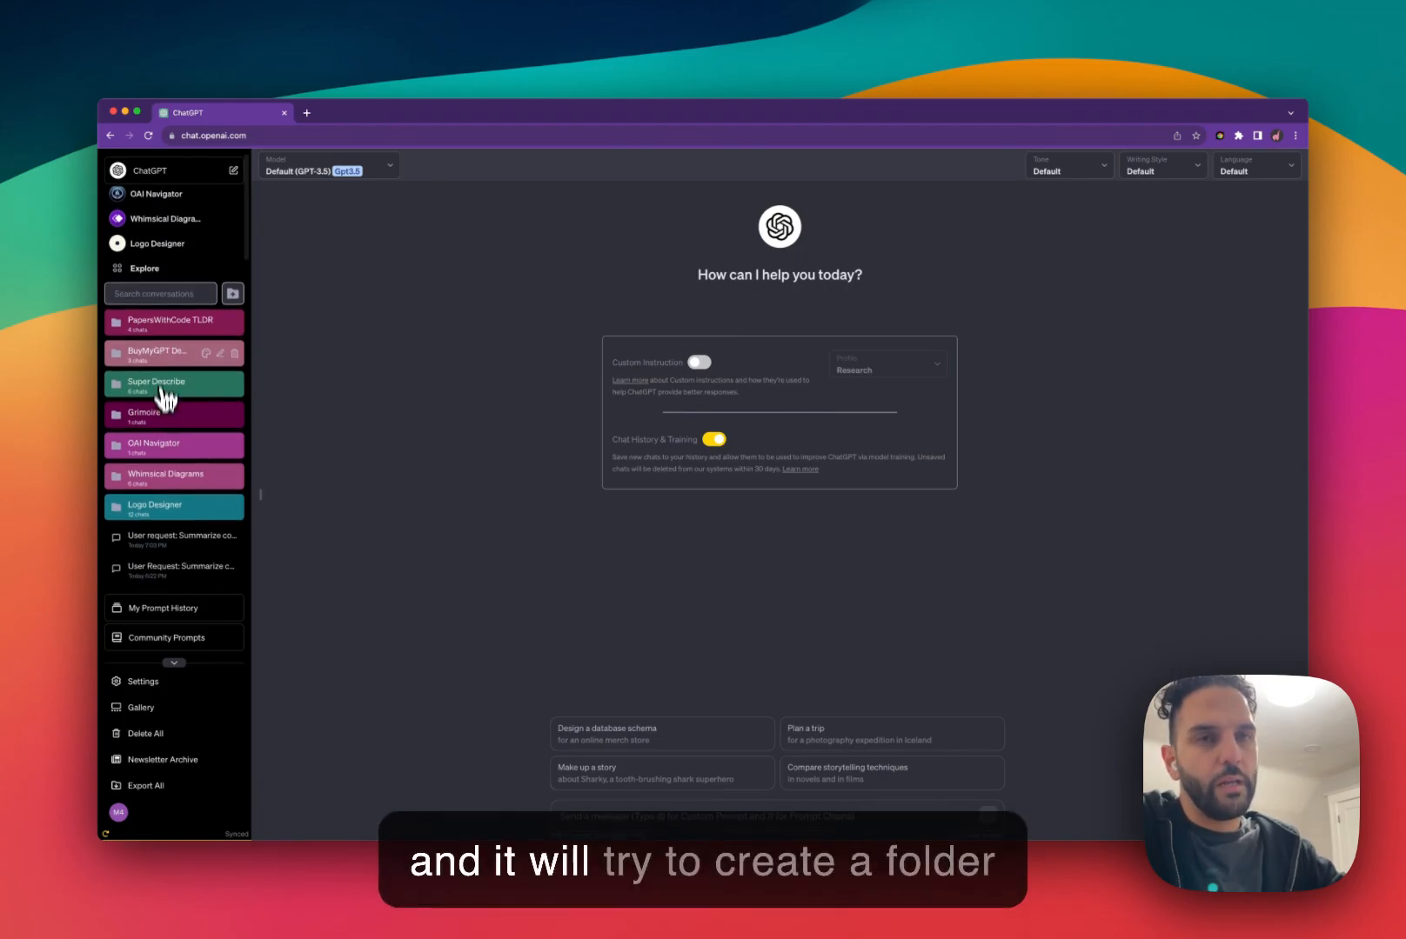
{"action": "mouse_move", "coordinate": [171, 339]}
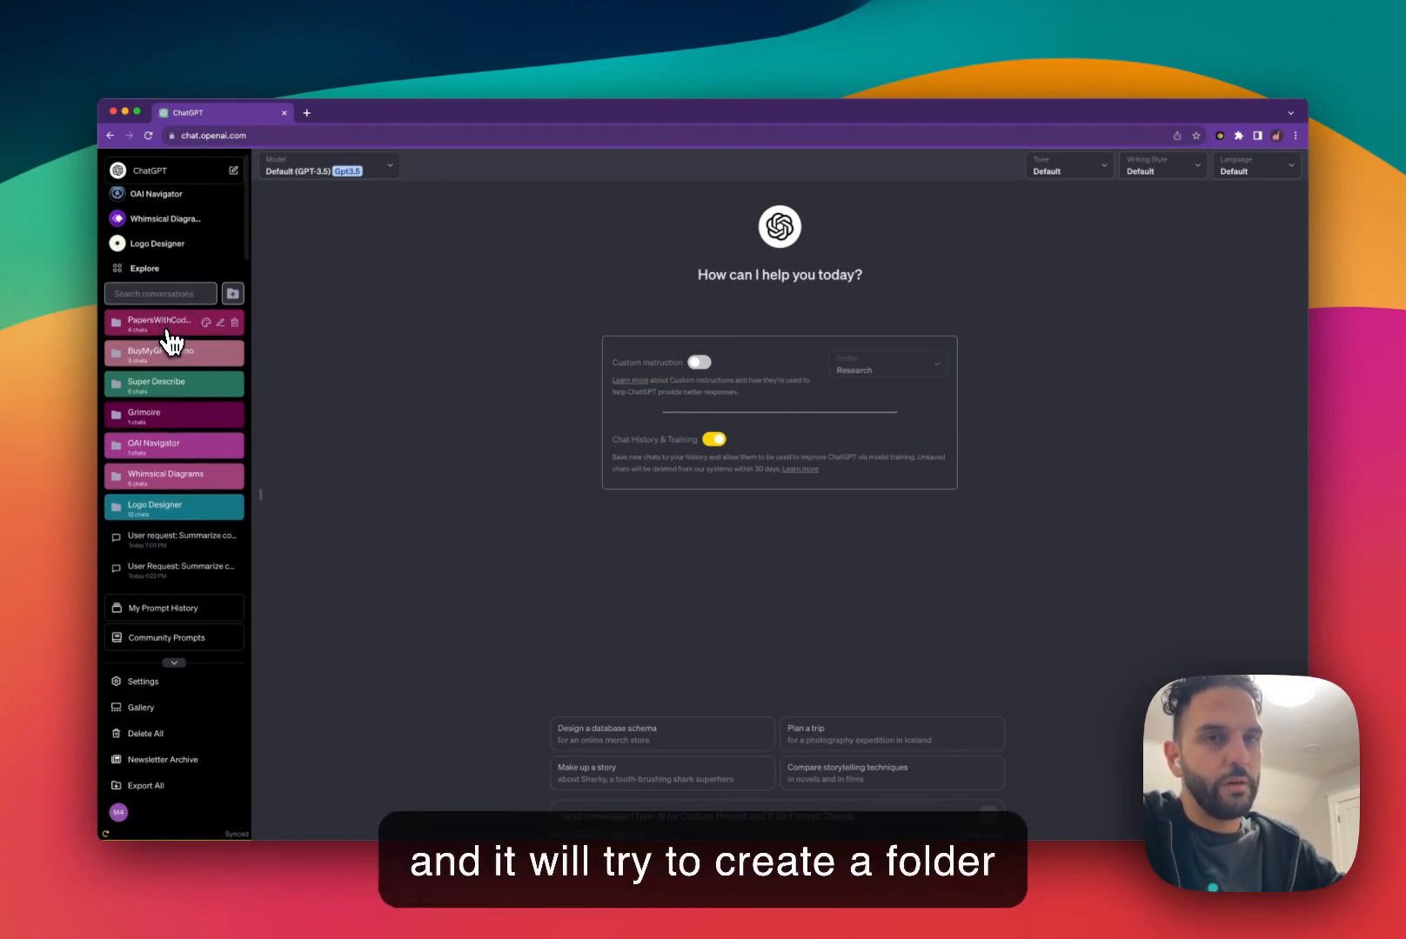
- Browse the PapersWithCode TLDR folder's newest and older chats, then collapse it
{"action": "left_click", "coordinate": [165, 320]}
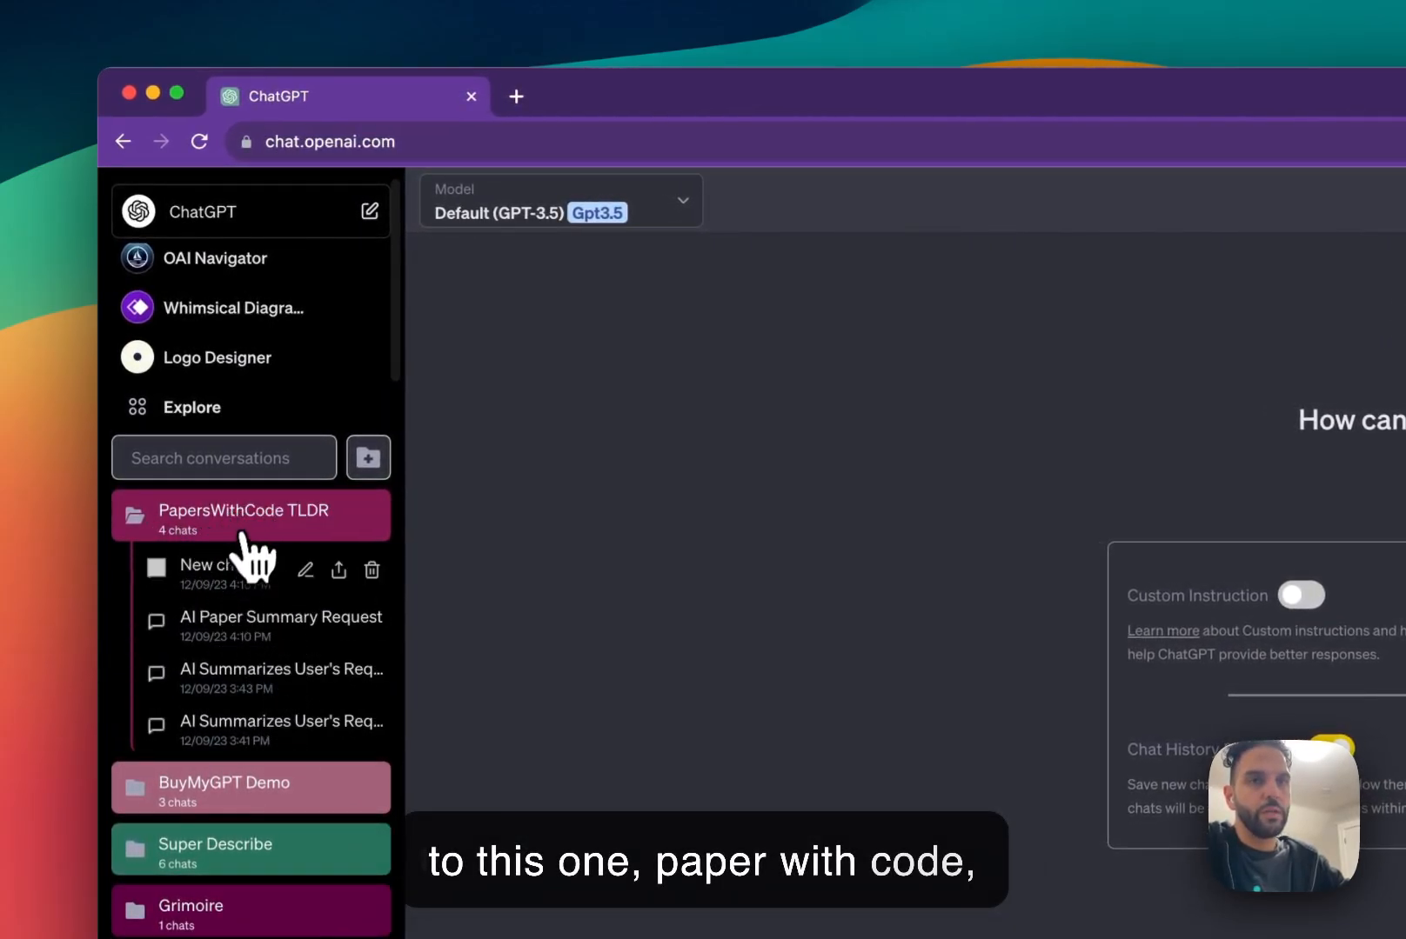
{"action": "left_click", "coordinate": [215, 565]}
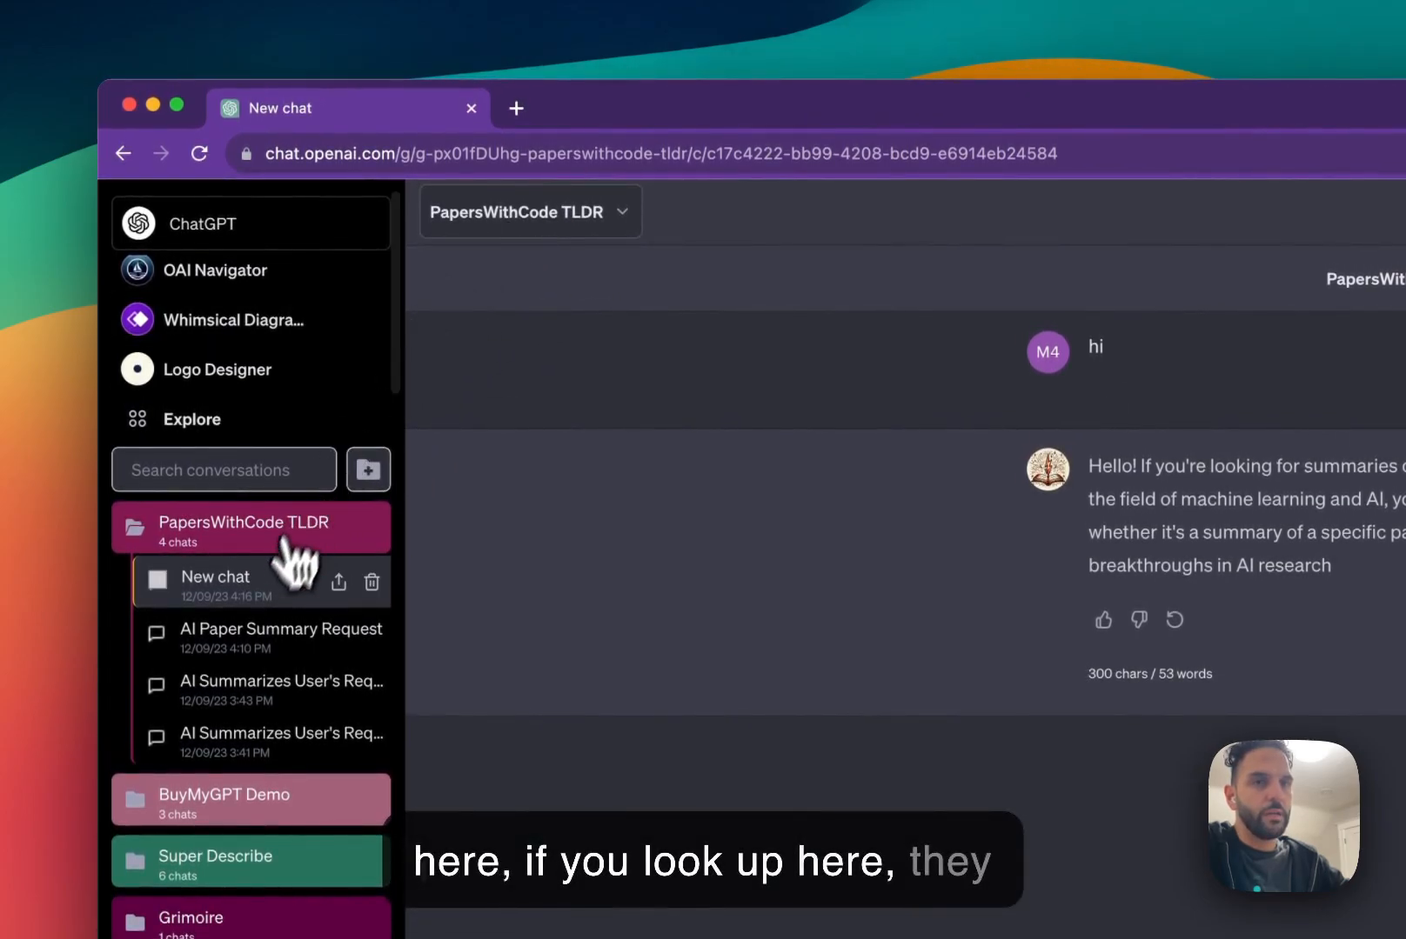
{"action": "left_click", "coordinate": [242, 682]}
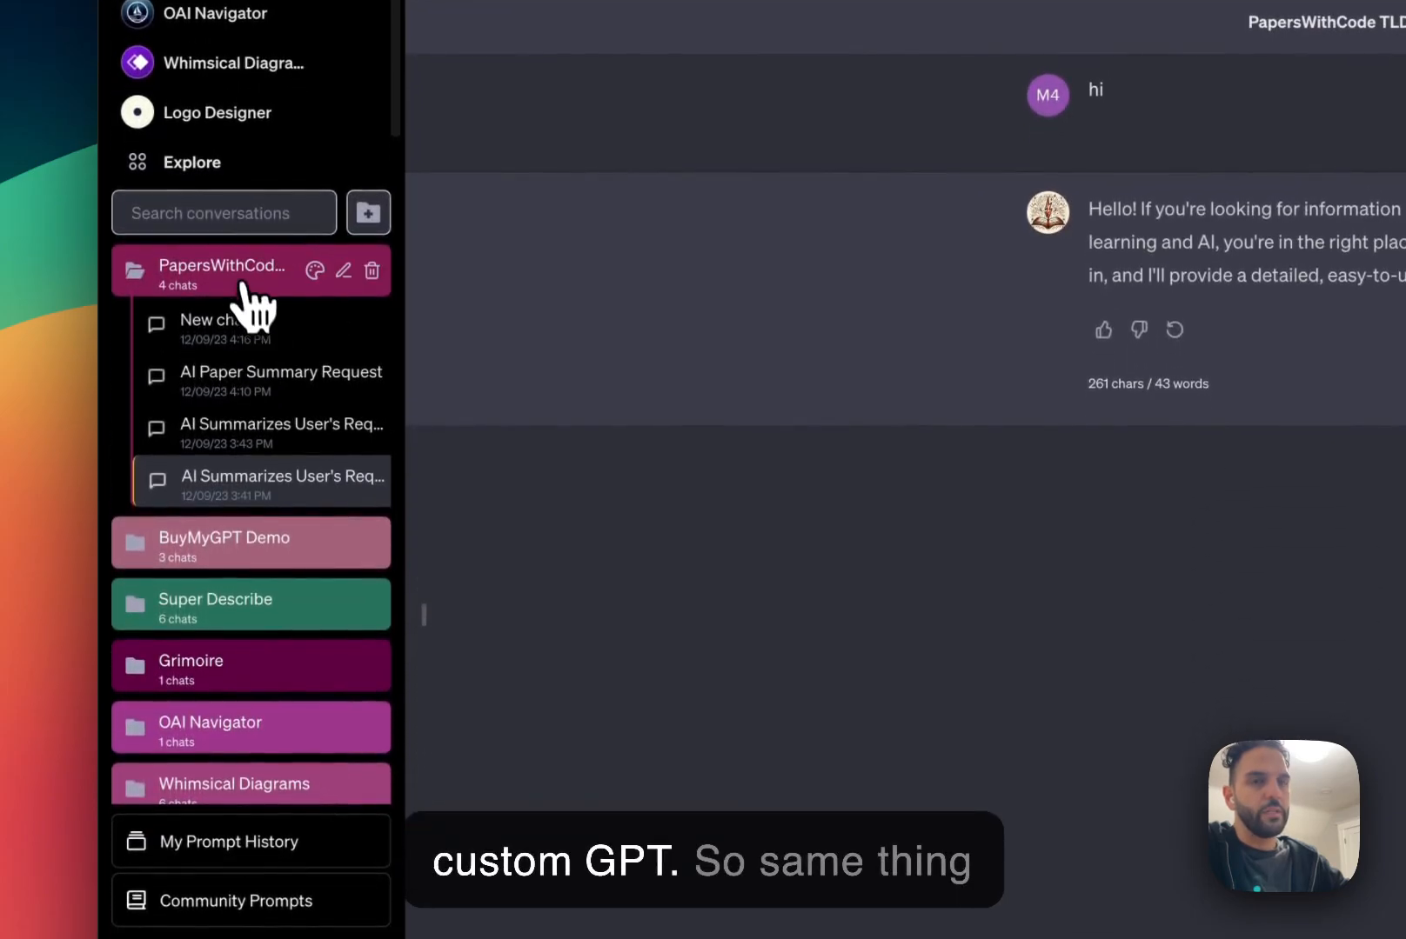
{"action": "left_click", "coordinate": [215, 270]}
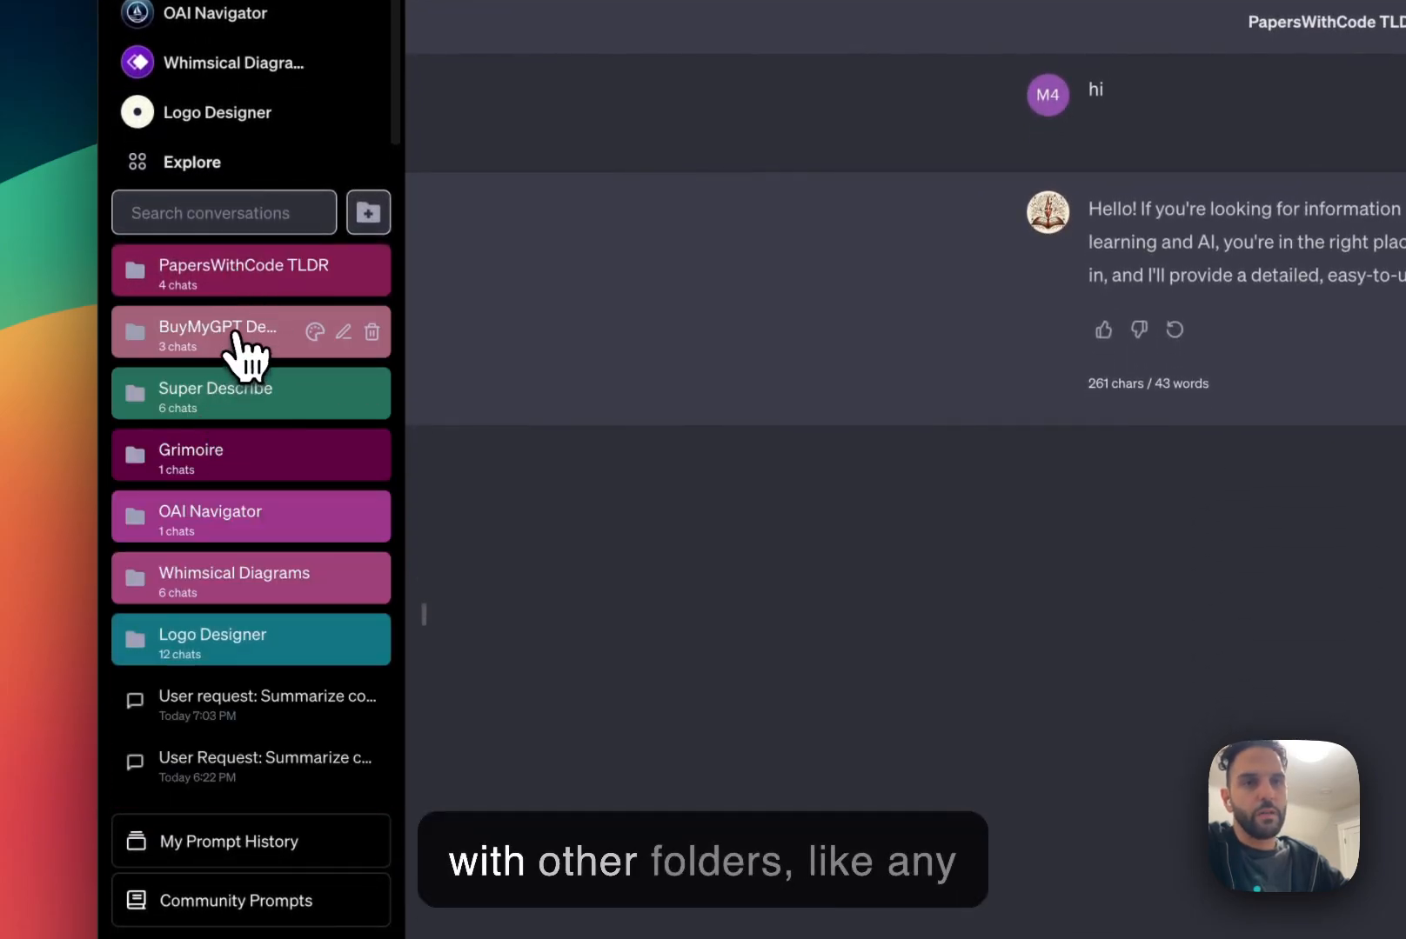
- Open a conversation from the BuyMyGPT Demo folder
{"action": "left_click", "coordinate": [215, 332]}
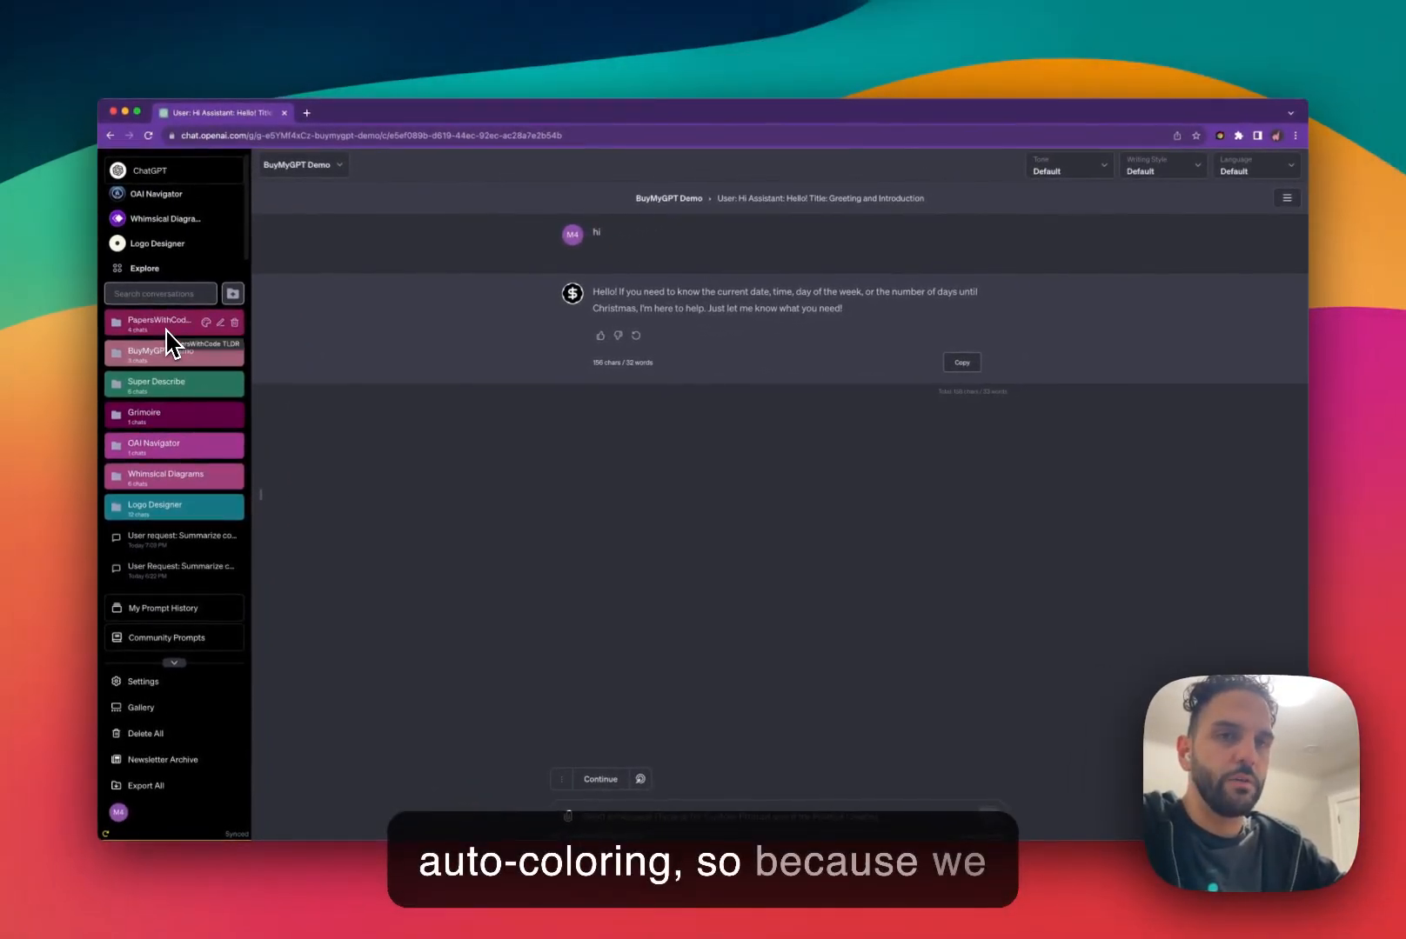
{"action": "mouse_move", "coordinate": [294, 649]}
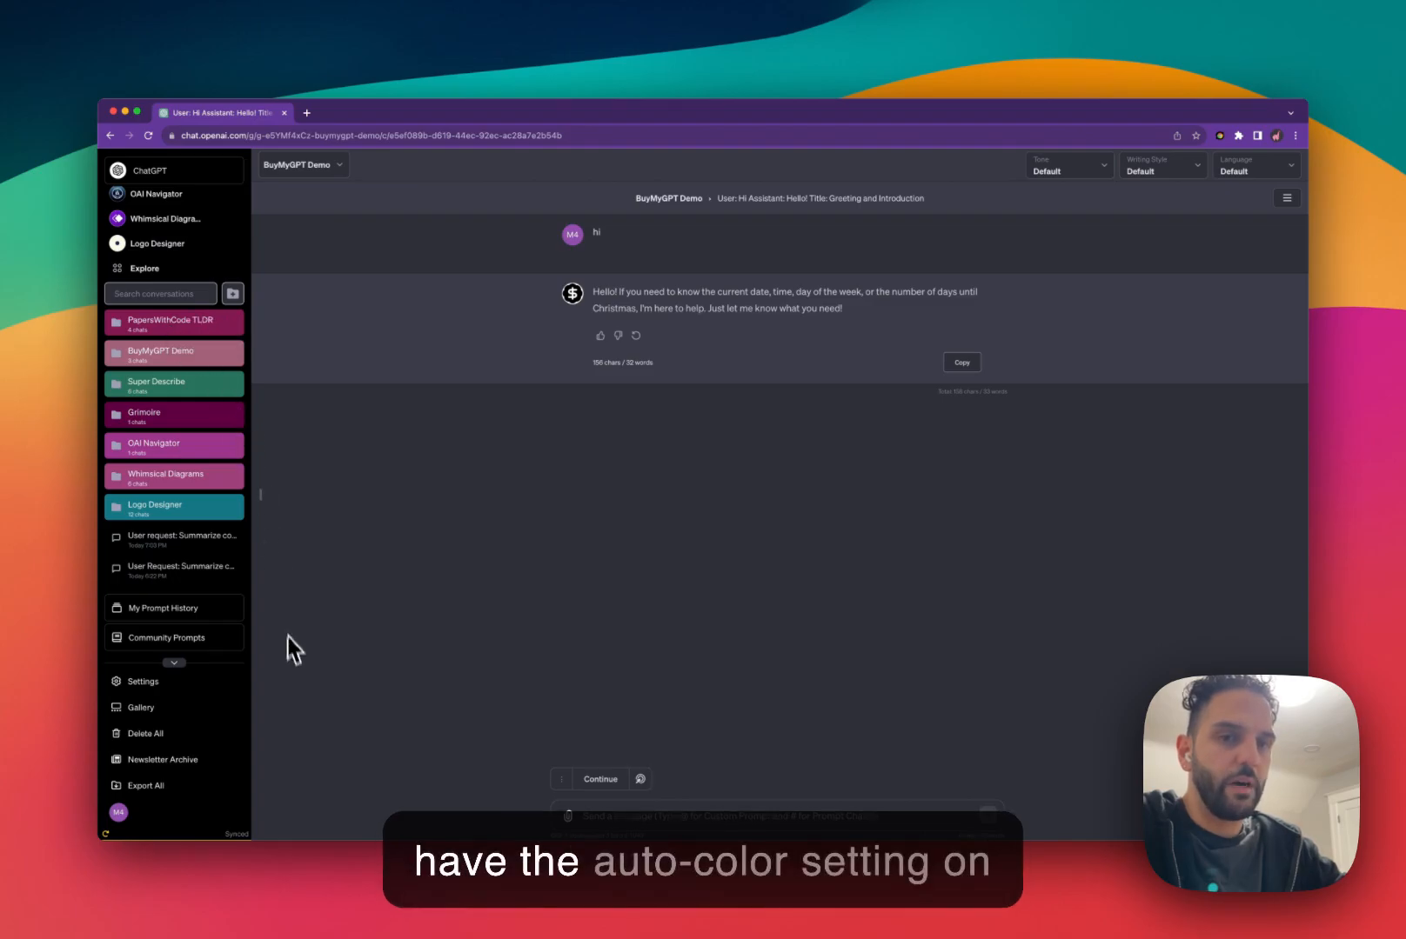
- Select a color for the PapersWithCode TLDR folder from its color-palette icon
{"action": "left_click", "coordinate": [141, 682]}
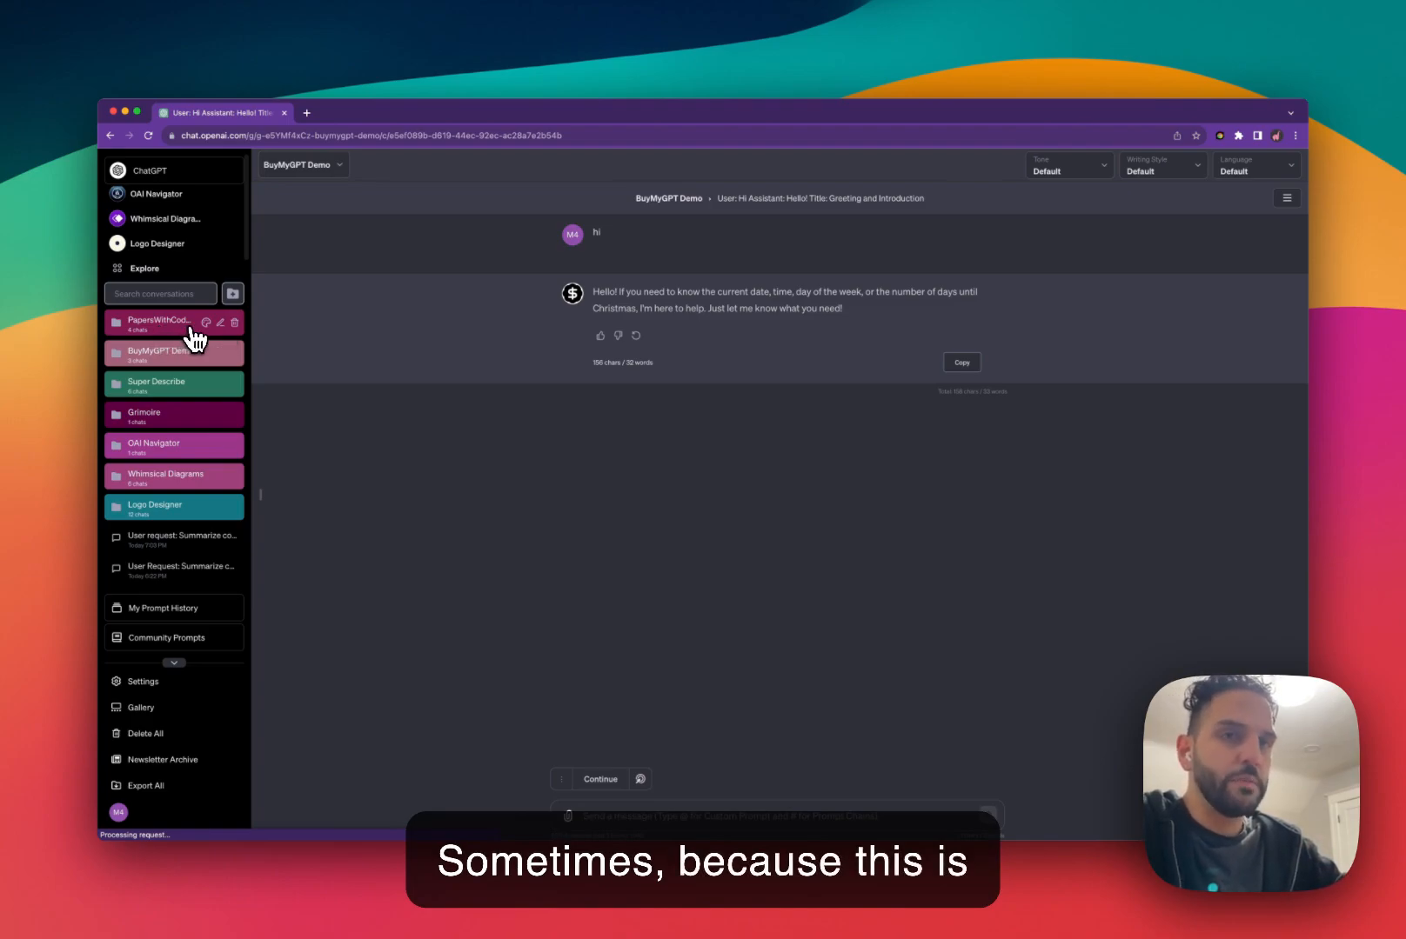
{"action": "mouse_move", "coordinate": [171, 385]}
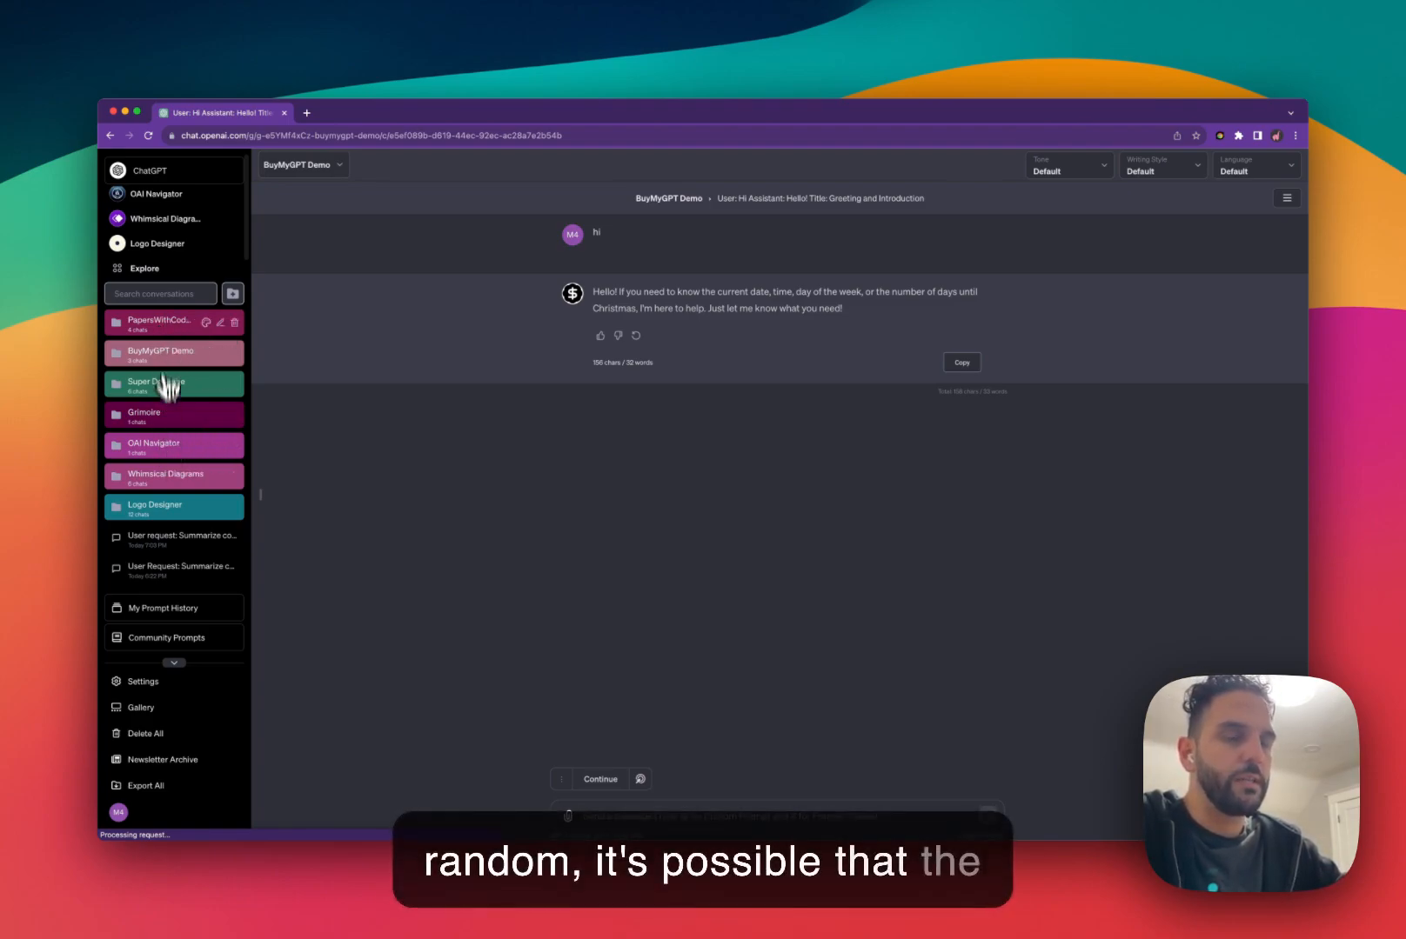
{"action": "mouse_move", "coordinate": [183, 473]}
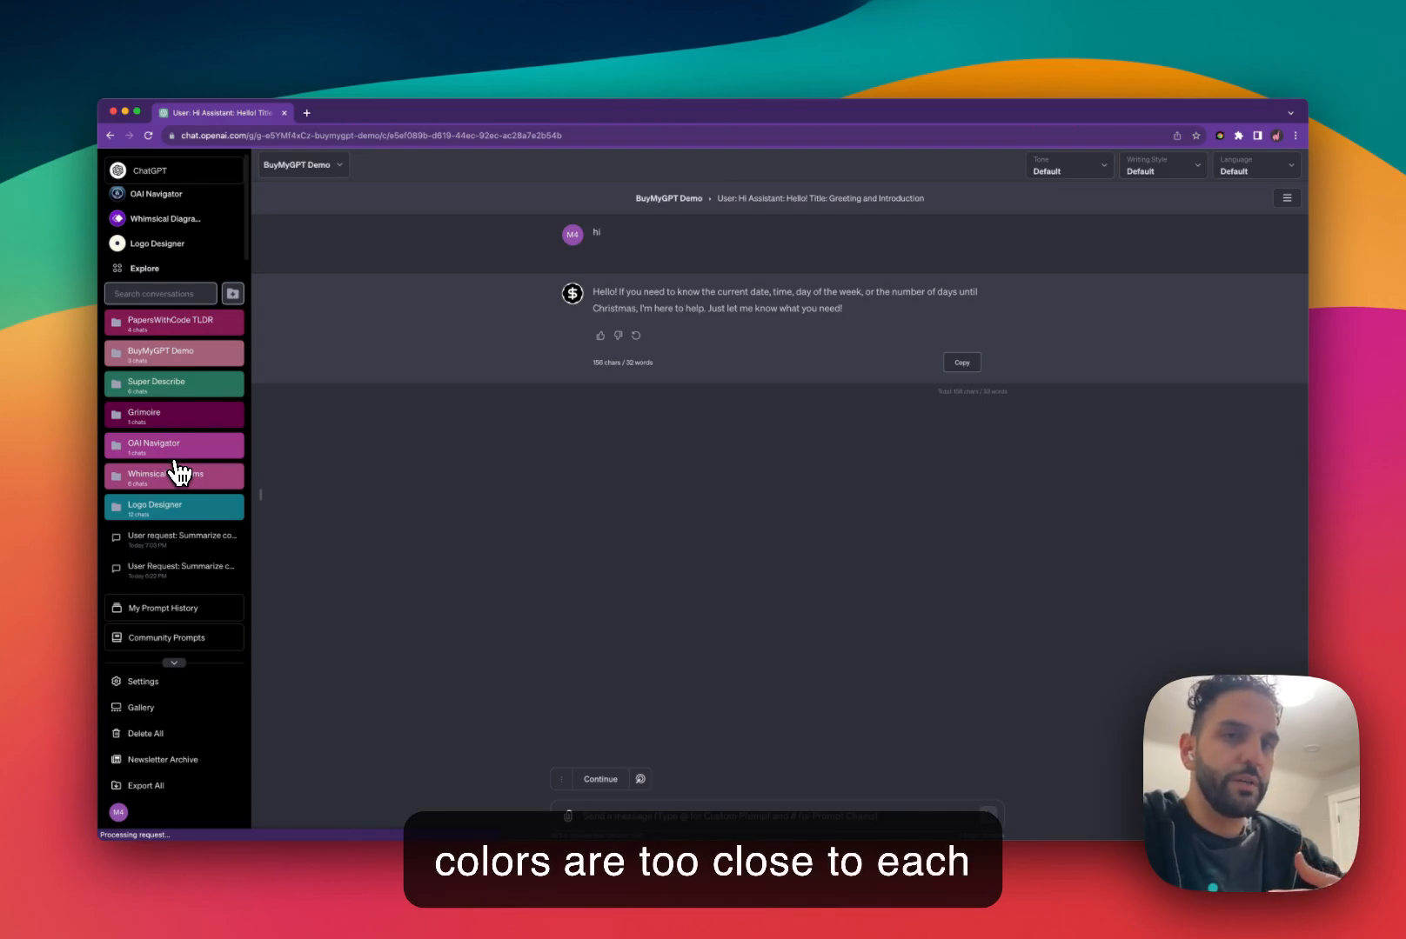
{"action": "mouse_move", "coordinate": [187, 442]}
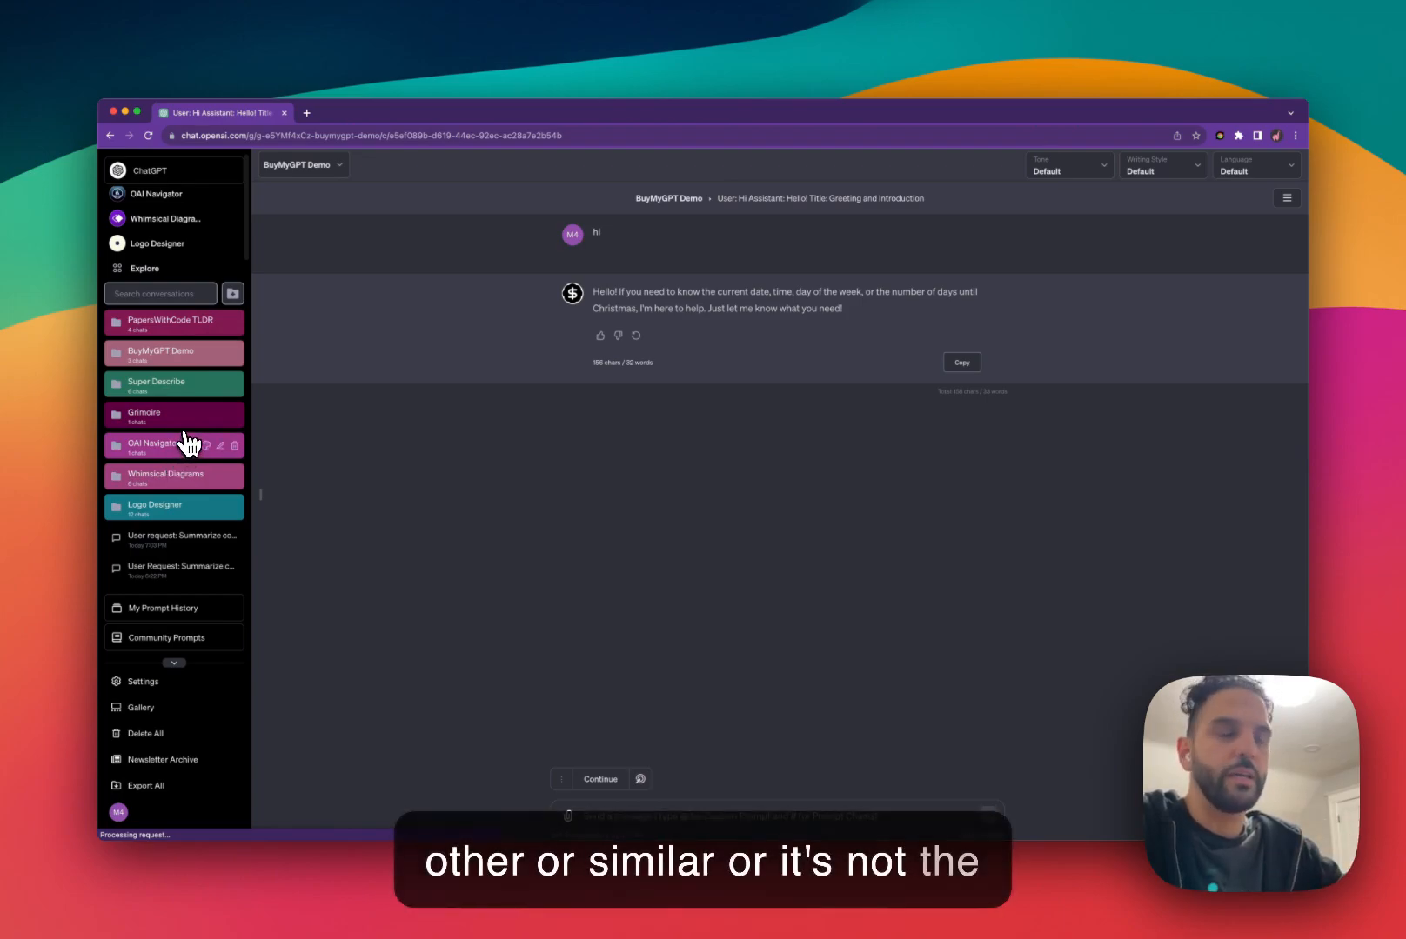
{"action": "mouse_move", "coordinate": [210, 327]}
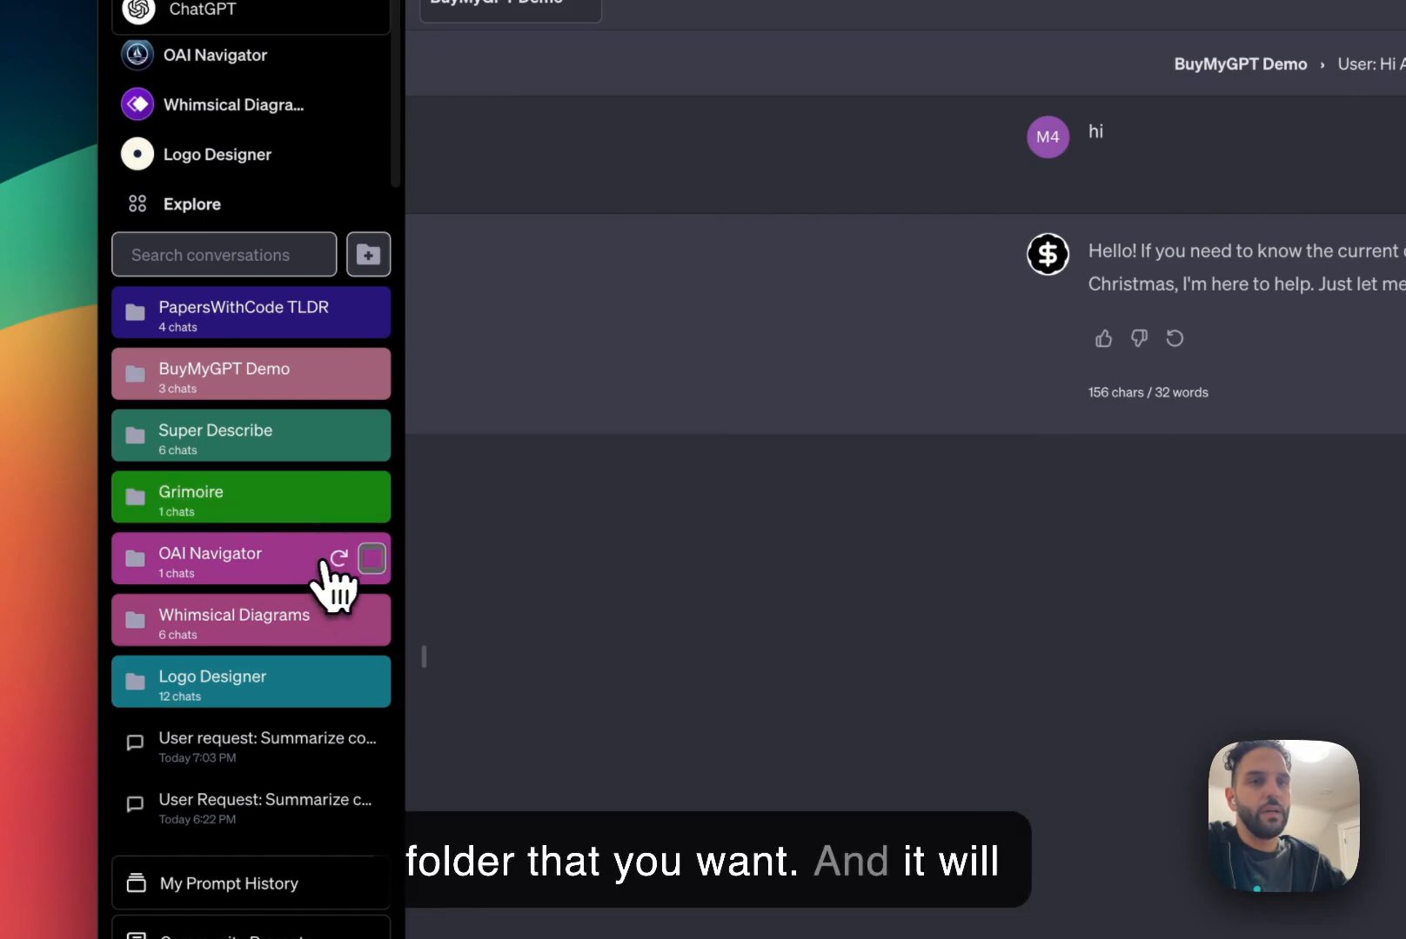
{"action": "mouse_move", "coordinate": [341, 646]}
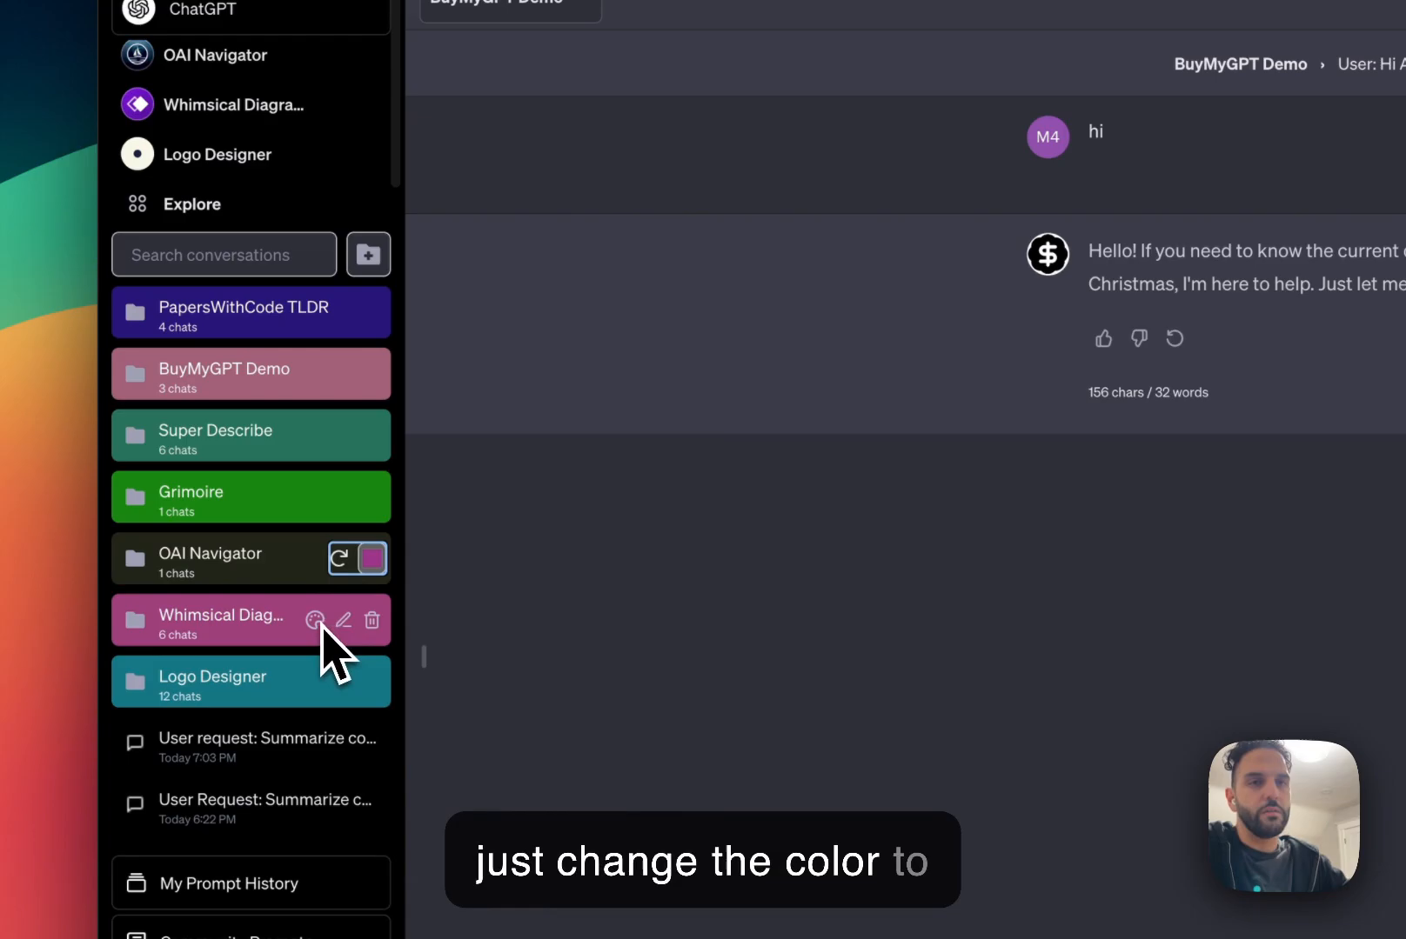
{"action": "mouse_move", "coordinate": [492, 622]}
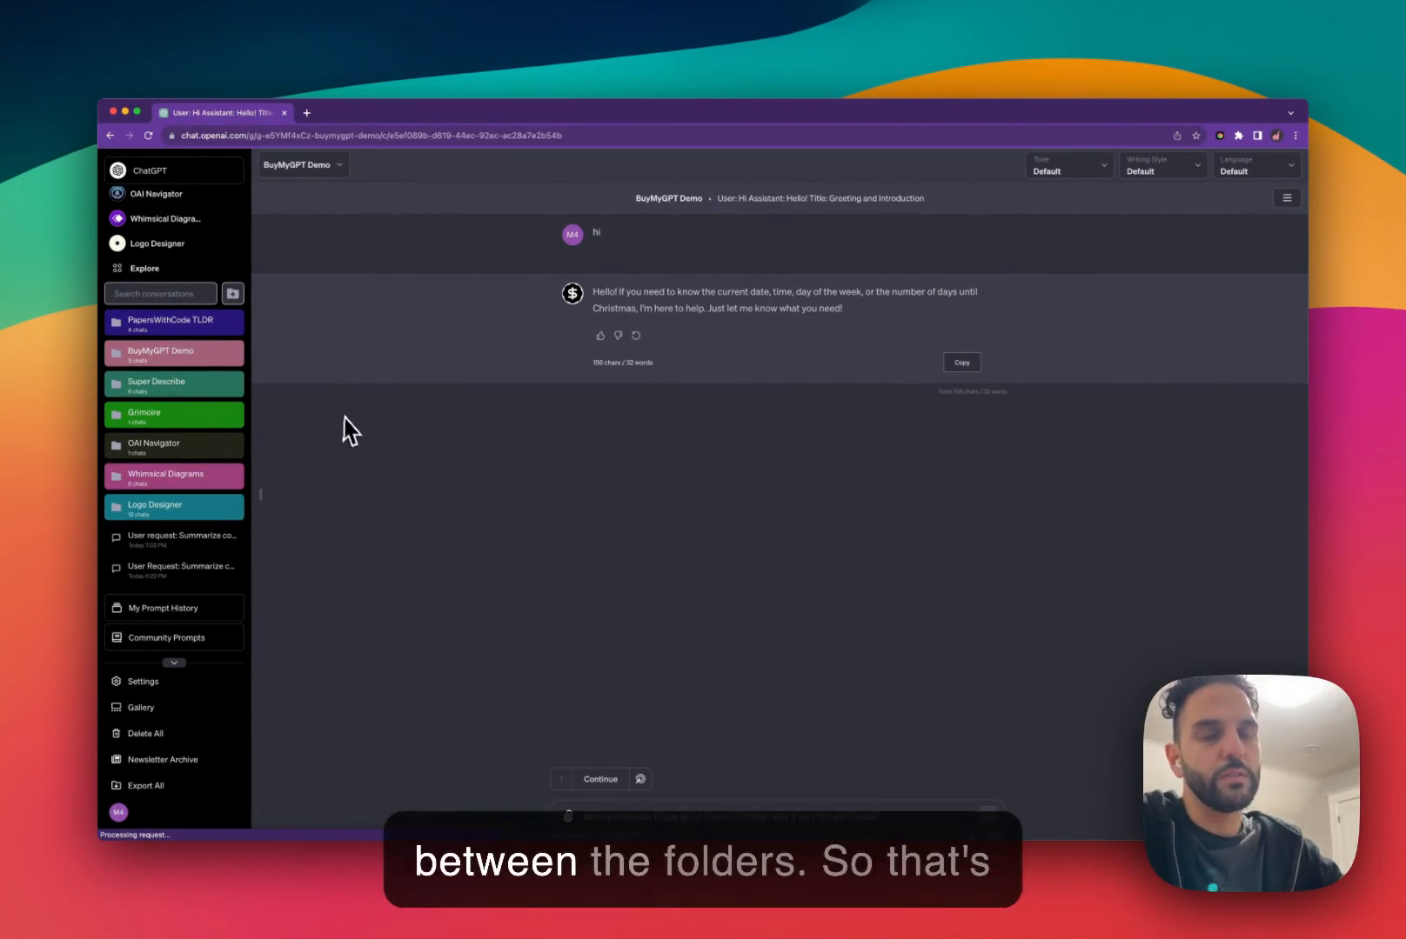
{"action": "mouse_move", "coordinate": [362, 574]}
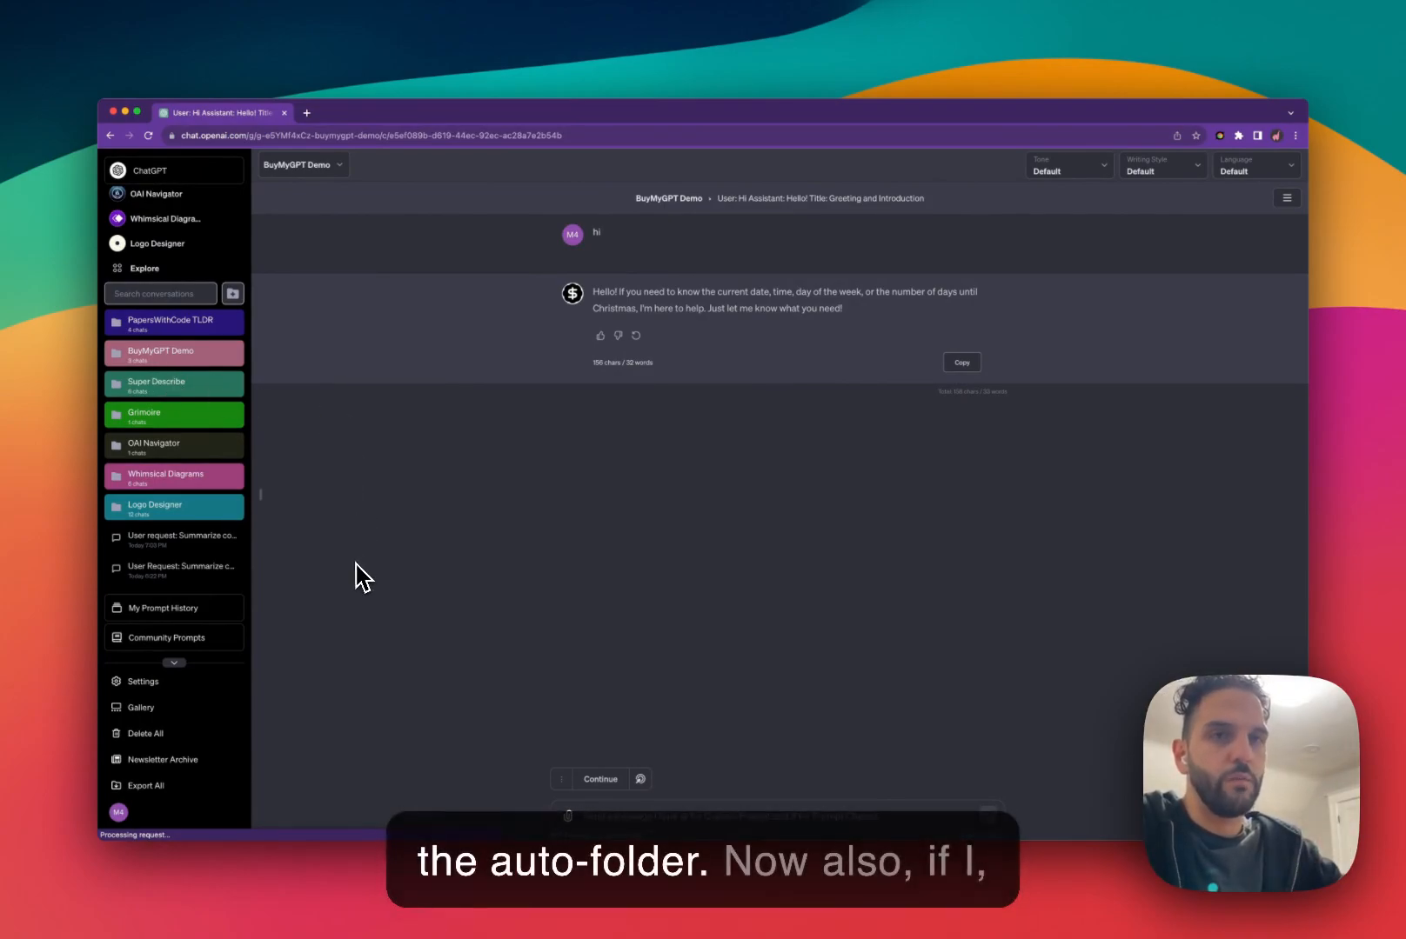
{"action": "mouse_move", "coordinate": [276, 461]}
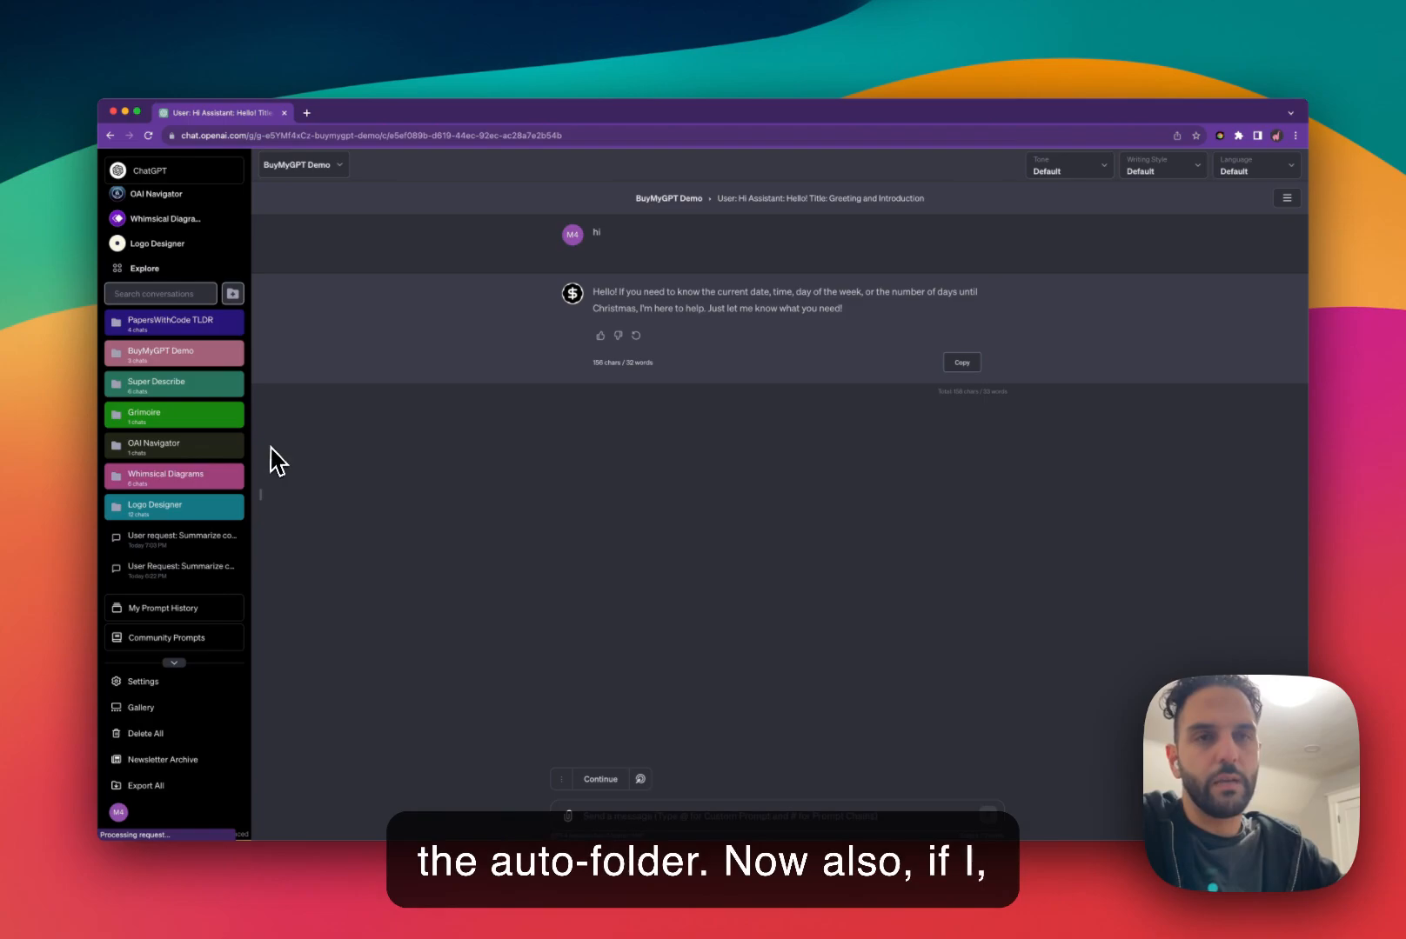
{"action": "mouse_move", "coordinate": [170, 217]}
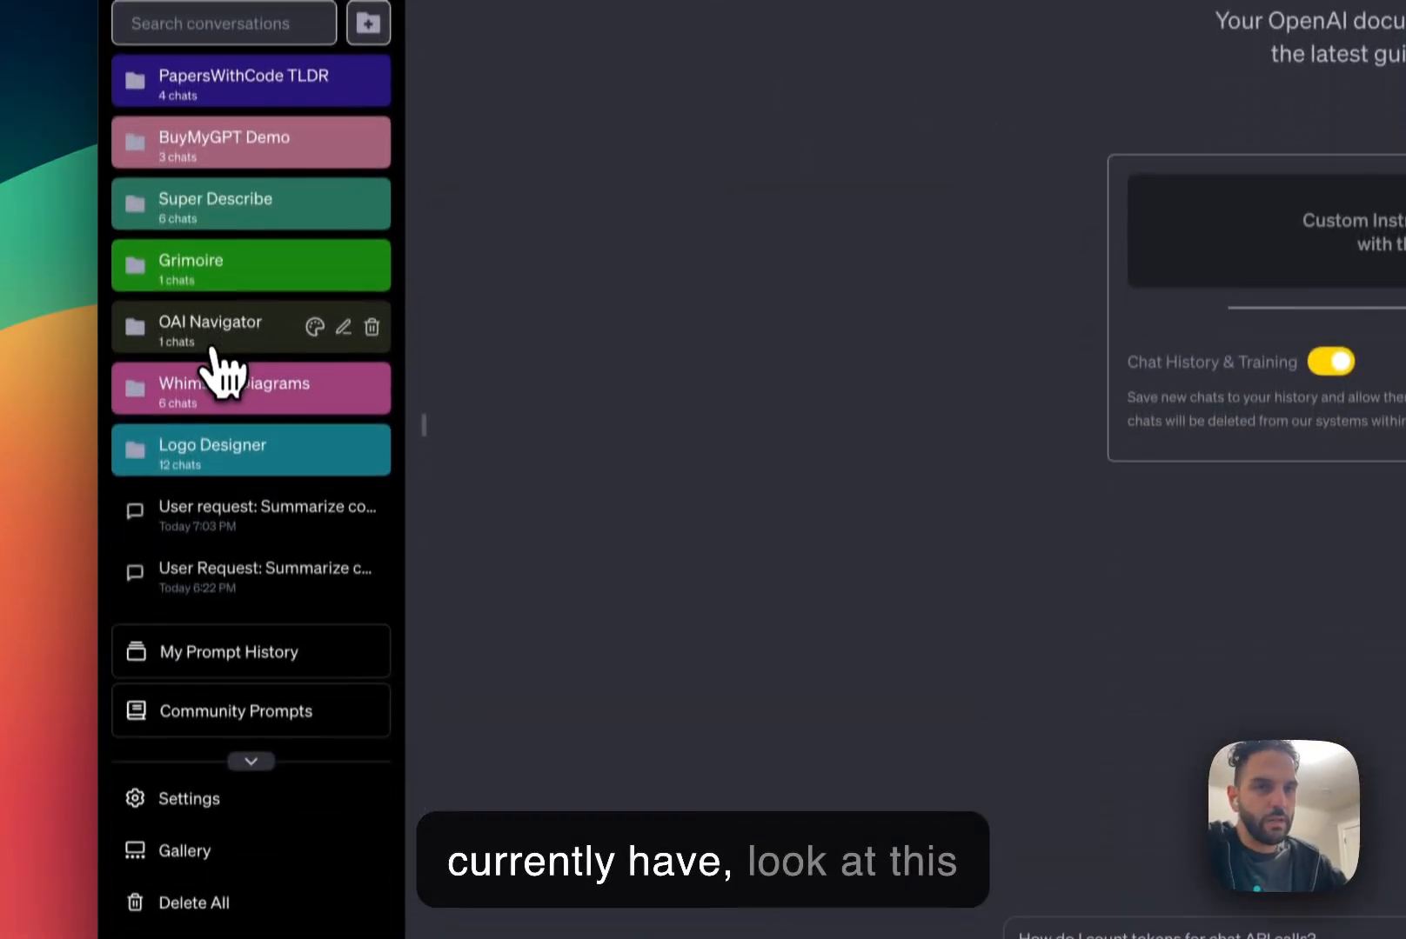
{"action": "left_click", "coordinate": [208, 322]}
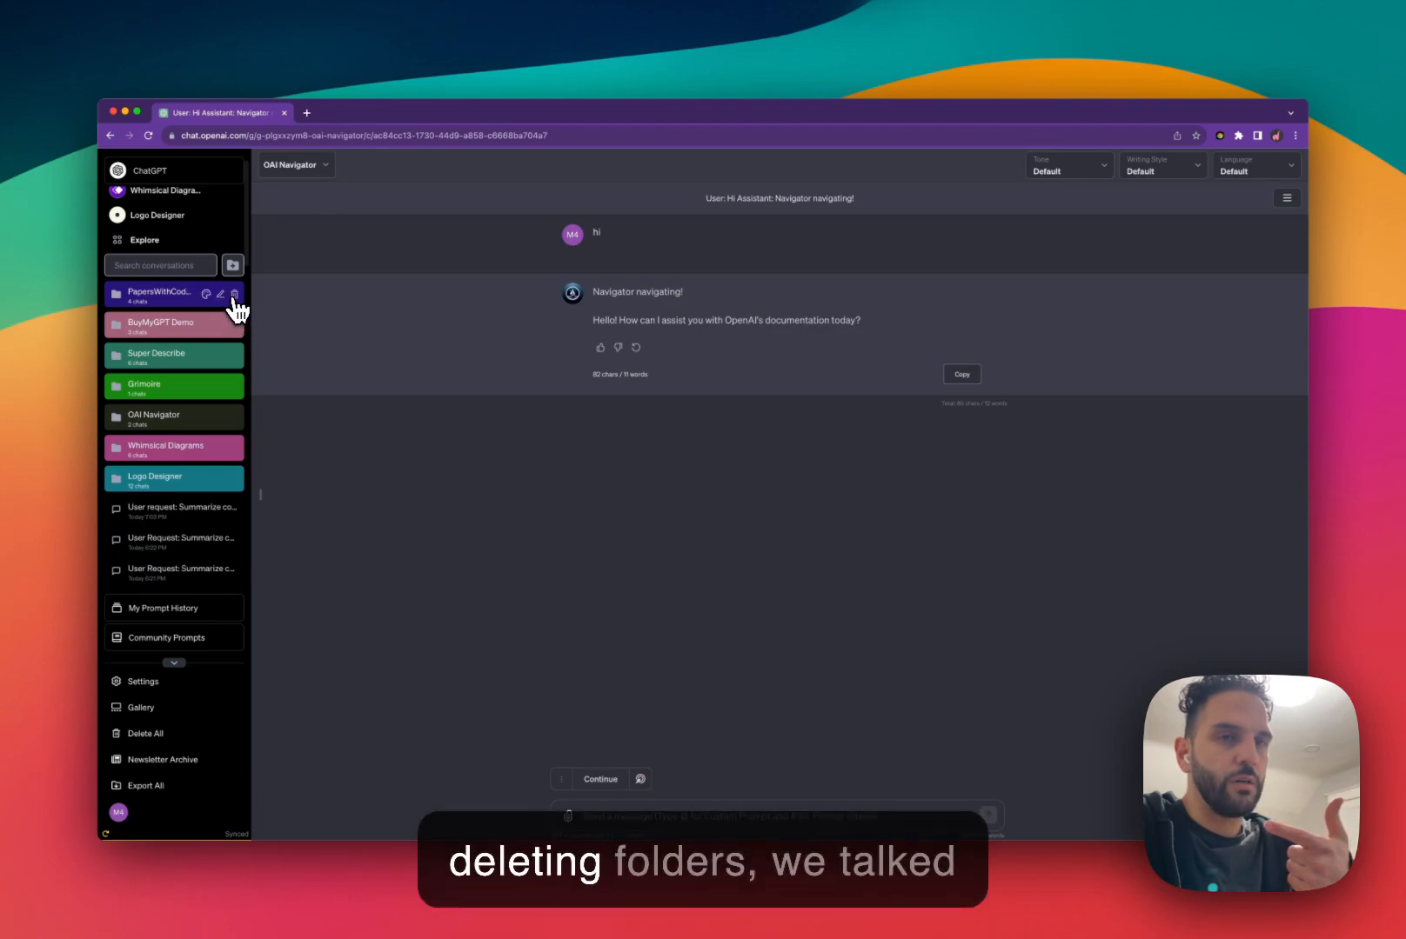
{"action": "mouse_move", "coordinate": [301, 397]}
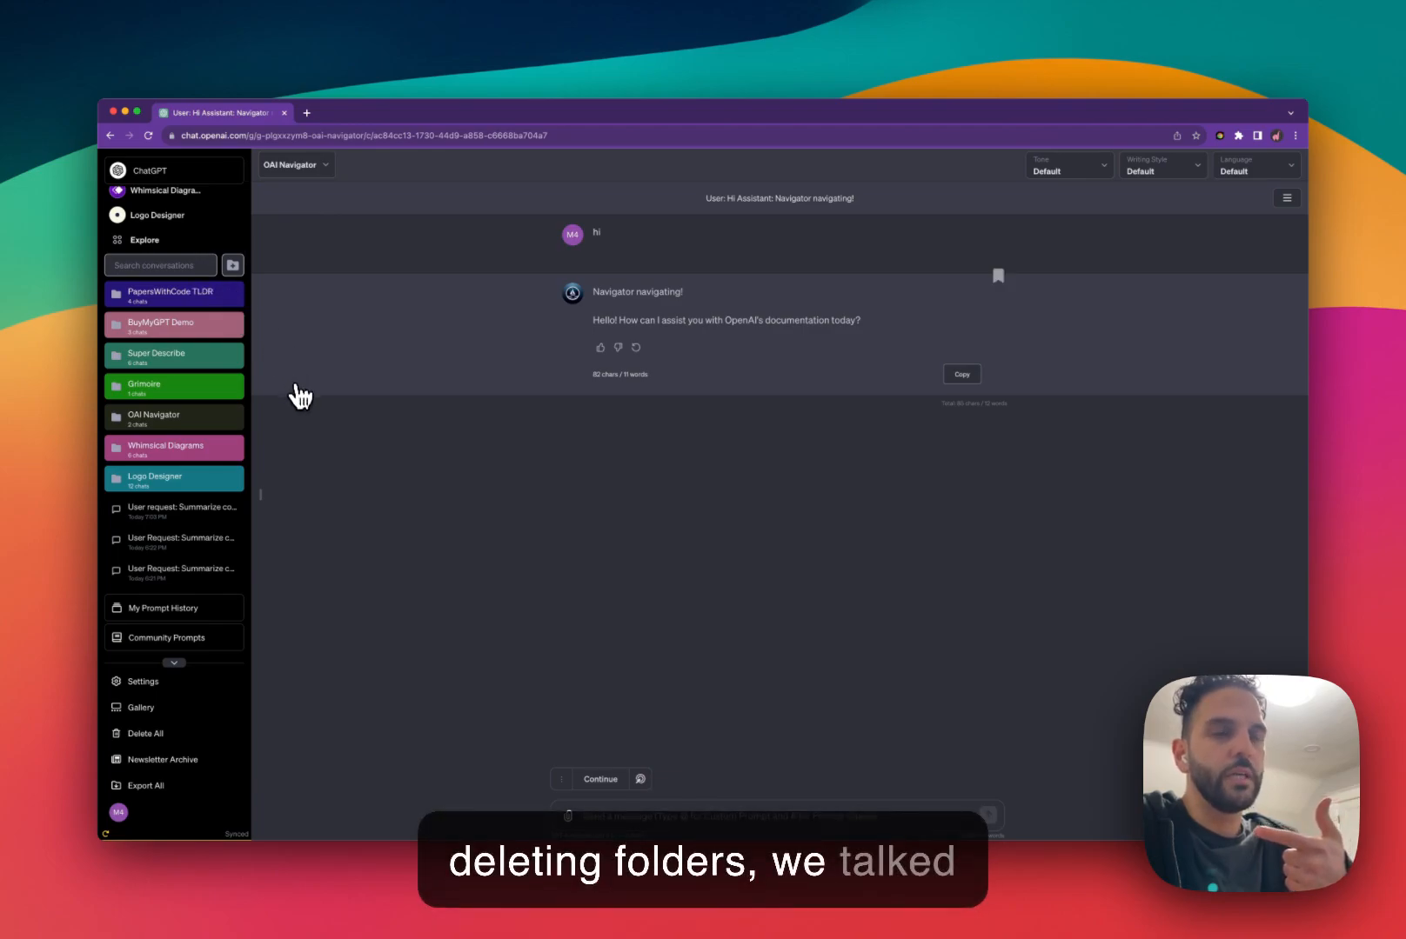
{"action": "mouse_move", "coordinate": [402, 414]}
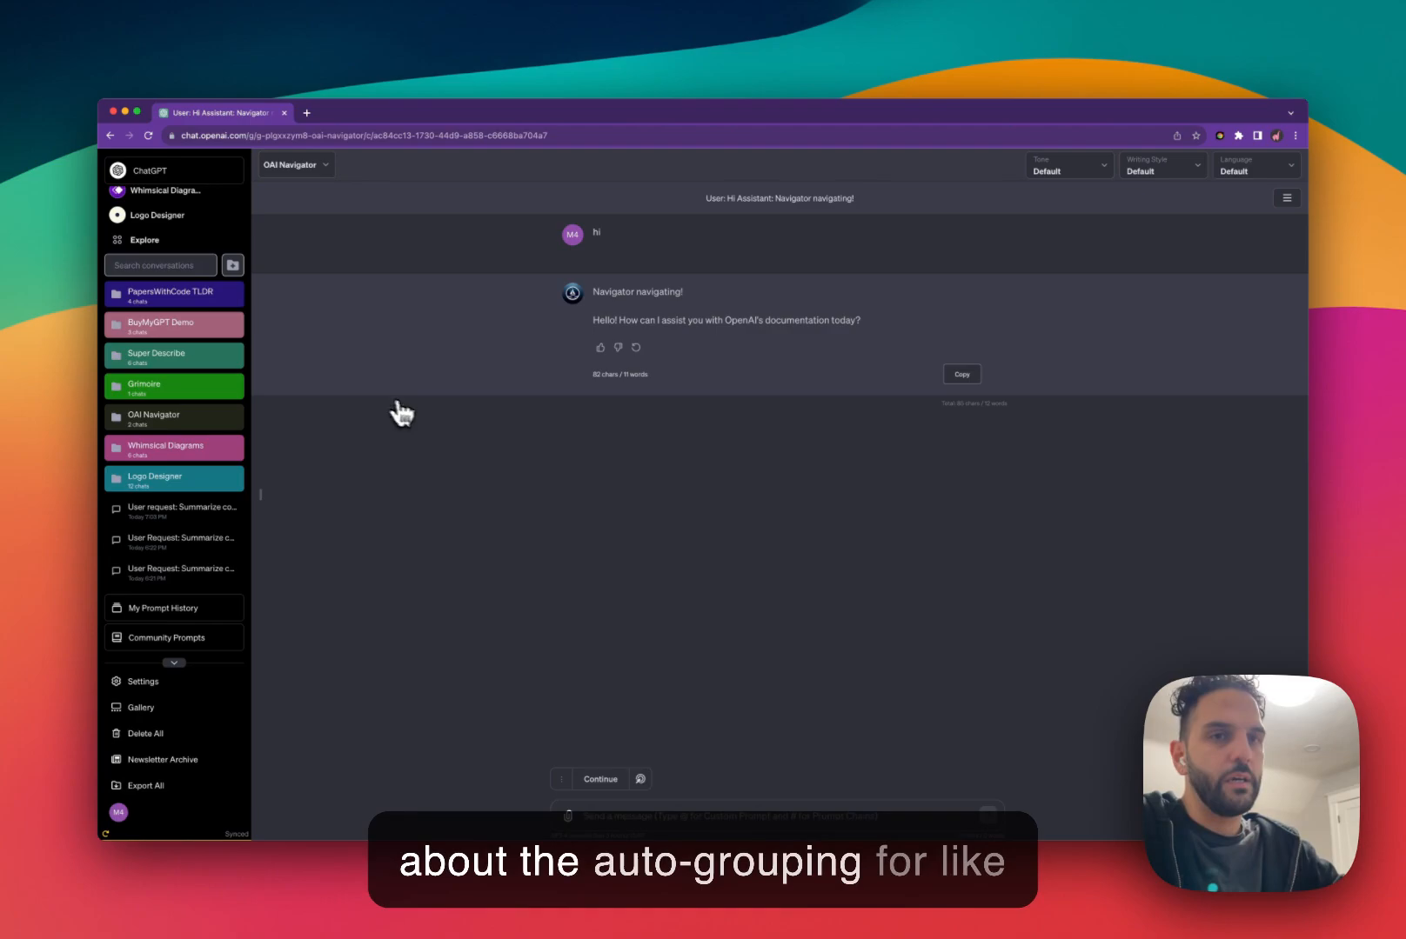
{"action": "mouse_move", "coordinate": [167, 308]}
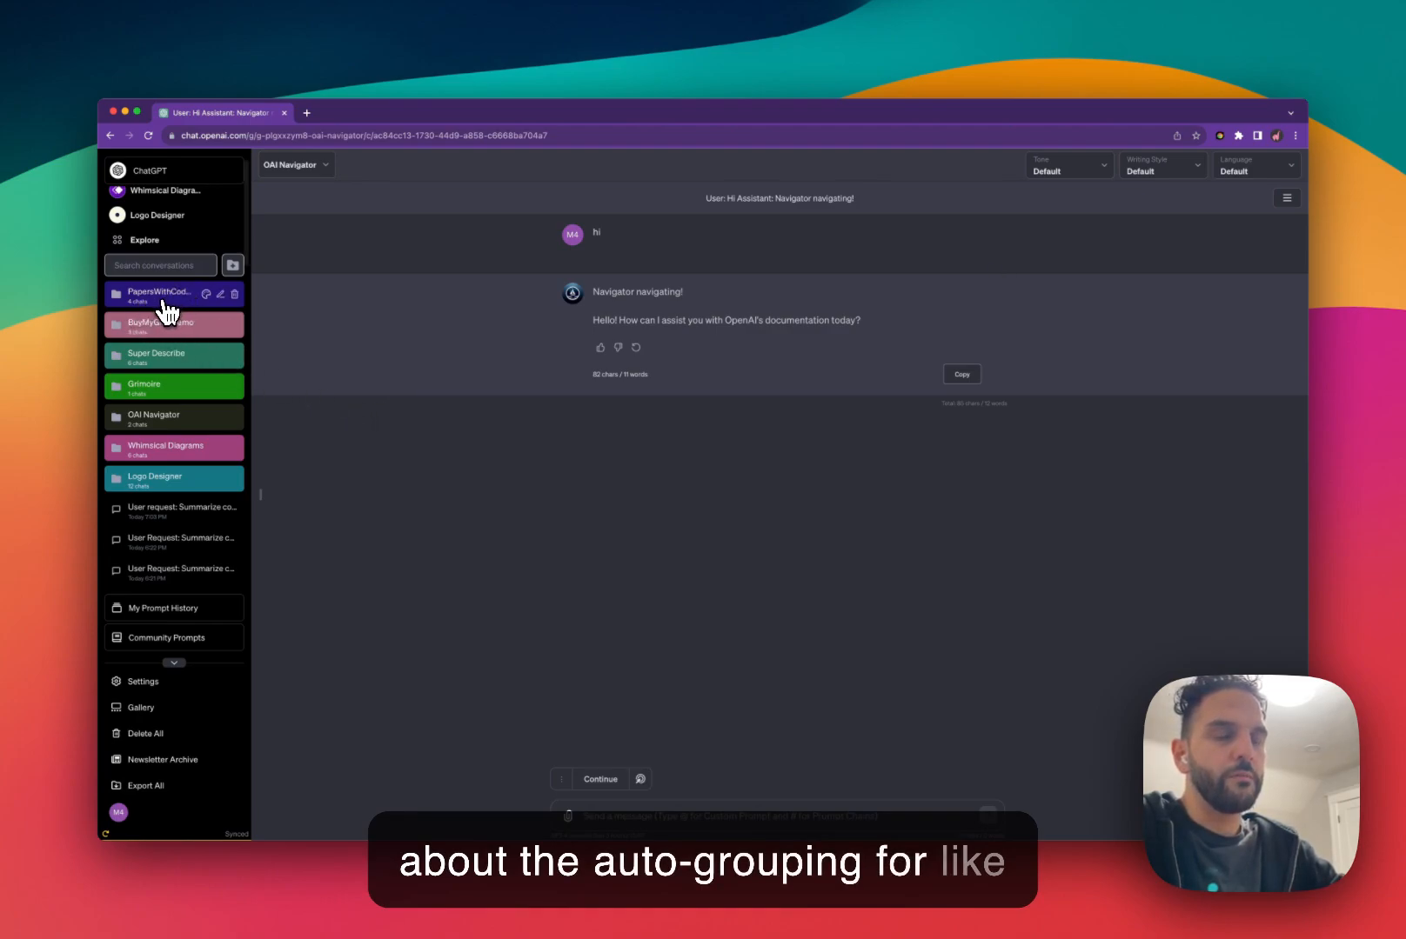
{"action": "mouse_move", "coordinate": [423, 523]}
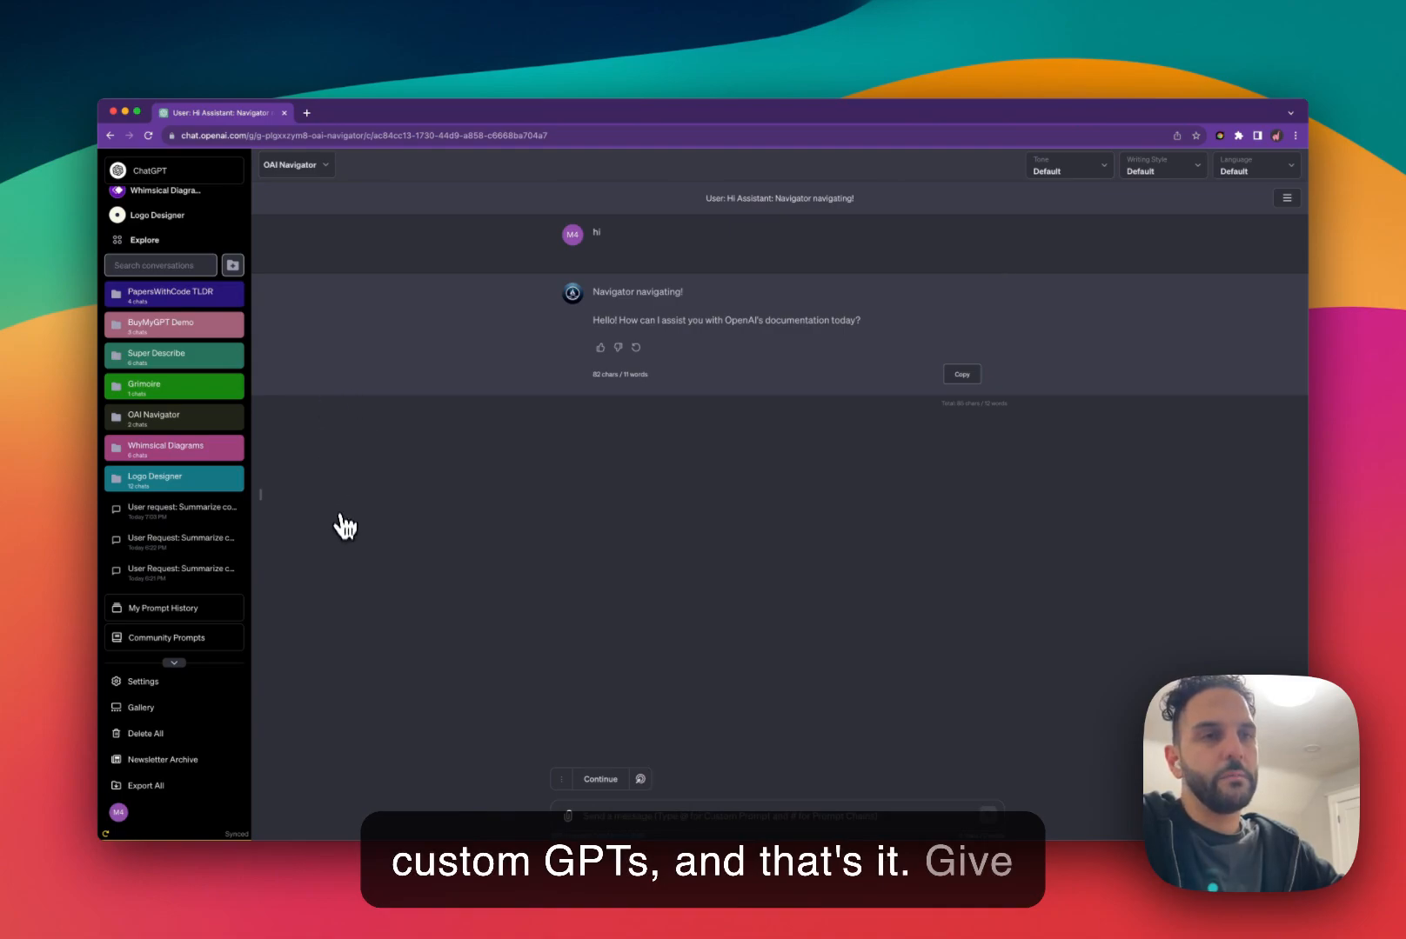
{"action": "mouse_move", "coordinate": [487, 527]}
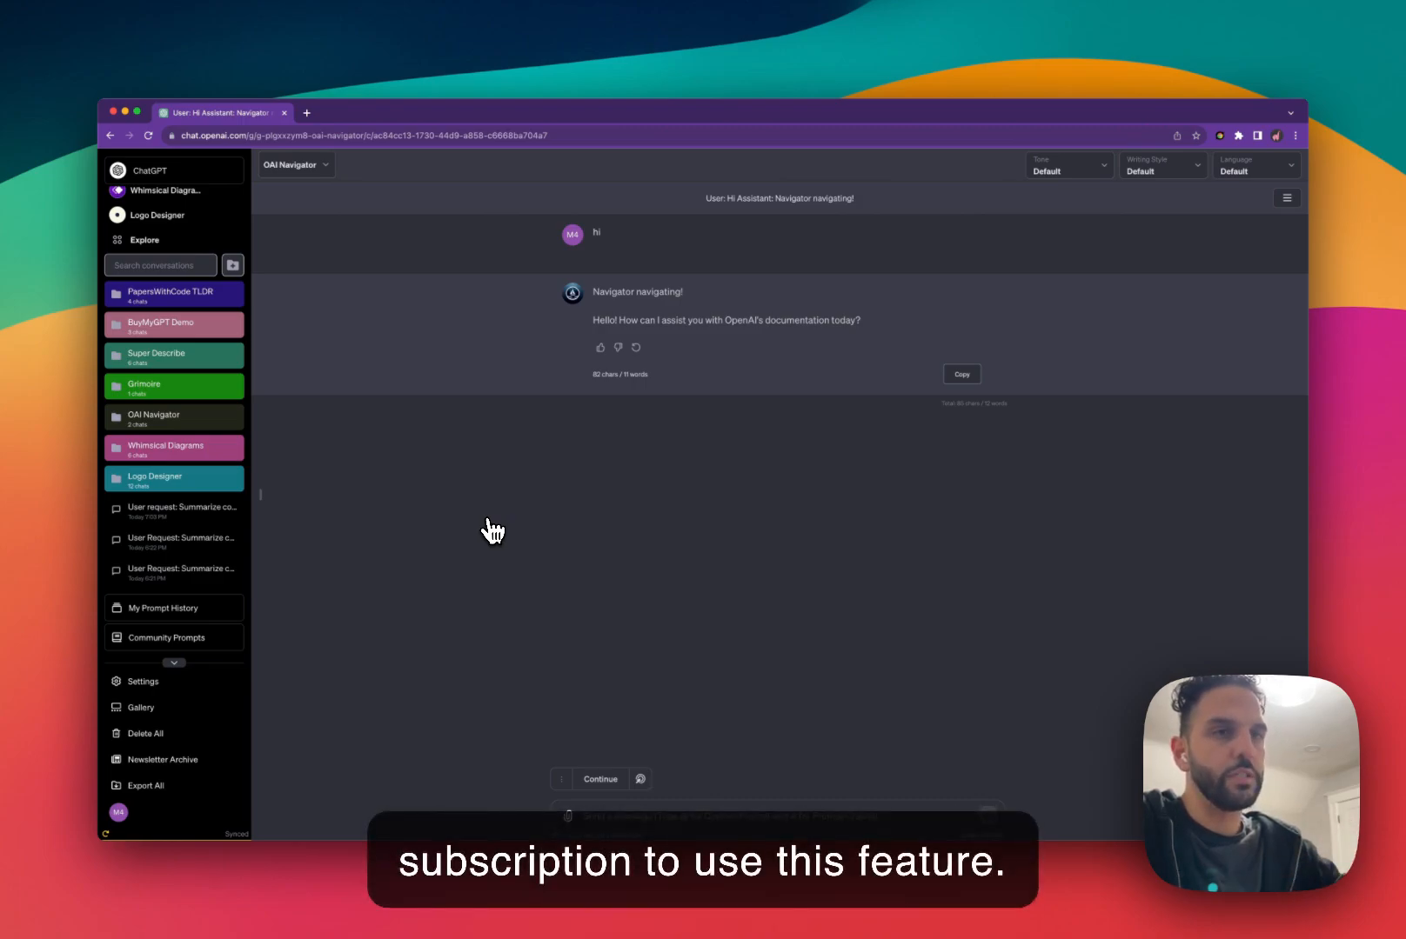
{"action": "mouse_move", "coordinate": [513, 553]}
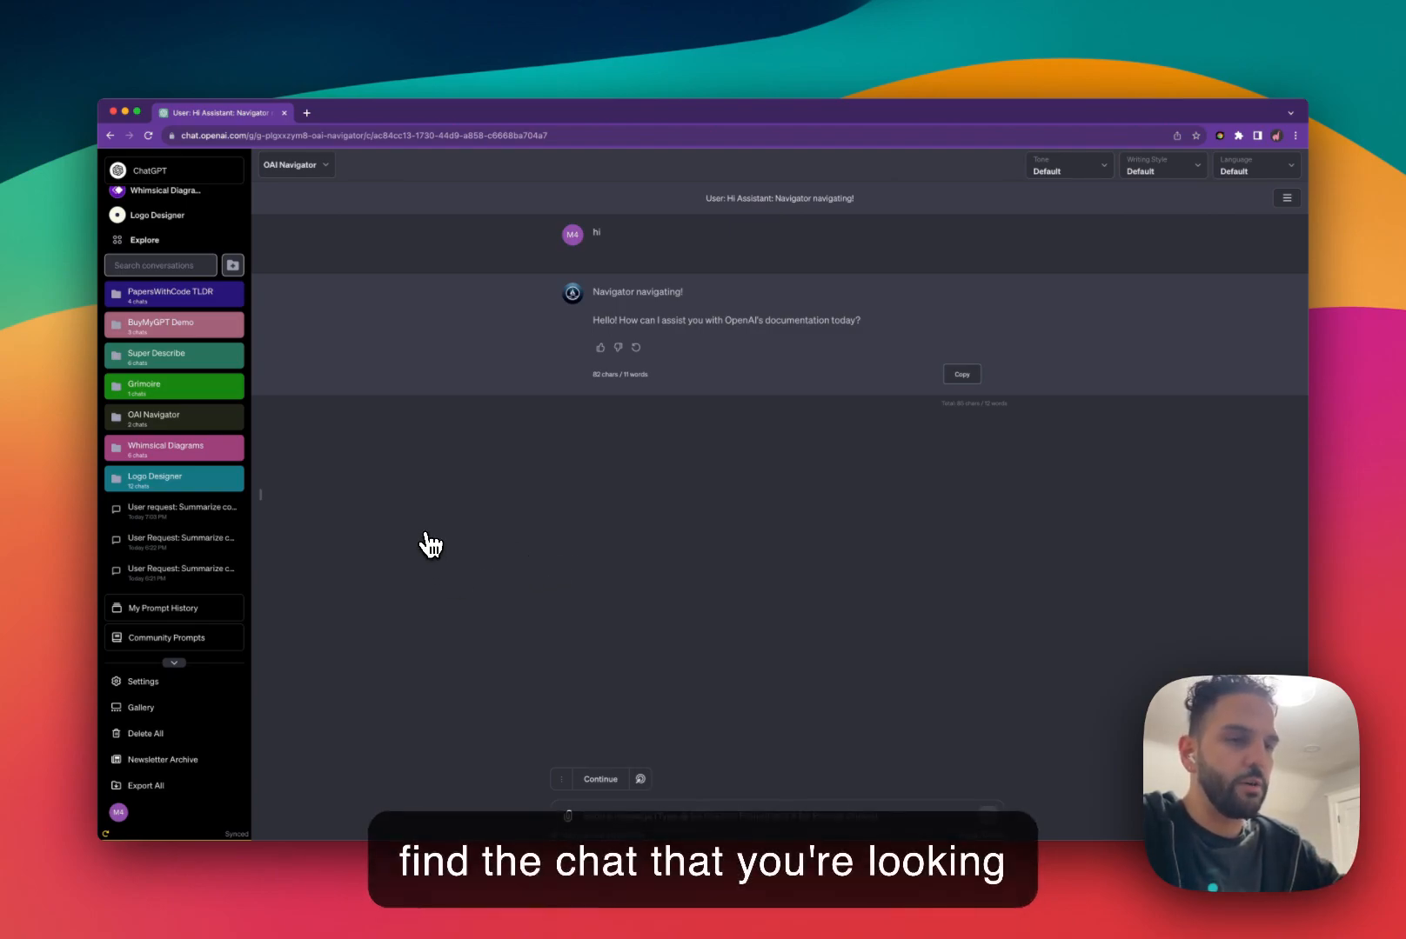
{"action": "mouse_move", "coordinate": [494, 619]}
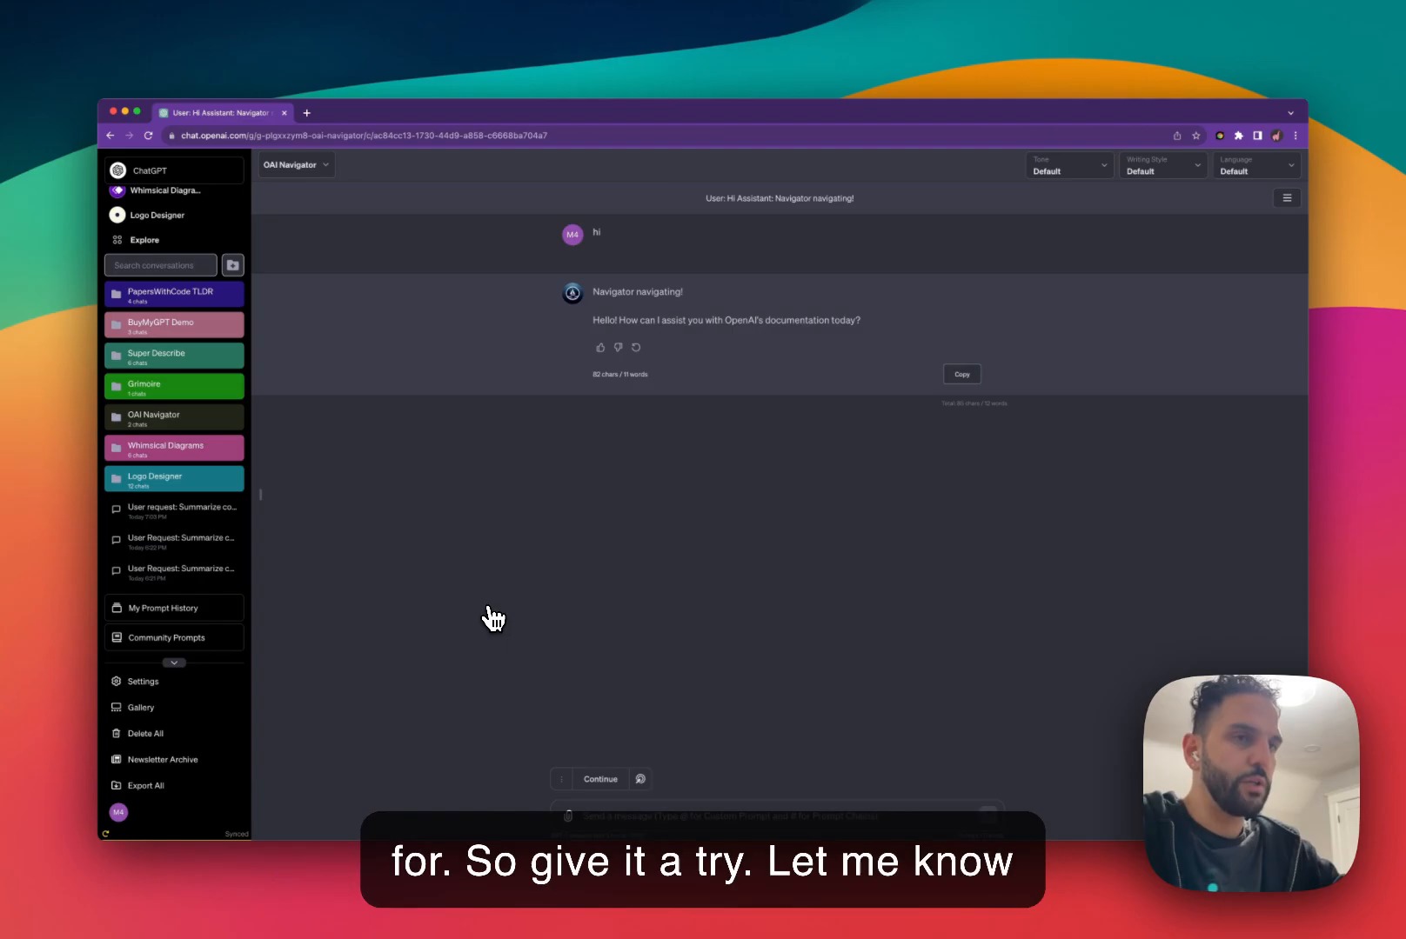